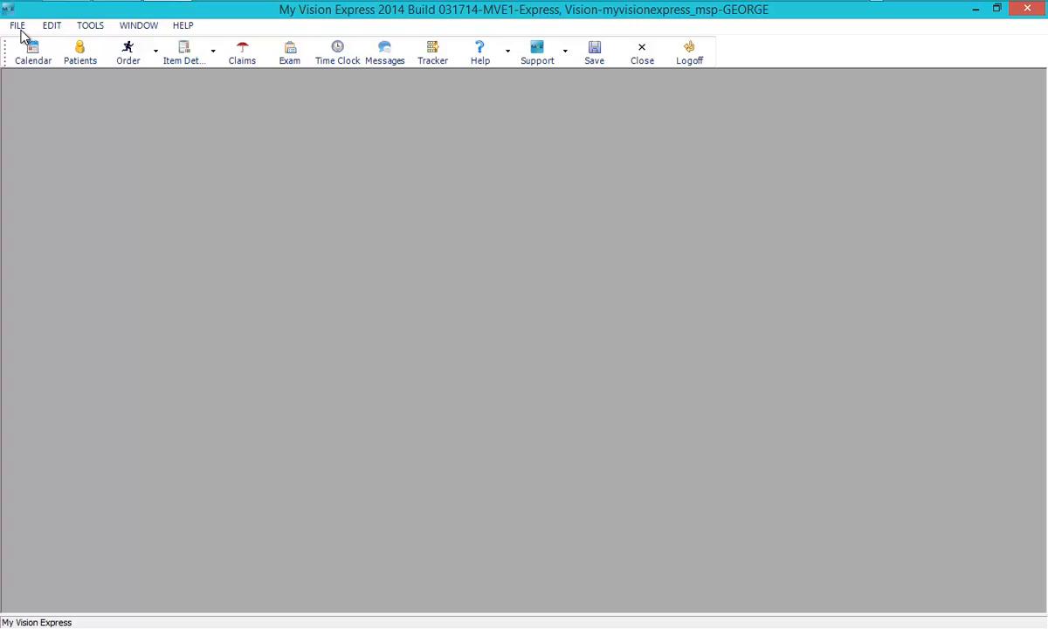
Open Company Information setup from the FILE menu, showing Location Settings.
{"action": "left_click", "coordinate": [15, 25]}
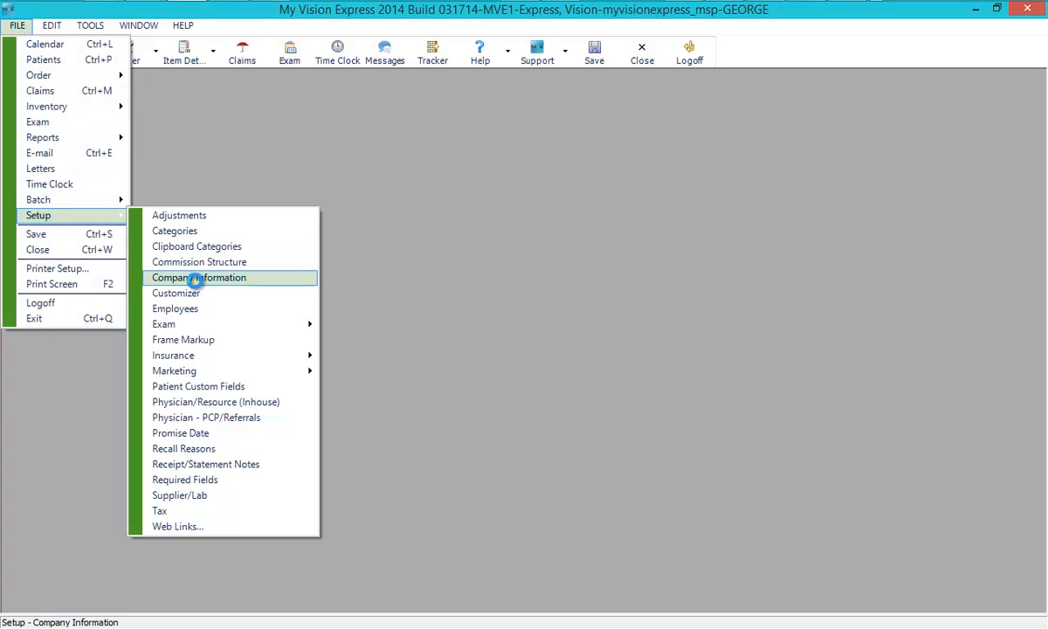
{"action": "left_click", "coordinate": [198, 277]}
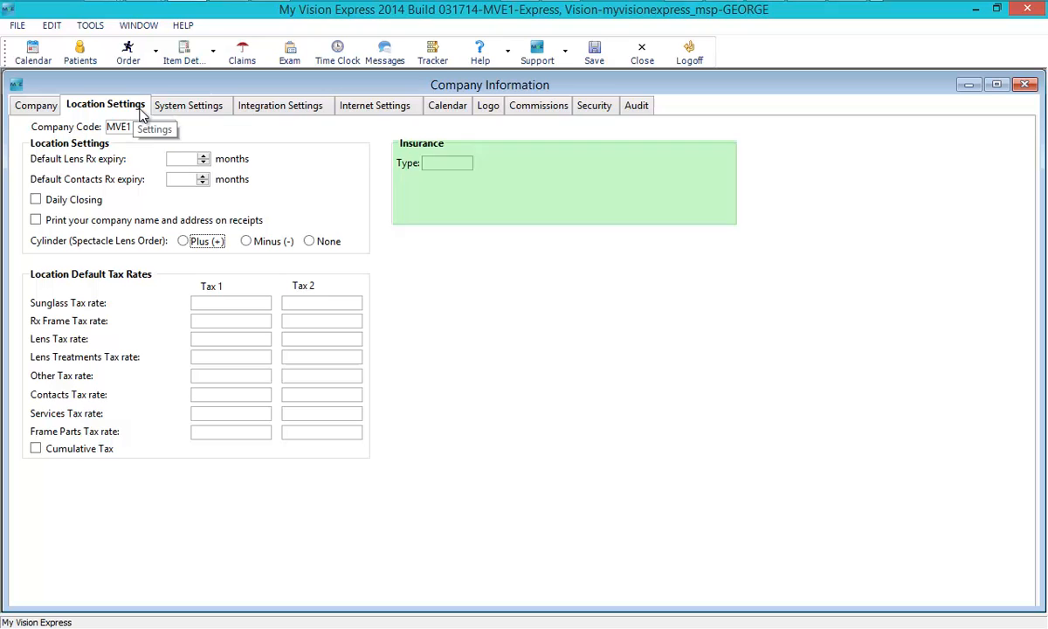
Choose MSP in the location's Insurance Type dropdown.
{"action": "left_click", "coordinate": [465, 163]}
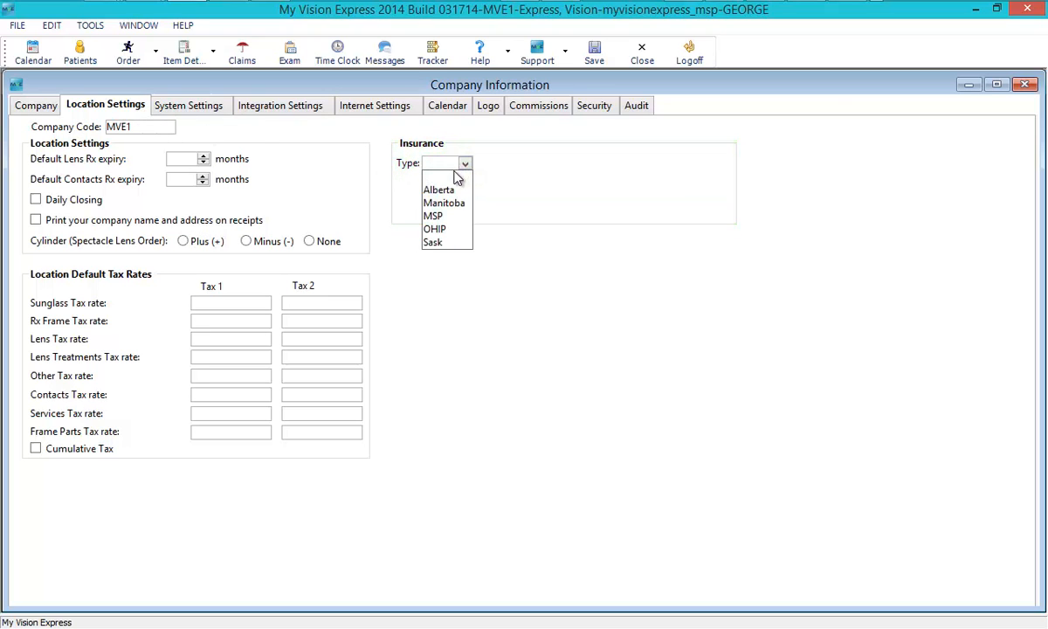
{"action": "left_click", "coordinate": [433, 216]}
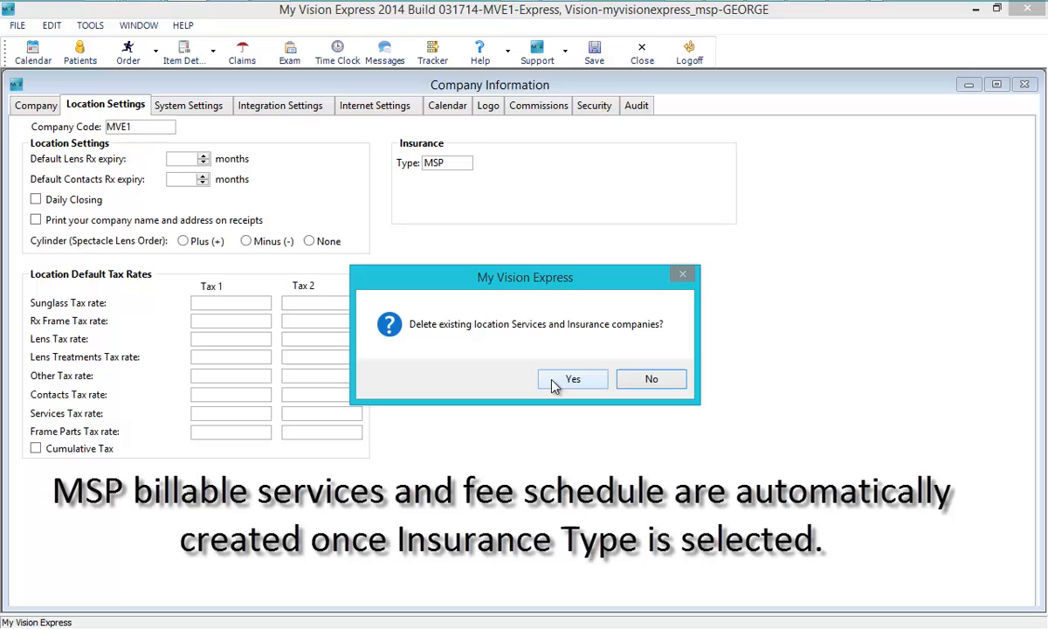
Confirm deleting existing services and insurers, and review the MSP Data Centre, Payee and login fields.
{"action": "left_click", "coordinate": [572, 378]}
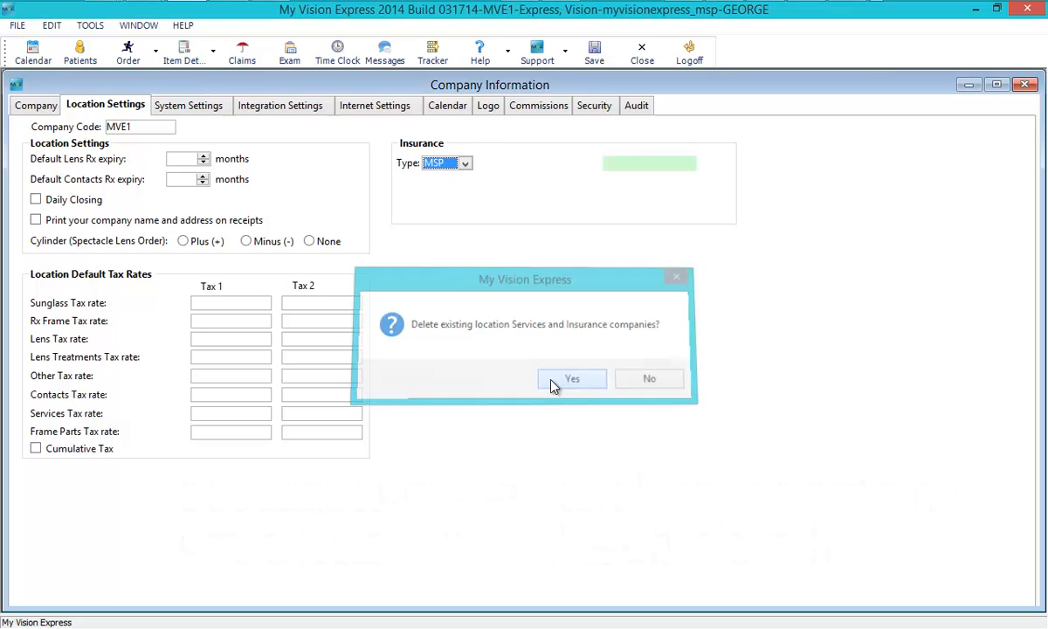
{"action": "left_click", "coordinate": [572, 378]}
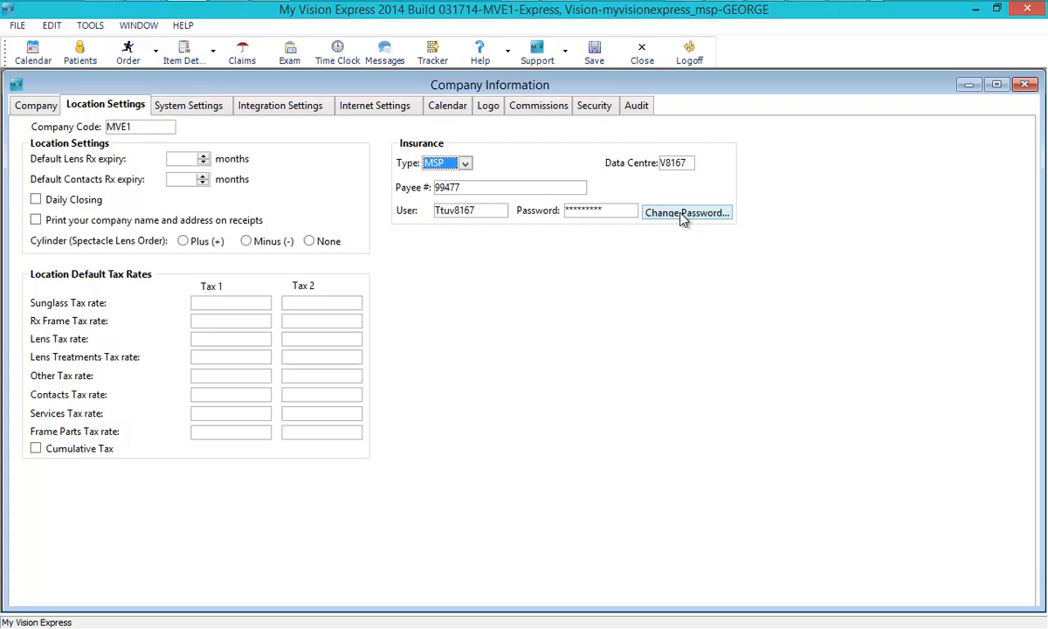
{"action": "left_click", "coordinate": [686, 212]}
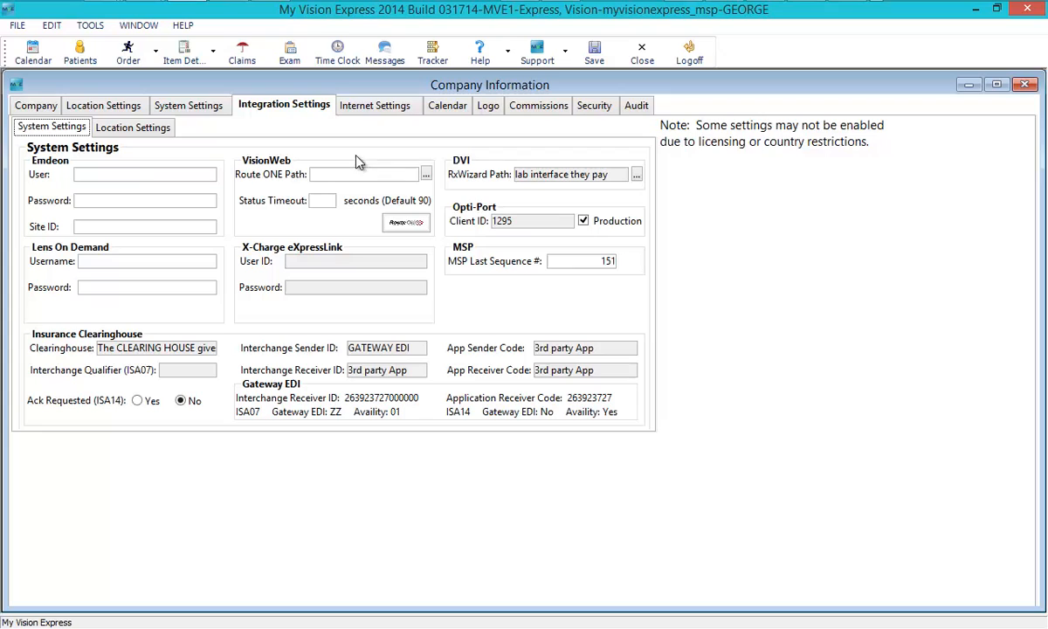
{"action": "mouse_move", "coordinate": [550, 296]}
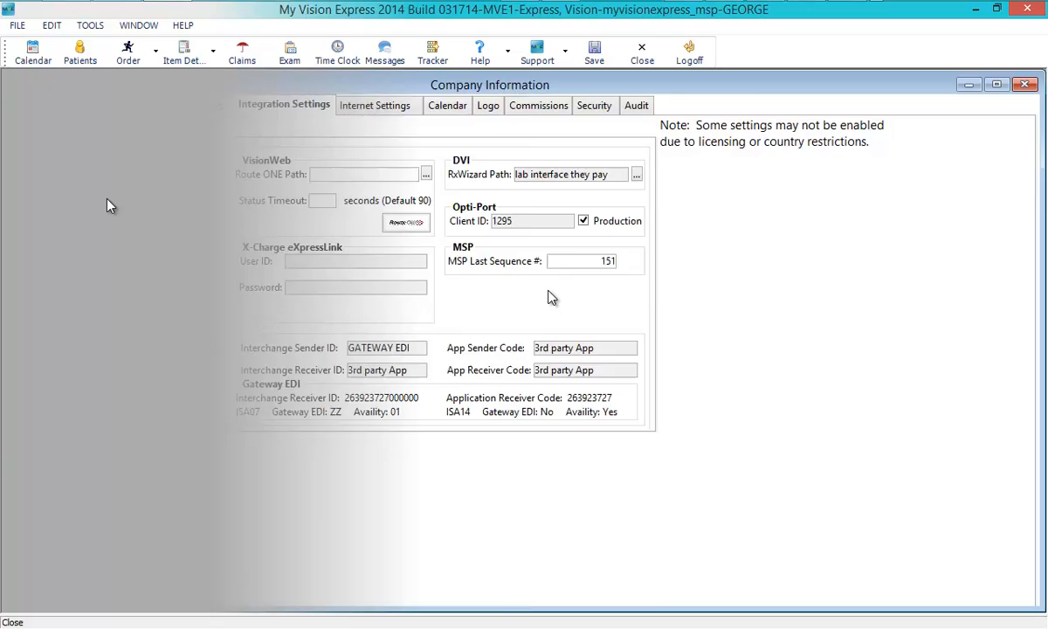
Close Company Information after confirming MSP Last Sequence # is 151.
{"action": "left_click", "coordinate": [1024, 84]}
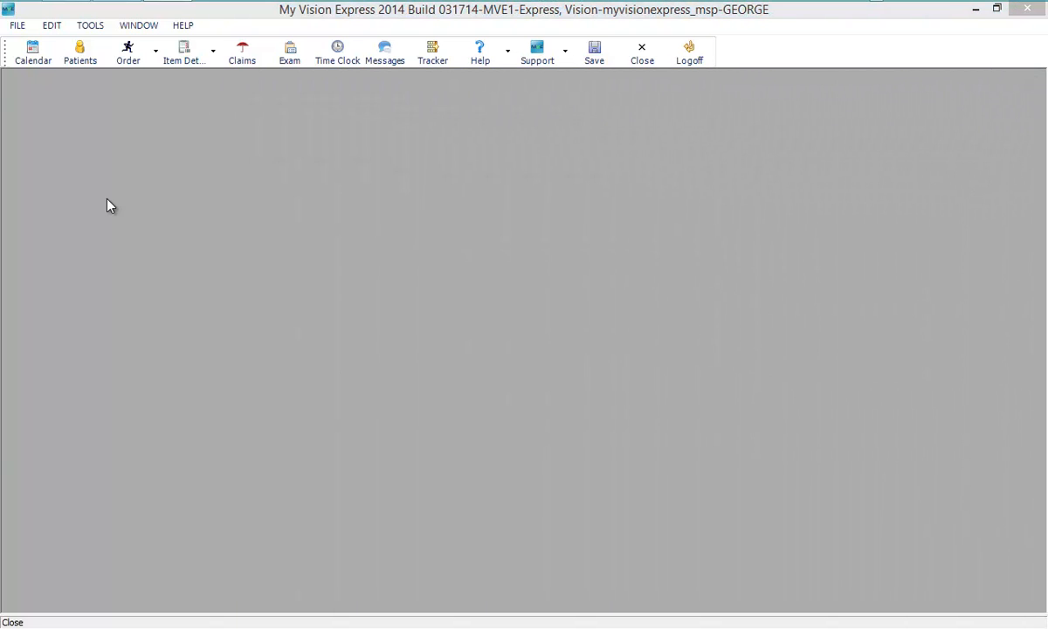
{"action": "mouse_move", "coordinate": [103, 193]}
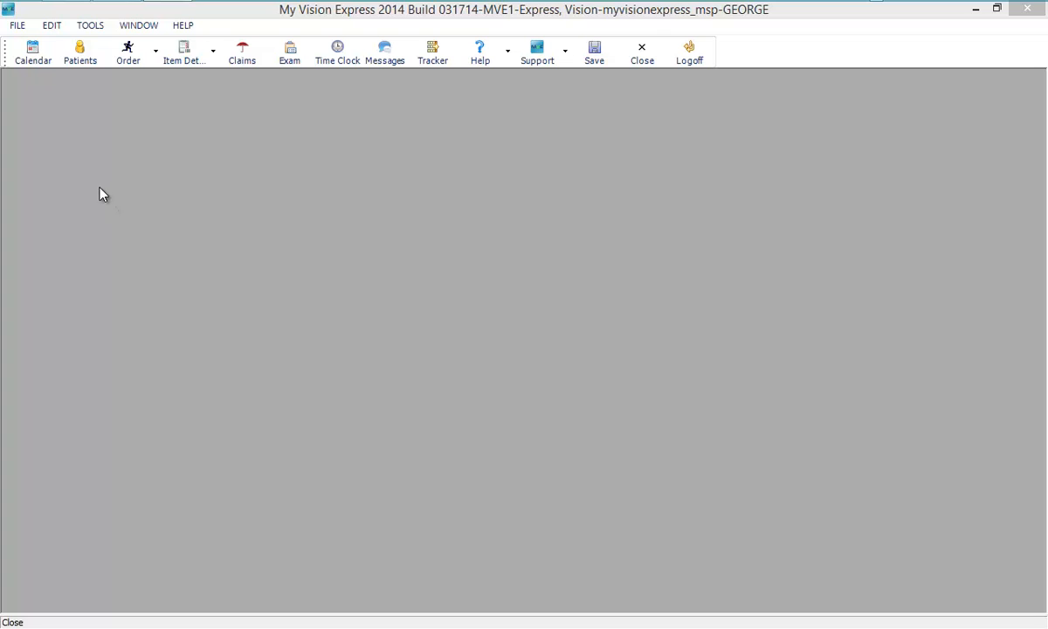
{"action": "left_click", "coordinate": [16, 24]}
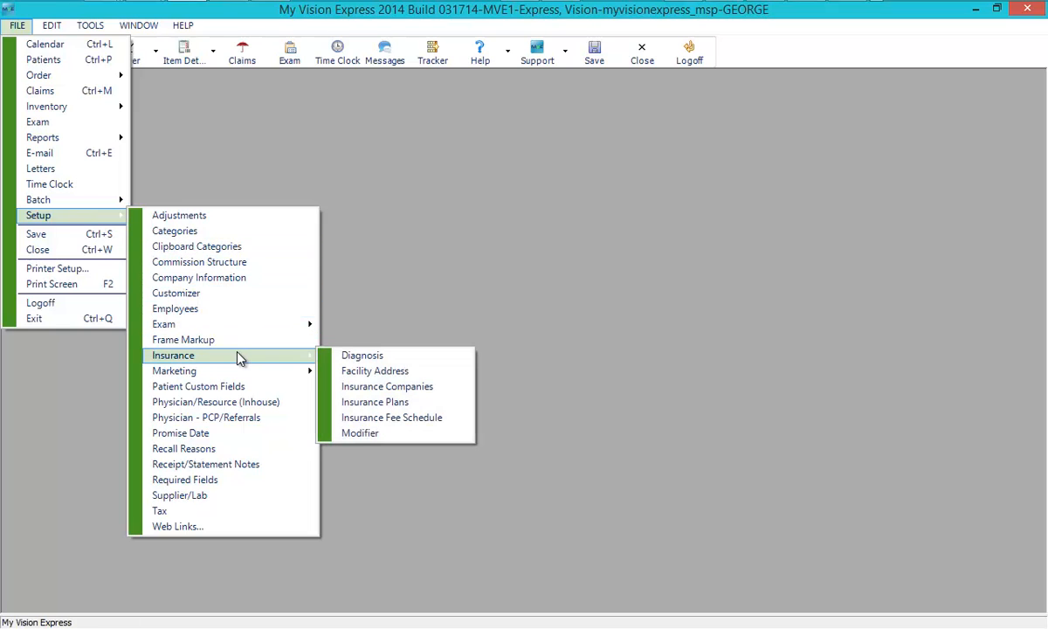
{"action": "mouse_move", "coordinate": [375, 370]}
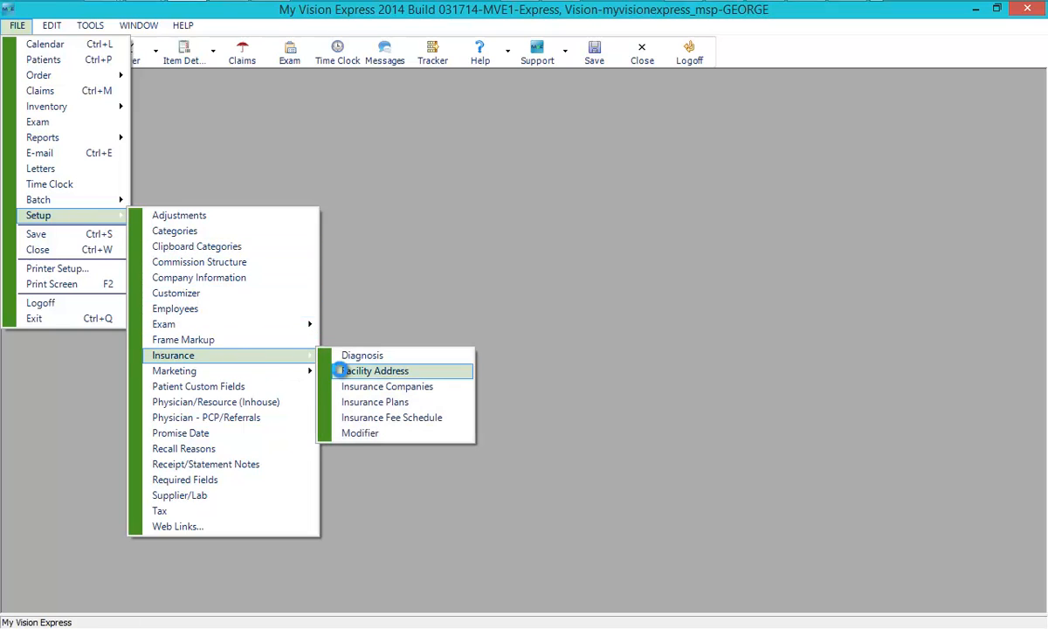
{"action": "left_click", "coordinate": [377, 370]}
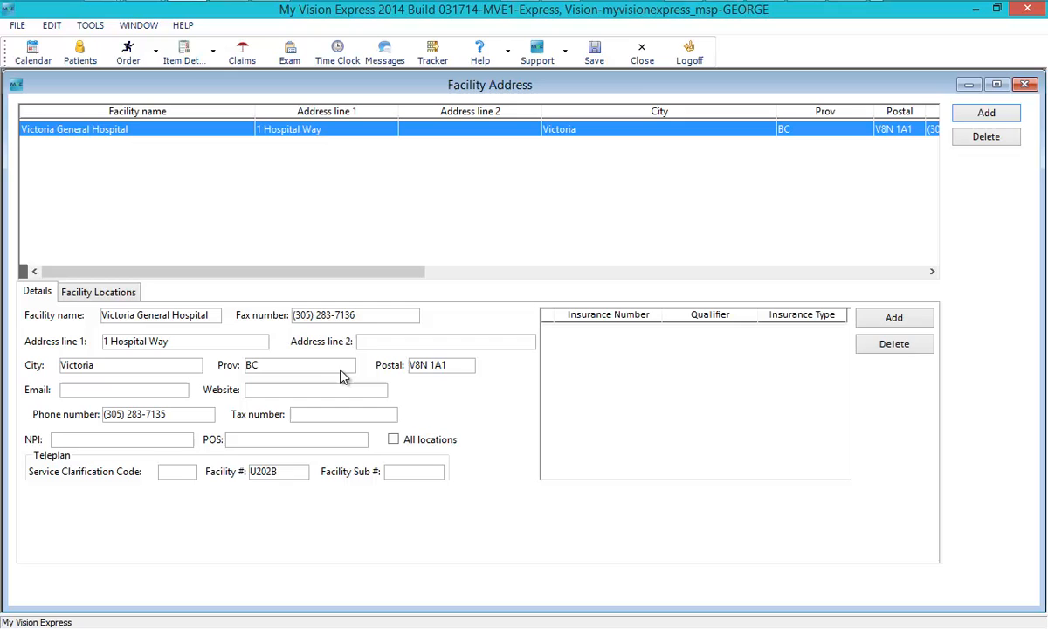
{"action": "left_click", "coordinate": [297, 440]}
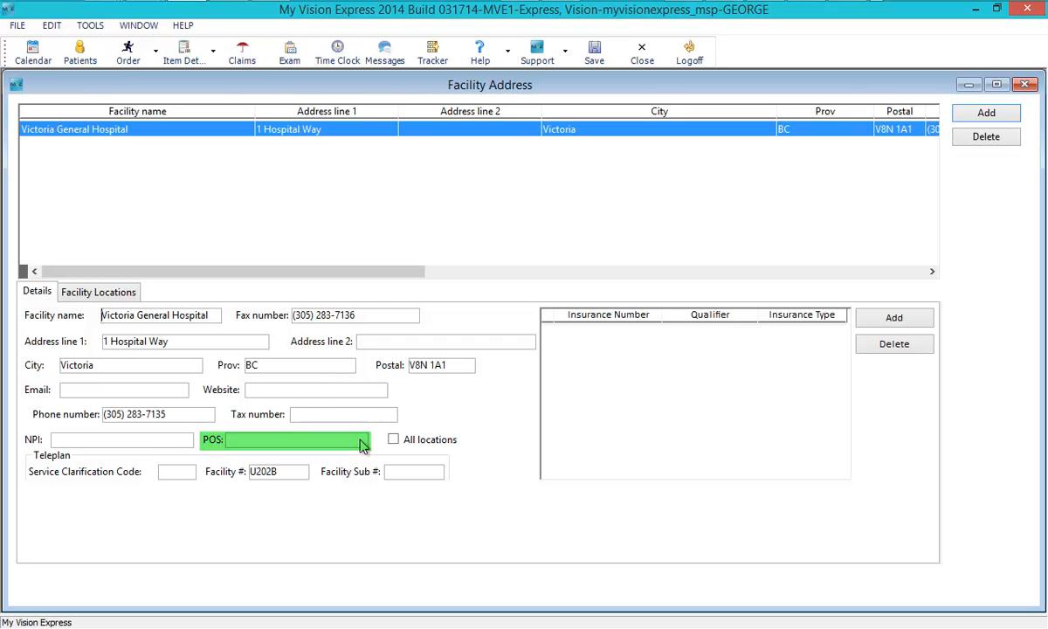
{"action": "left_click", "coordinate": [360, 440]}
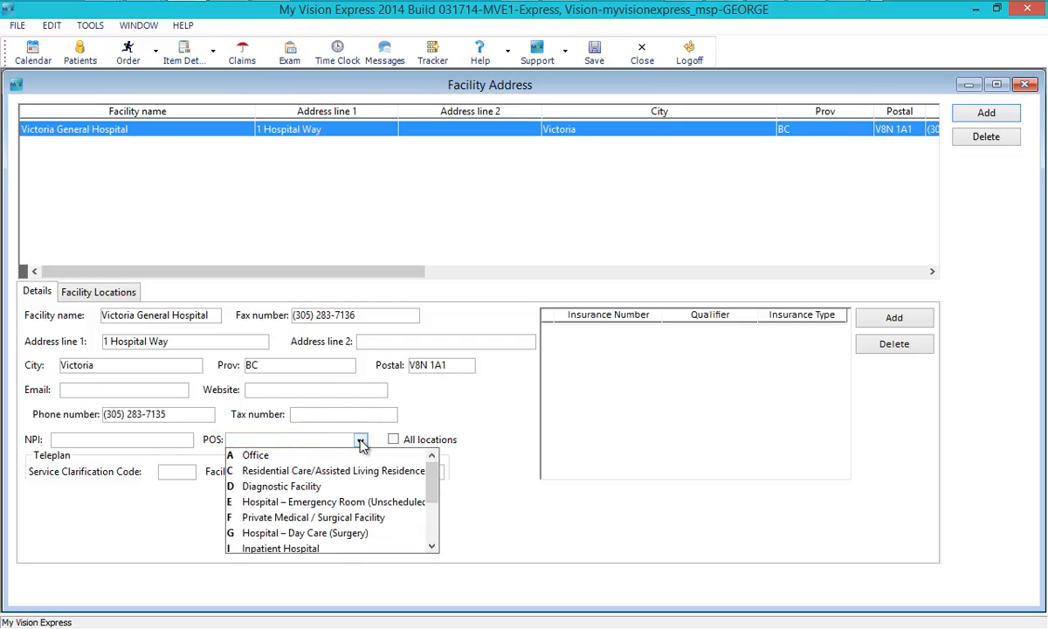
{"action": "left_click", "coordinate": [1024, 84]}
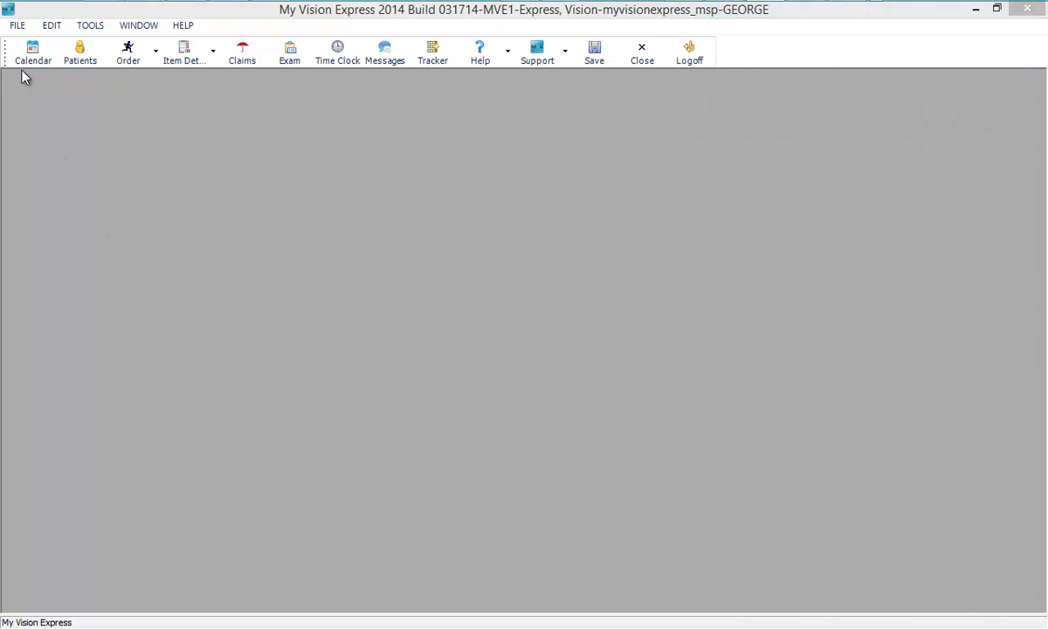
{"action": "left_click", "coordinate": [16, 25]}
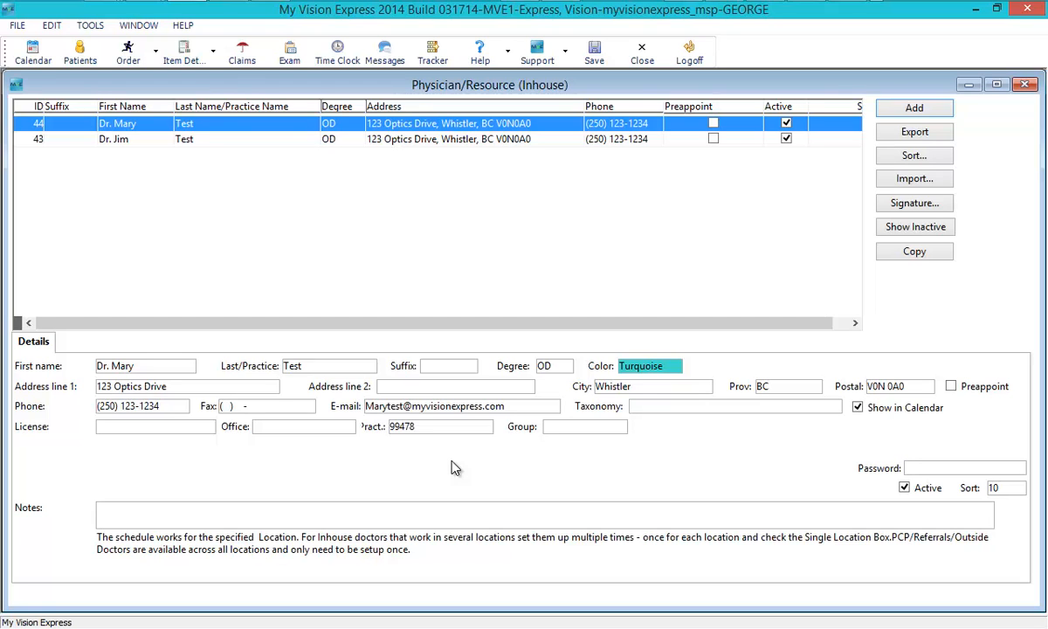
{"action": "left_click", "coordinate": [16, 24]}
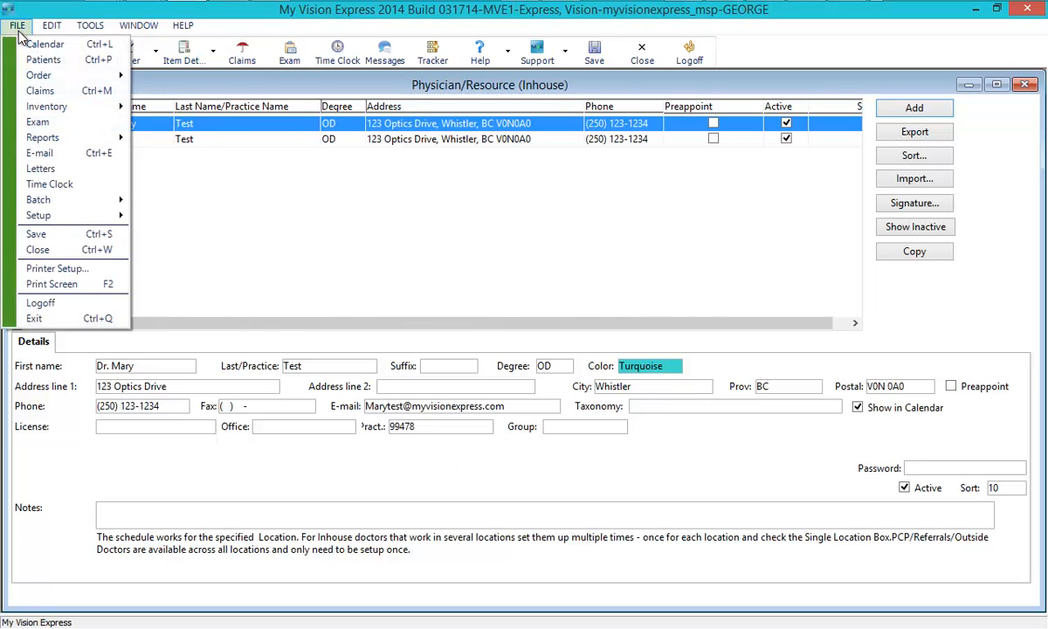
{"action": "left_click", "coordinate": [39, 215]}
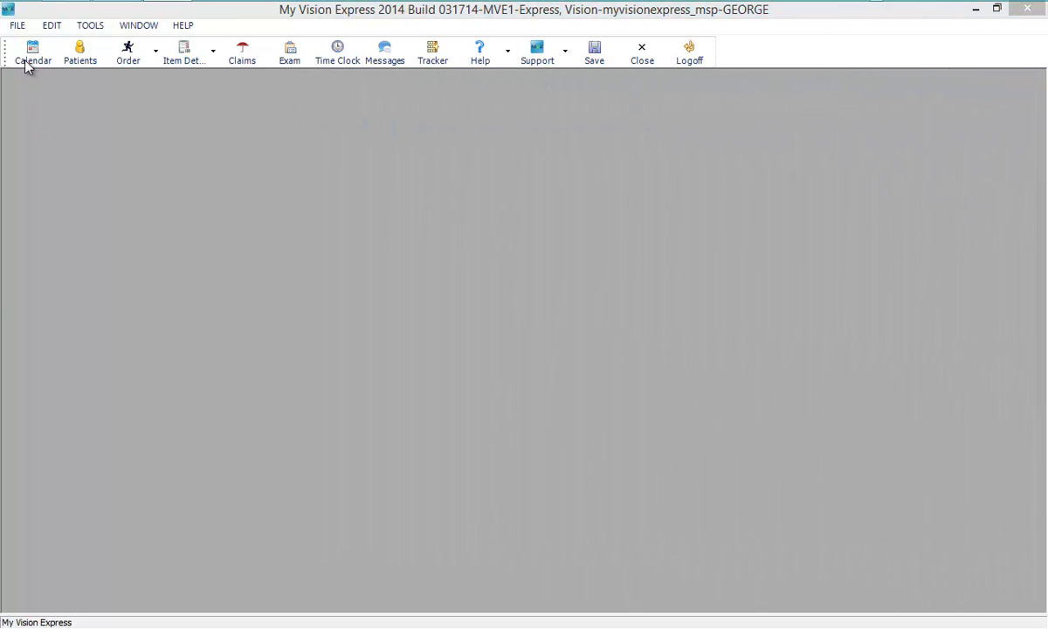
Open the services inventory and dismiss the MSP service import list.
{"action": "left_click", "coordinate": [15, 24]}
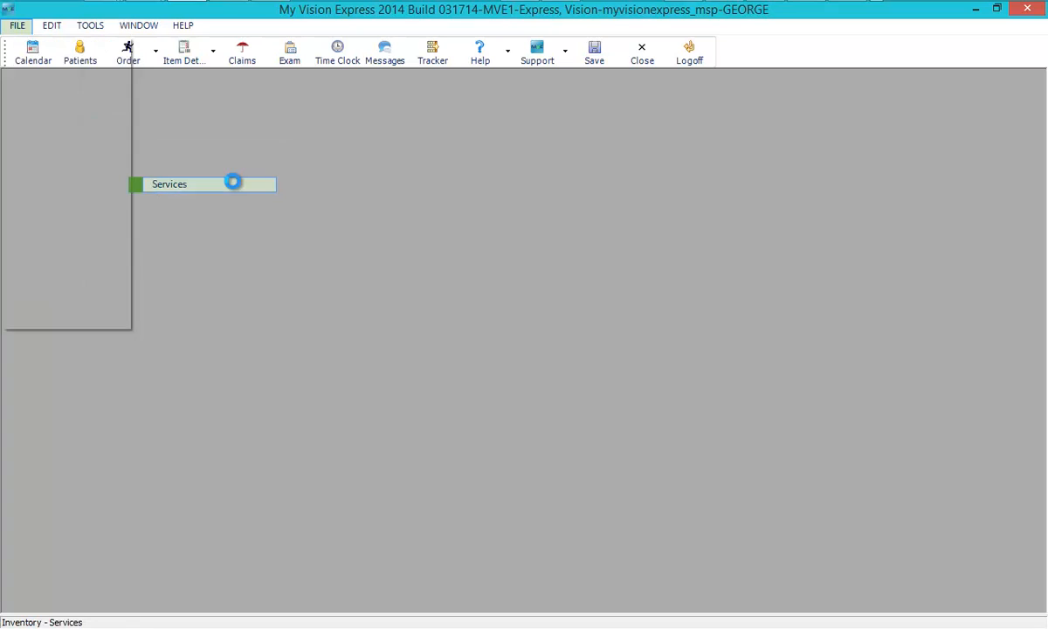
{"action": "left_click", "coordinate": [169, 184]}
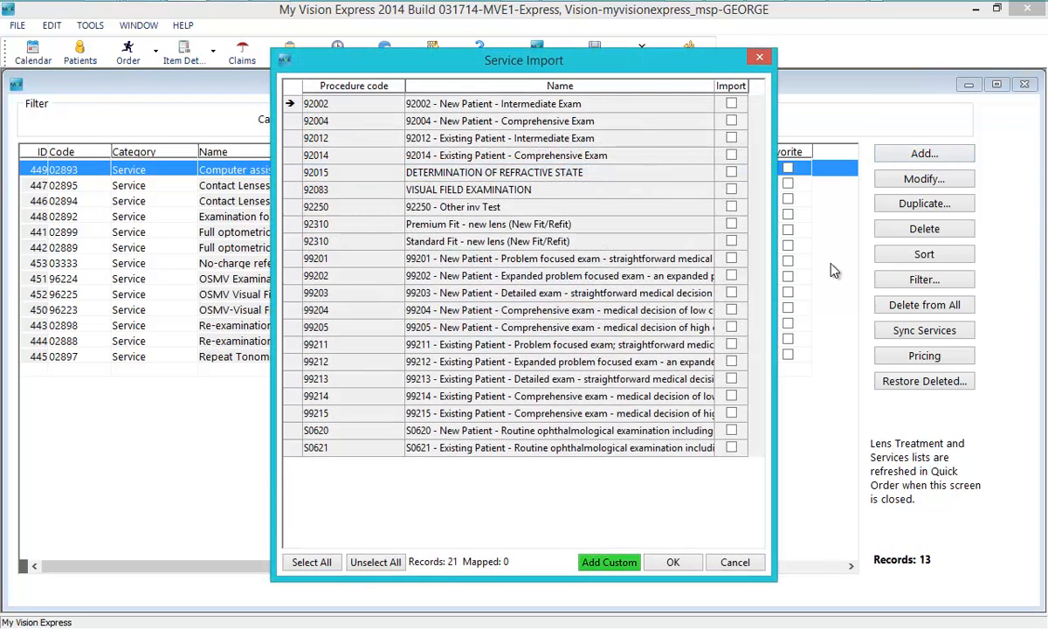
{"action": "left_click", "coordinate": [735, 562]}
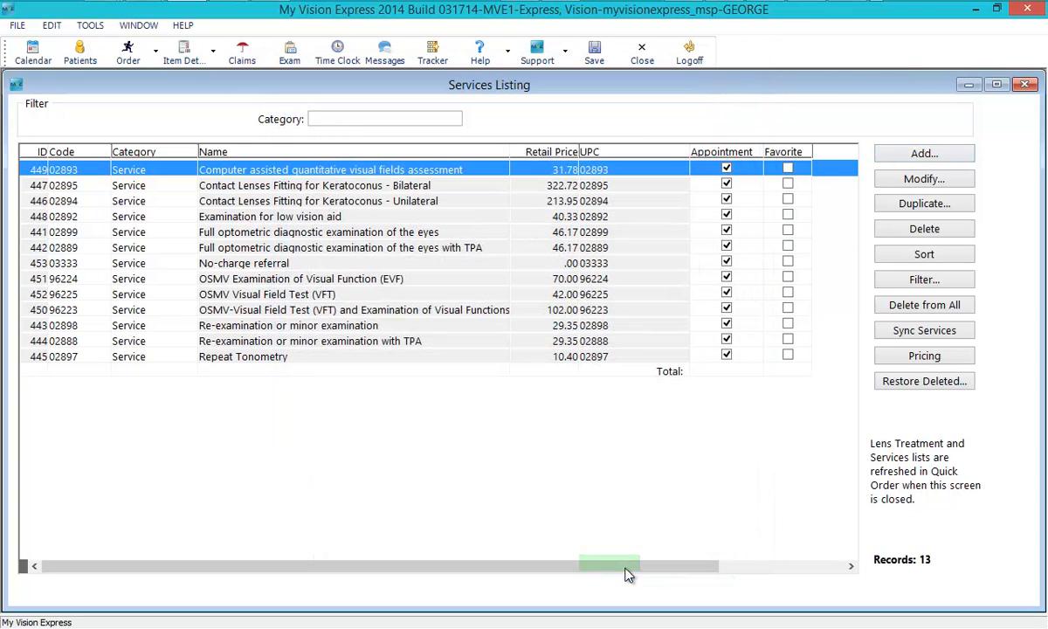
{"action": "left_click", "coordinate": [625, 566]}
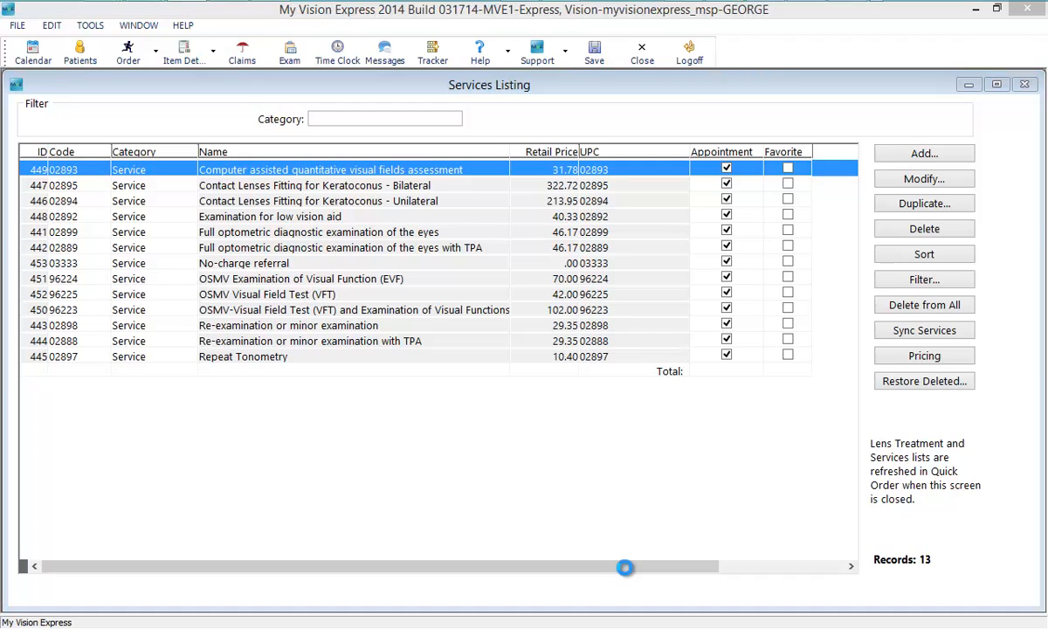
Add 'Test Service' (123) at 45.50 retail, not sent to lab or printed on orders.
{"action": "left_click", "coordinate": [923, 178]}
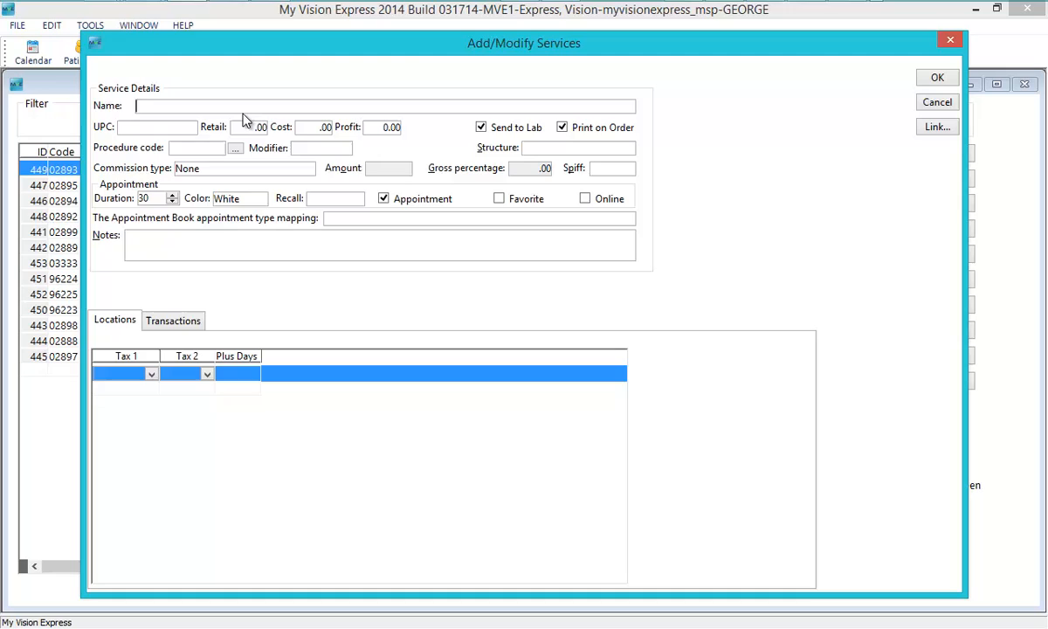
{"action": "type", "text": "Test Service"}
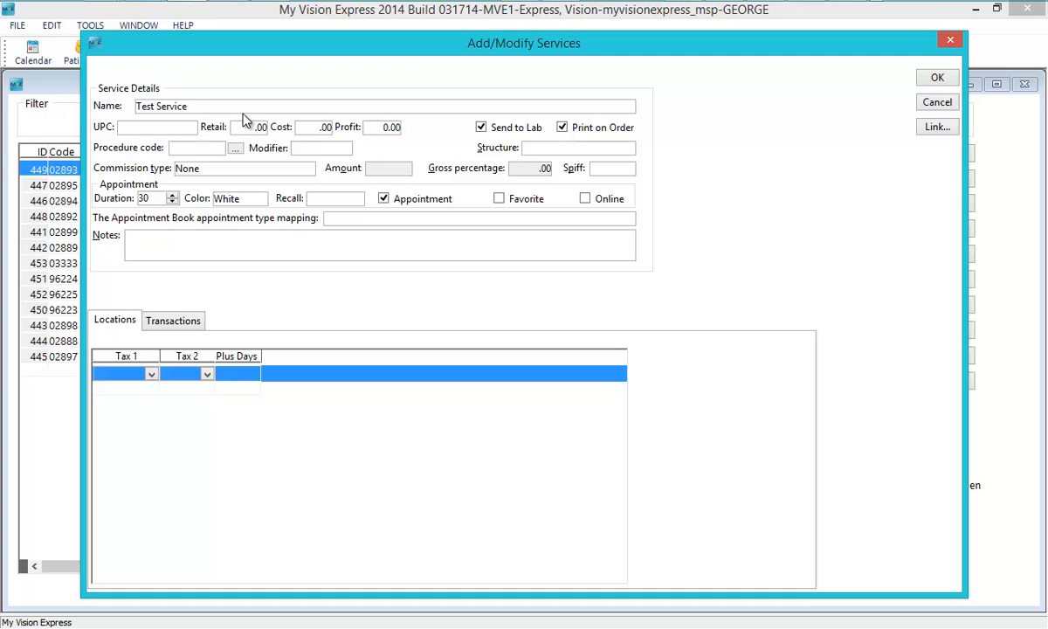
{"action": "type", "text": "123"}
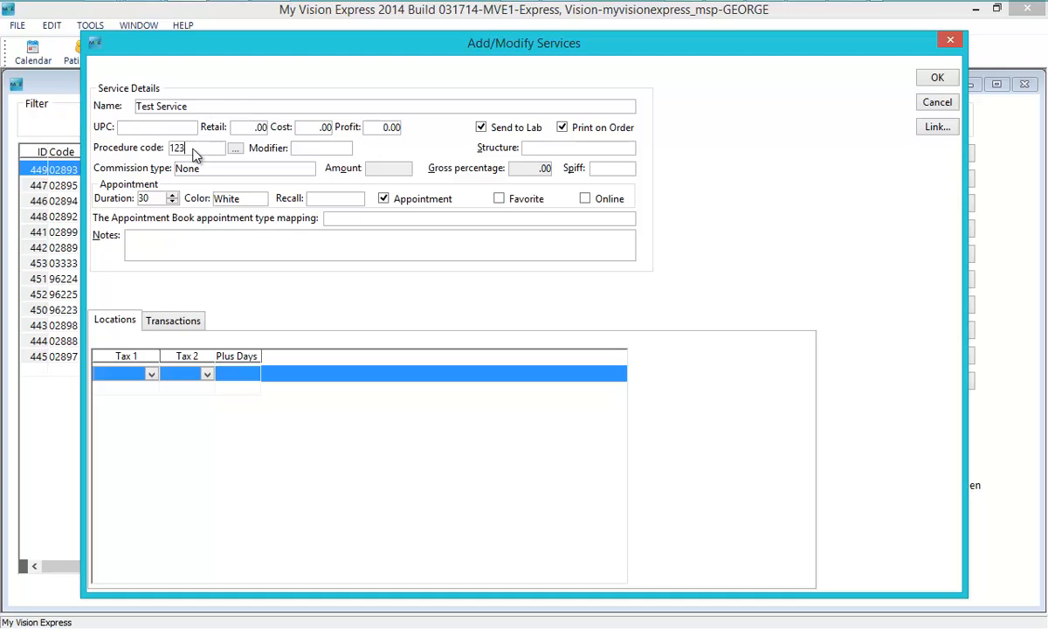
{"action": "left_click", "coordinate": [260, 127]}
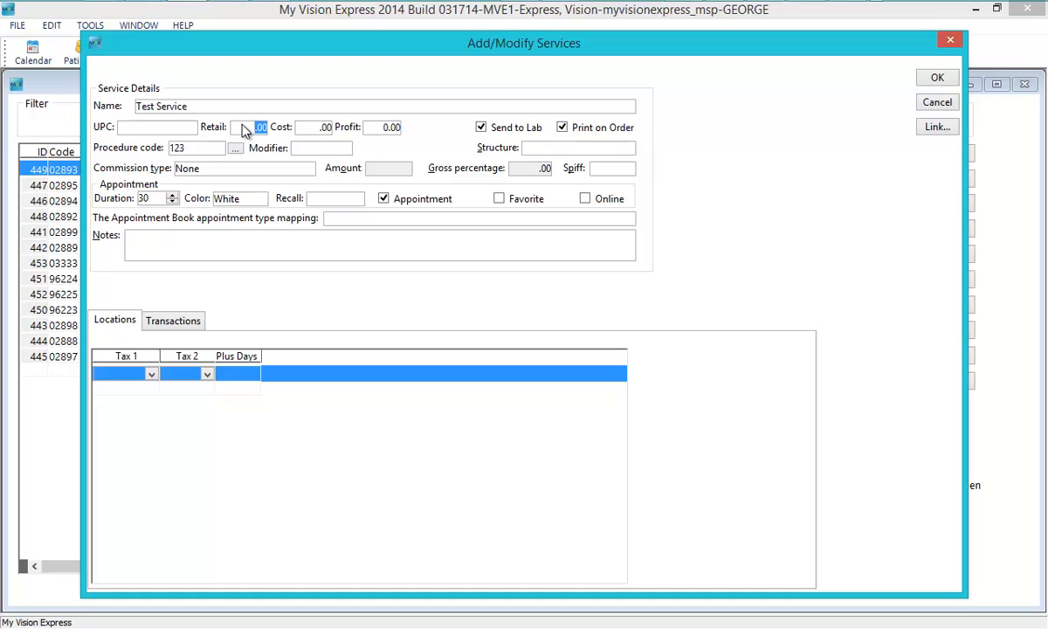
{"action": "type", "text": "45.50"}
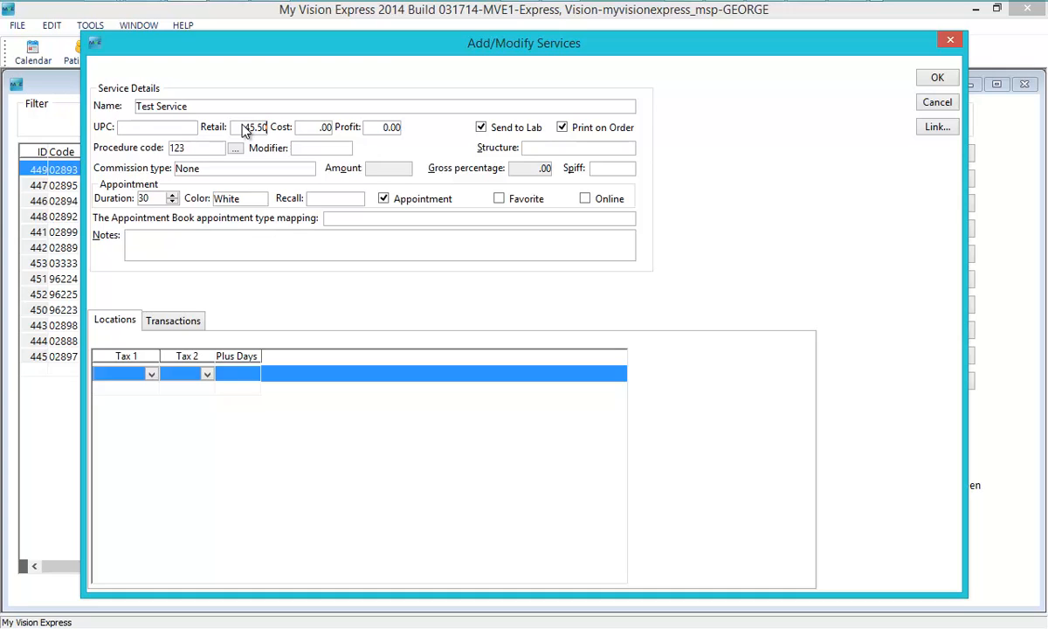
{"action": "left_click", "coordinate": [562, 127]}
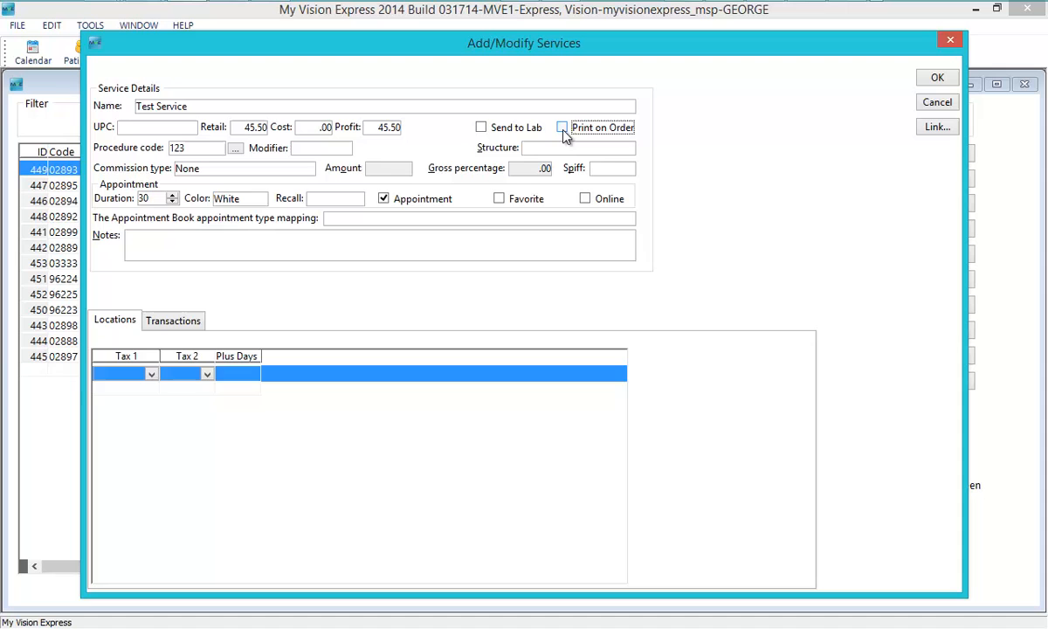
{"action": "left_click", "coordinate": [937, 77]}
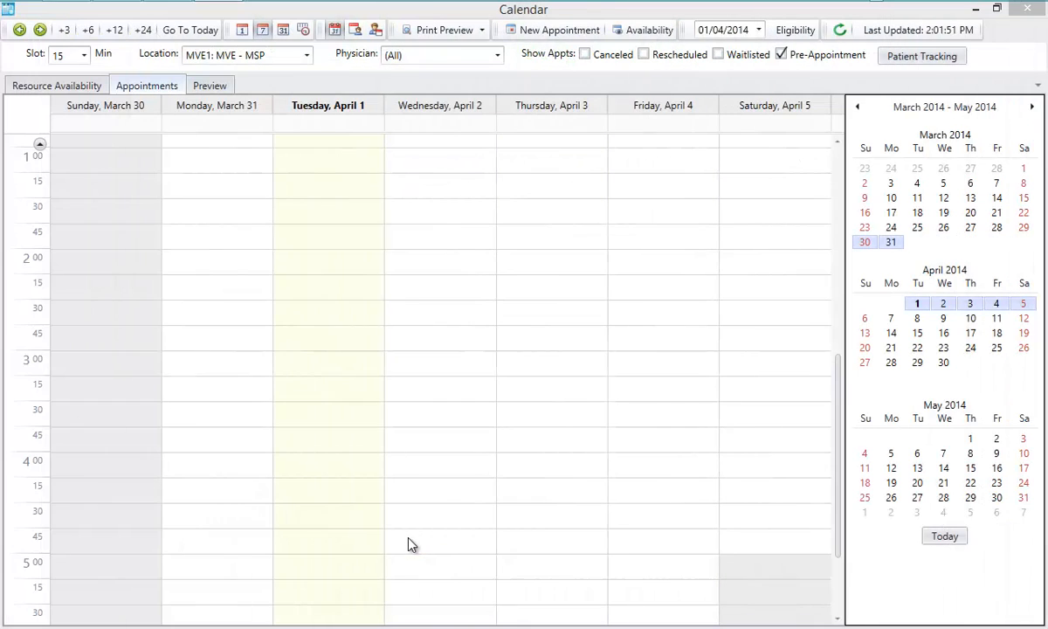
{"action": "mouse_move", "coordinate": [368, 553]}
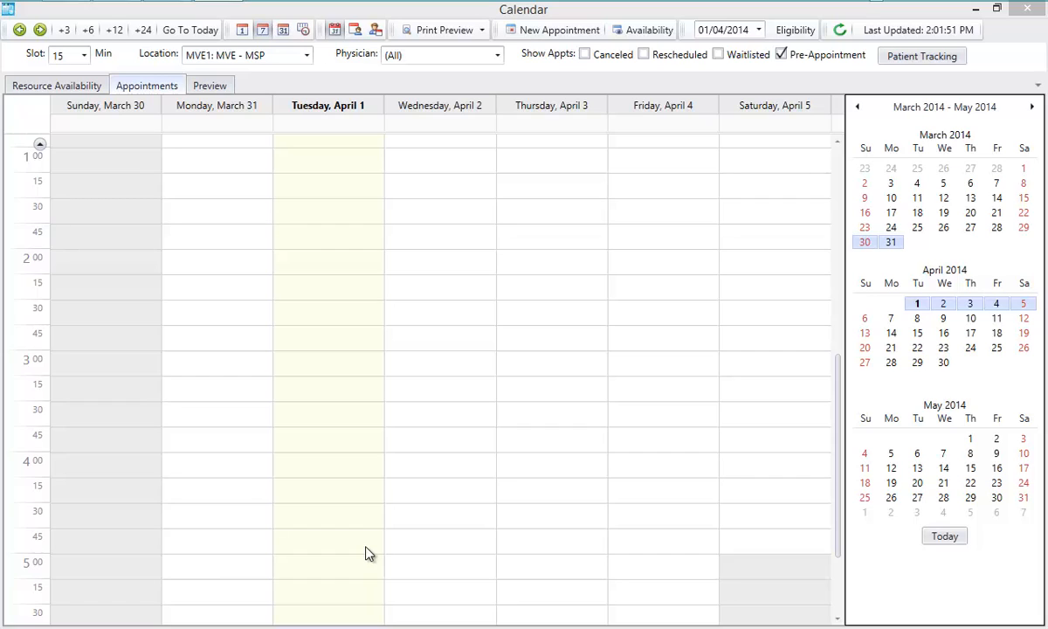
Open New Appointment for the Tuesday, April 1, 2014 4:45 PM calendar slot.
{"action": "left_click", "coordinate": [328, 542]}
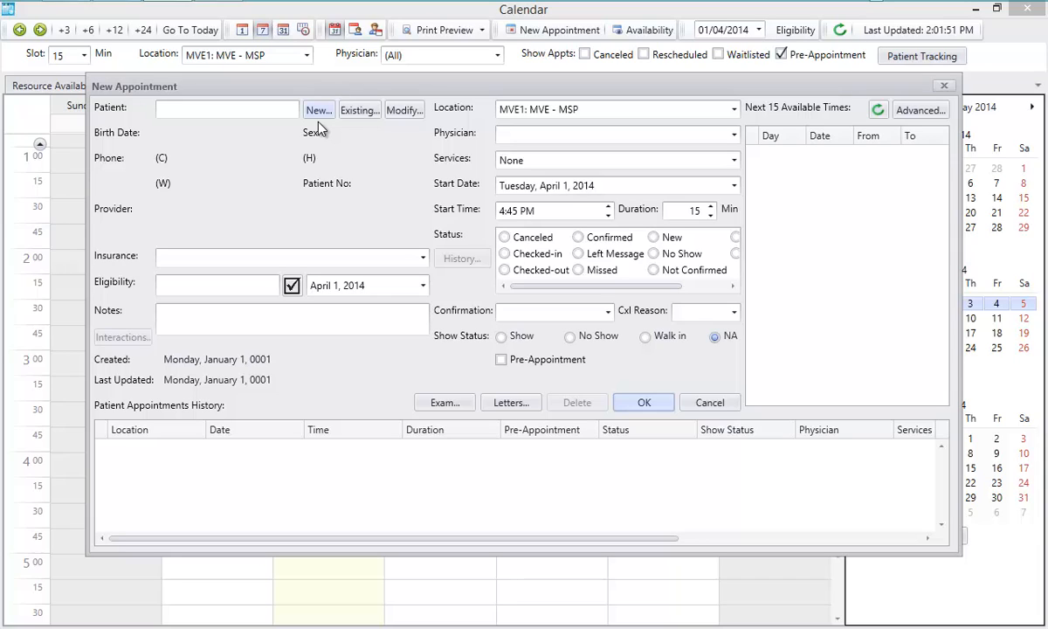
{"action": "mouse_move", "coordinate": [337, 148]}
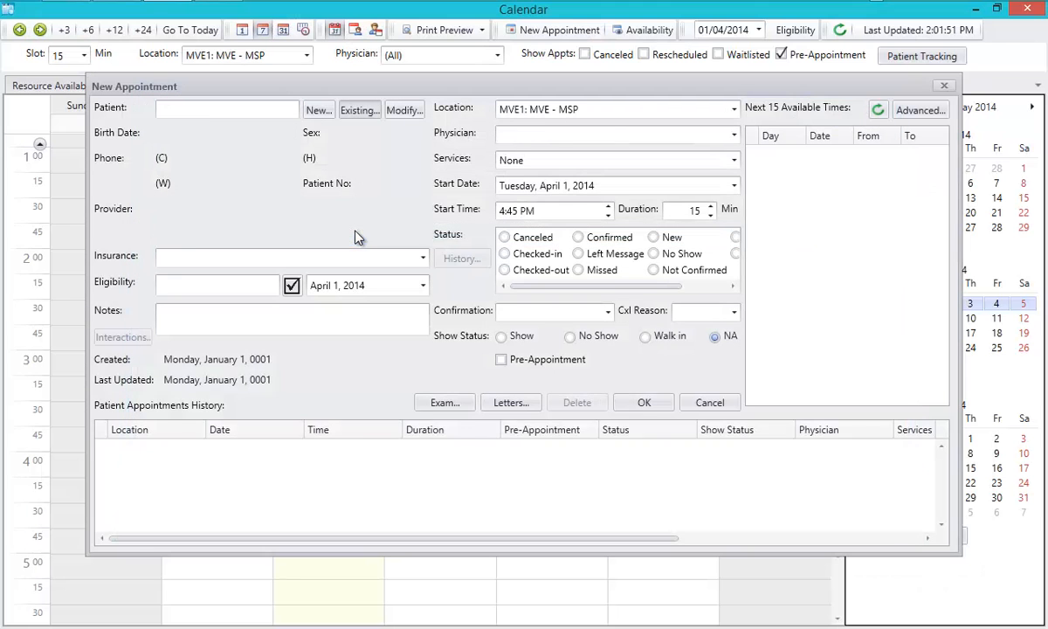
Set the service to Re-examination or minor examination and check MSP eligibility.
{"action": "left_click", "coordinate": [734, 160]}
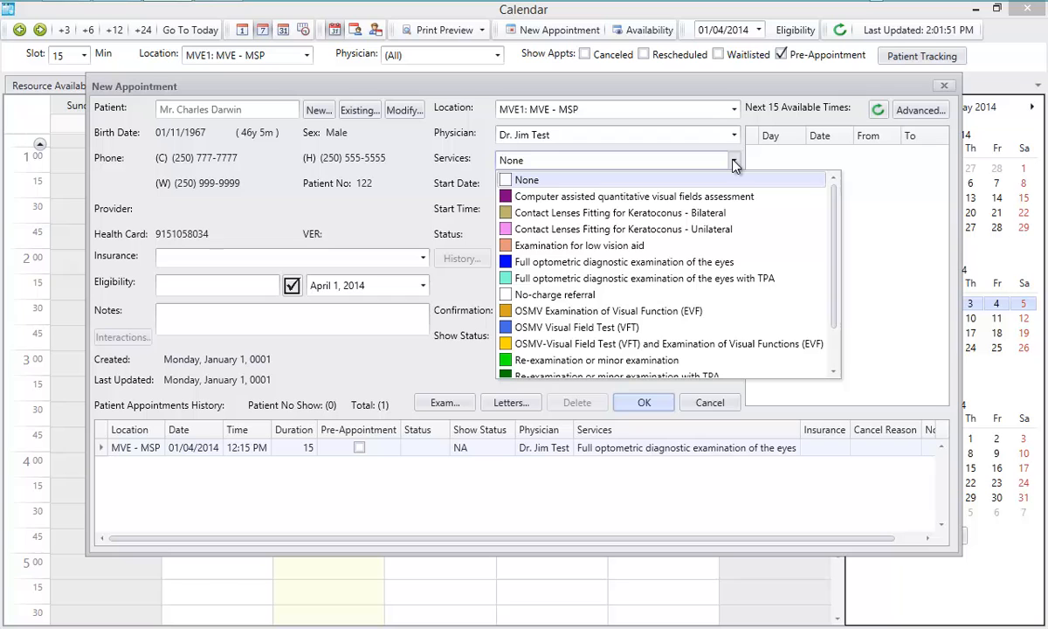
{"action": "left_click", "coordinate": [595, 360]}
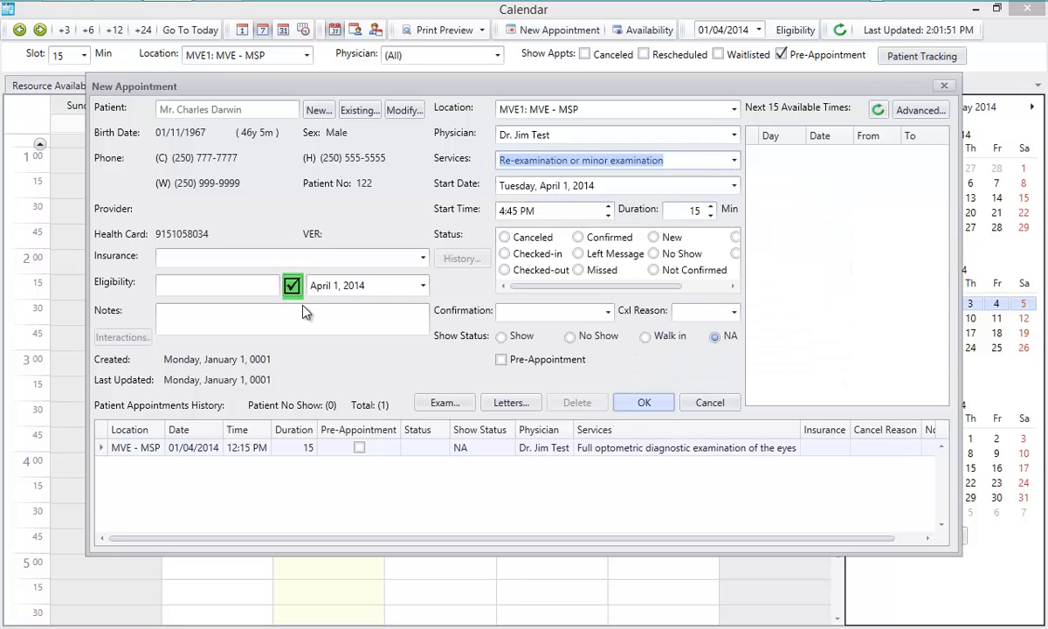
{"action": "left_click", "coordinate": [293, 285]}
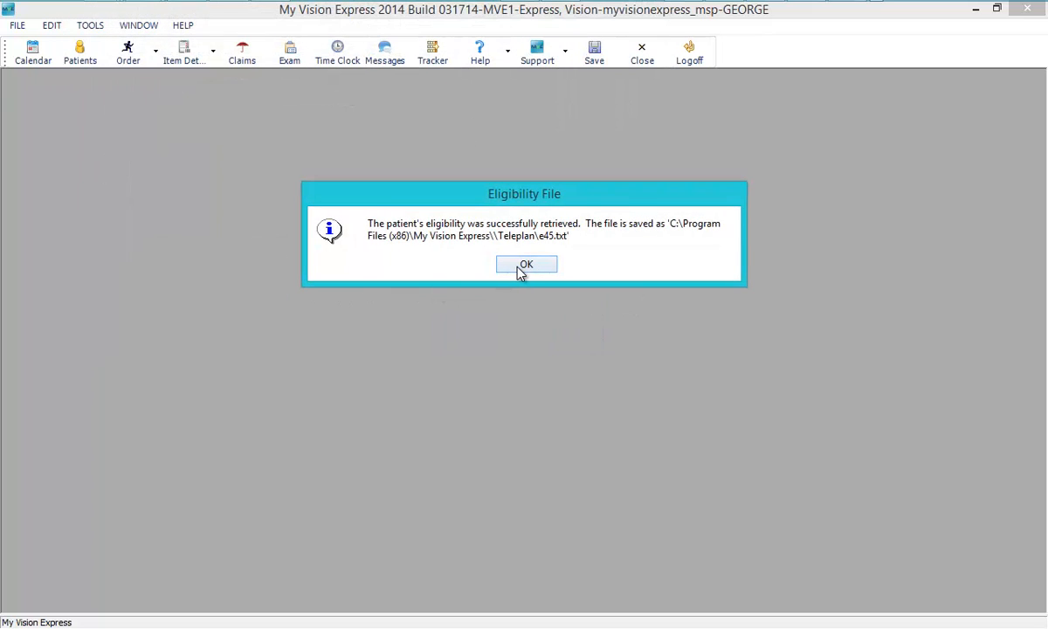
Accept the Eligibility File message and return to the April 1 calendar.
{"action": "left_click", "coordinate": [526, 264]}
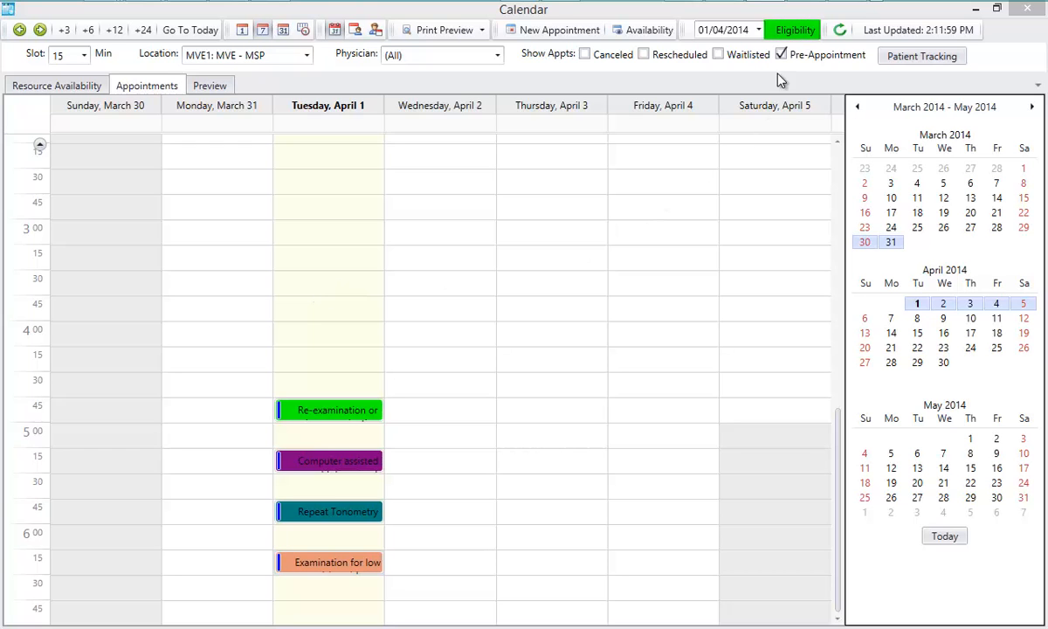
Get batch eligibility for Dr. Jim Test's April 1 appointments and accept the results.
{"action": "left_click", "coordinate": [793, 28]}
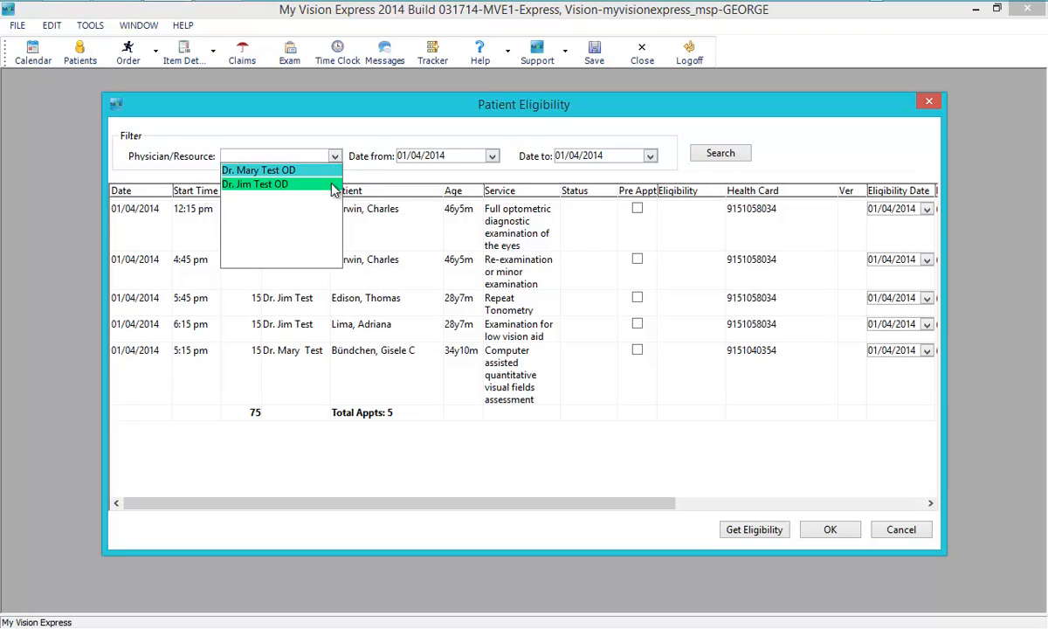
{"action": "left_click", "coordinate": [254, 183]}
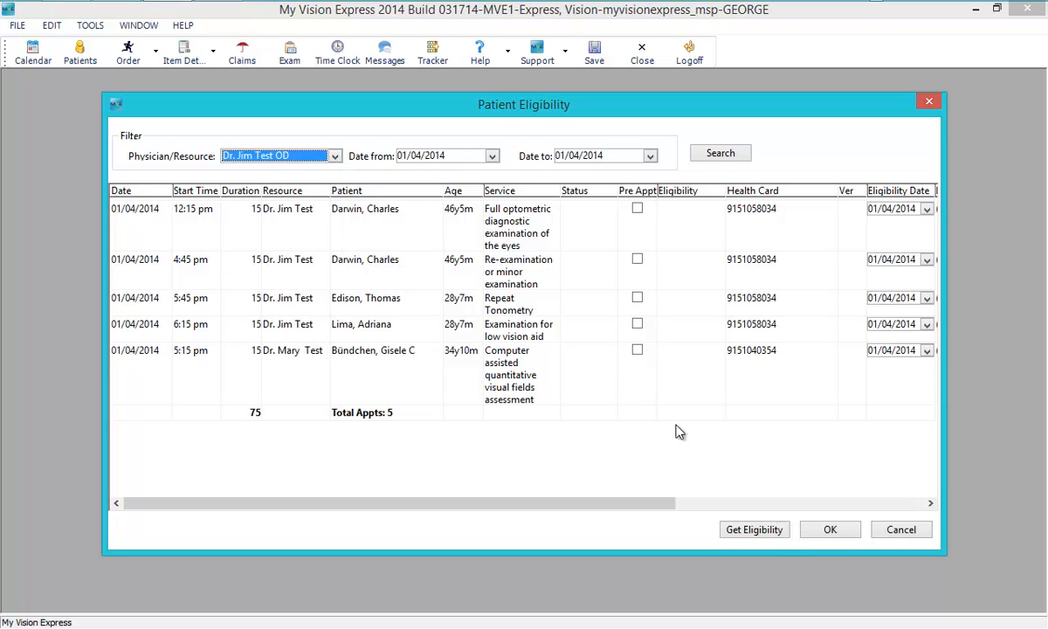
{"action": "left_click", "coordinate": [754, 529]}
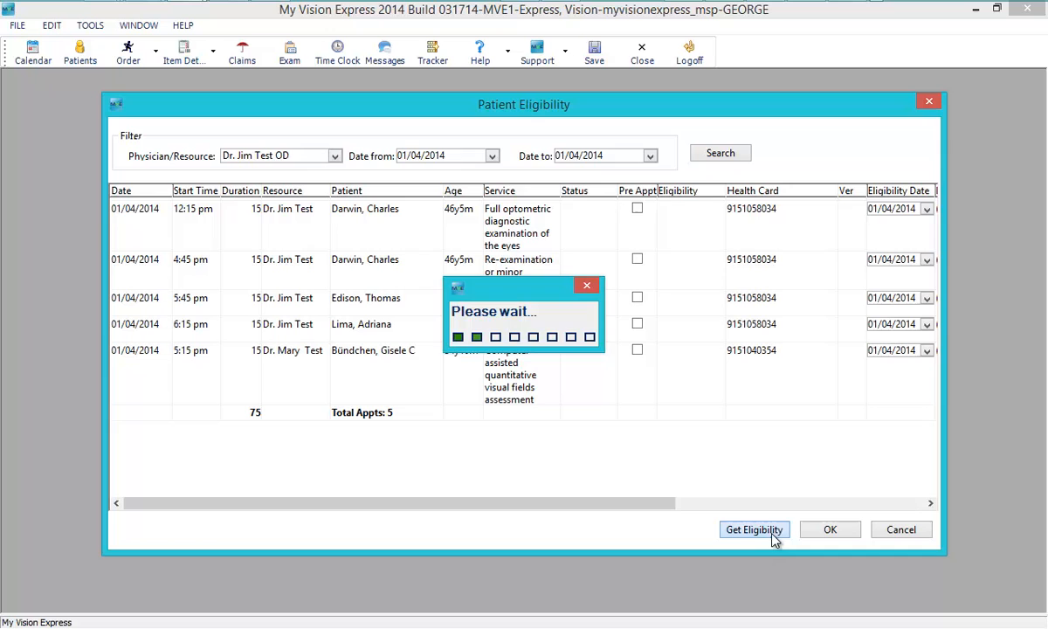
{"action": "left_click", "coordinate": [754, 530]}
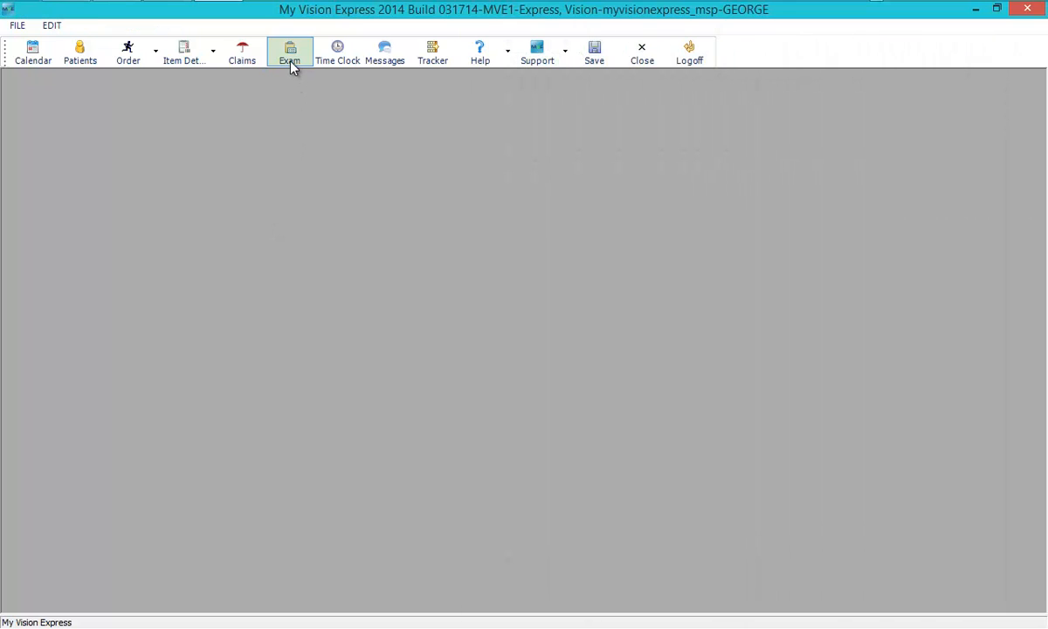
Start Exam #1009 for the 4:45 PM re-examination using the Office Visit template.
{"action": "left_click", "coordinate": [290, 52]}
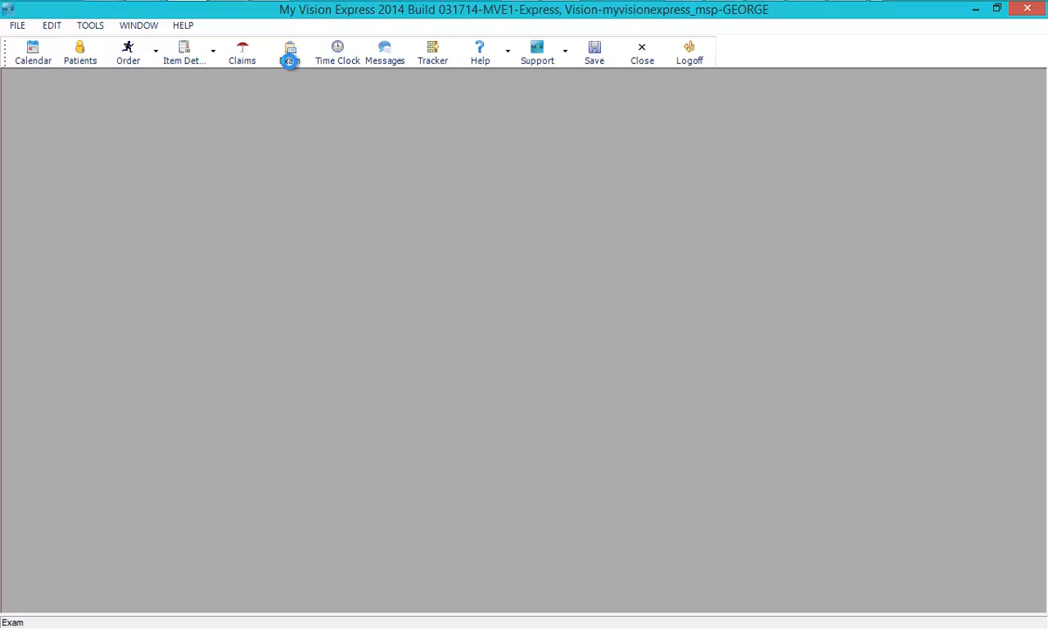
{"action": "left_click", "coordinate": [289, 49]}
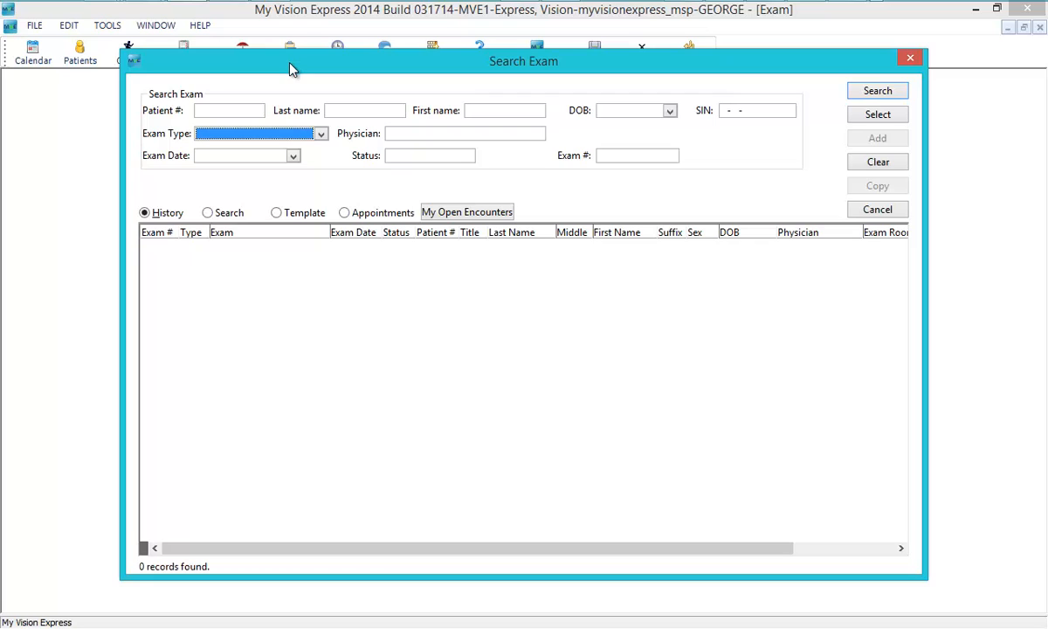
{"action": "left_click", "coordinate": [344, 212]}
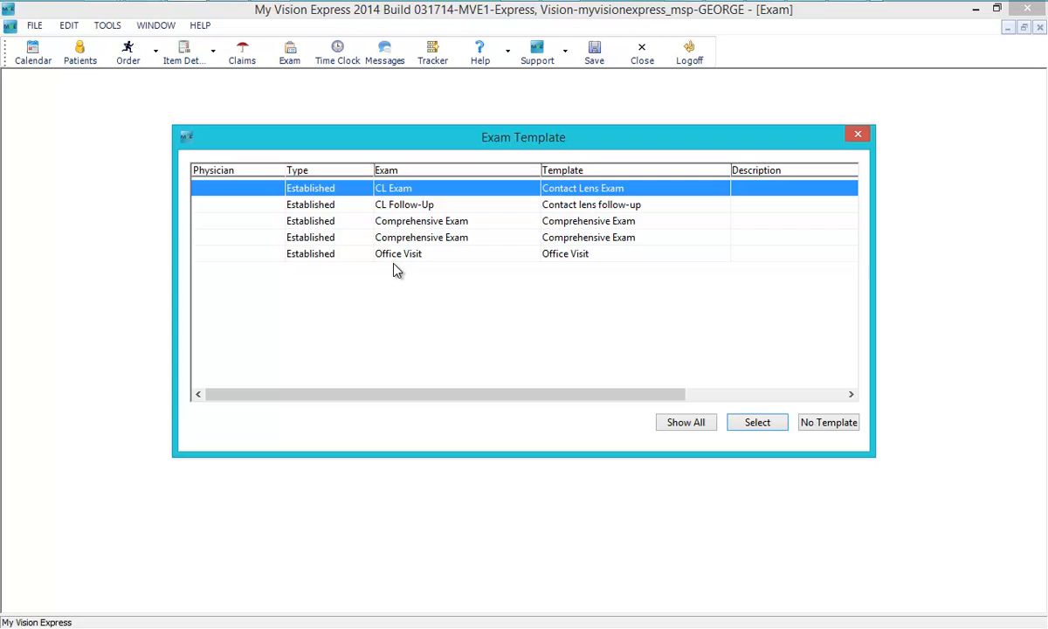
{"action": "left_click", "coordinate": [756, 421]}
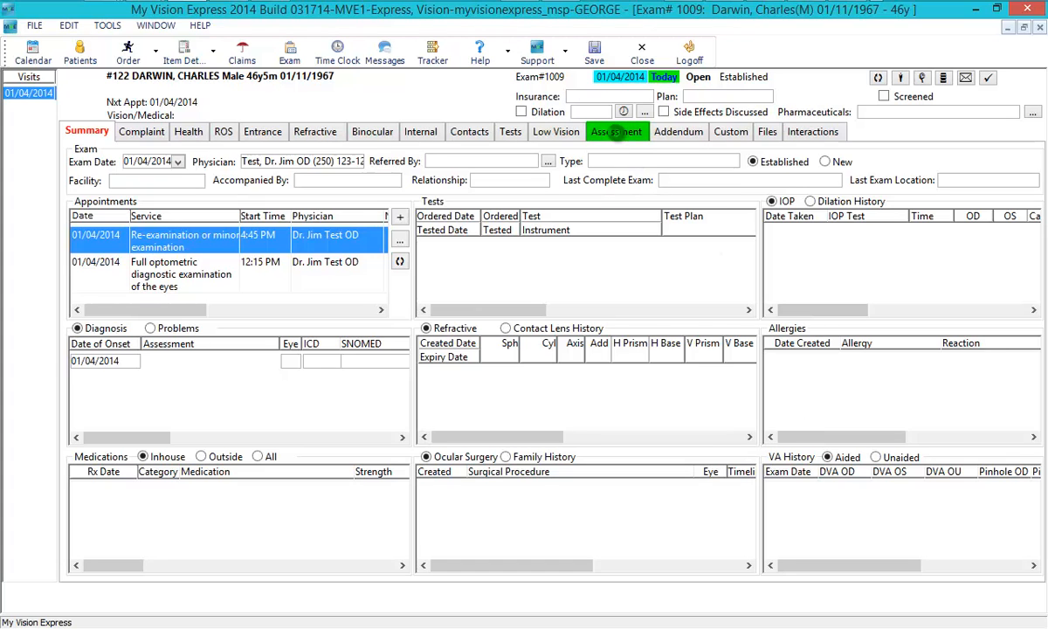
Add diagnosis 365.0 Glaucoma Suspect to exam #1009's assessment, review procedures, and save.
{"action": "left_click", "coordinate": [616, 131]}
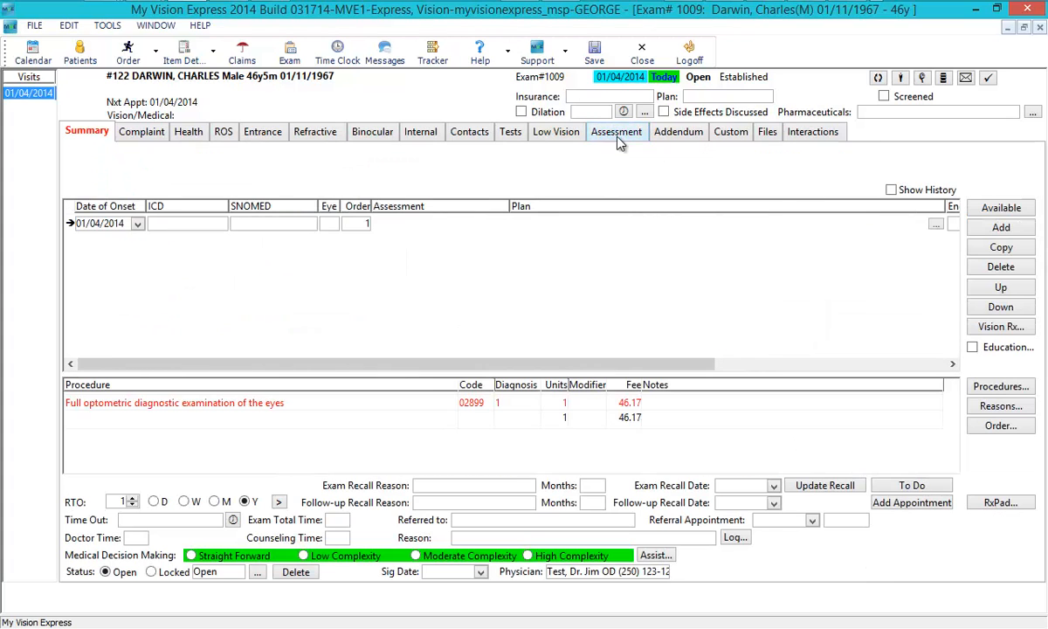
{"action": "left_click", "coordinate": [617, 131]}
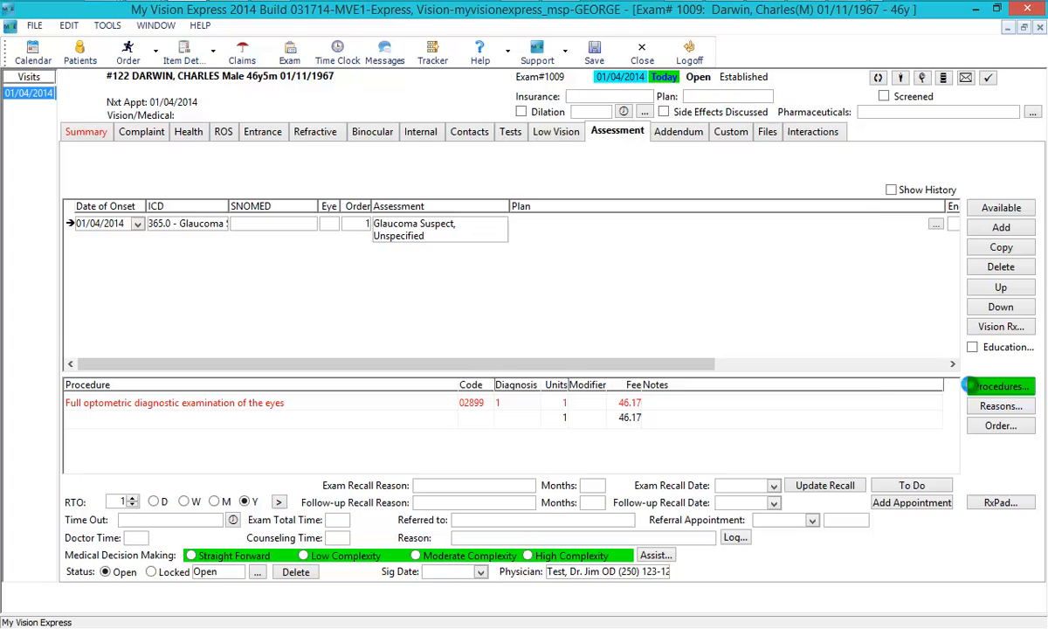
{"action": "left_click", "coordinate": [1000, 386]}
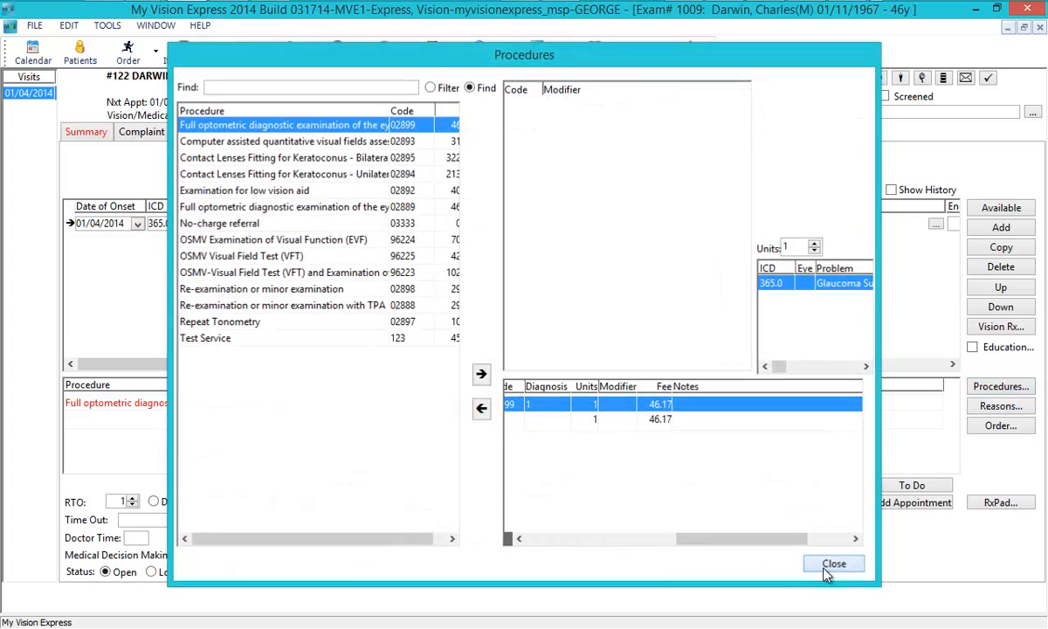
{"action": "left_click", "coordinate": [833, 564]}
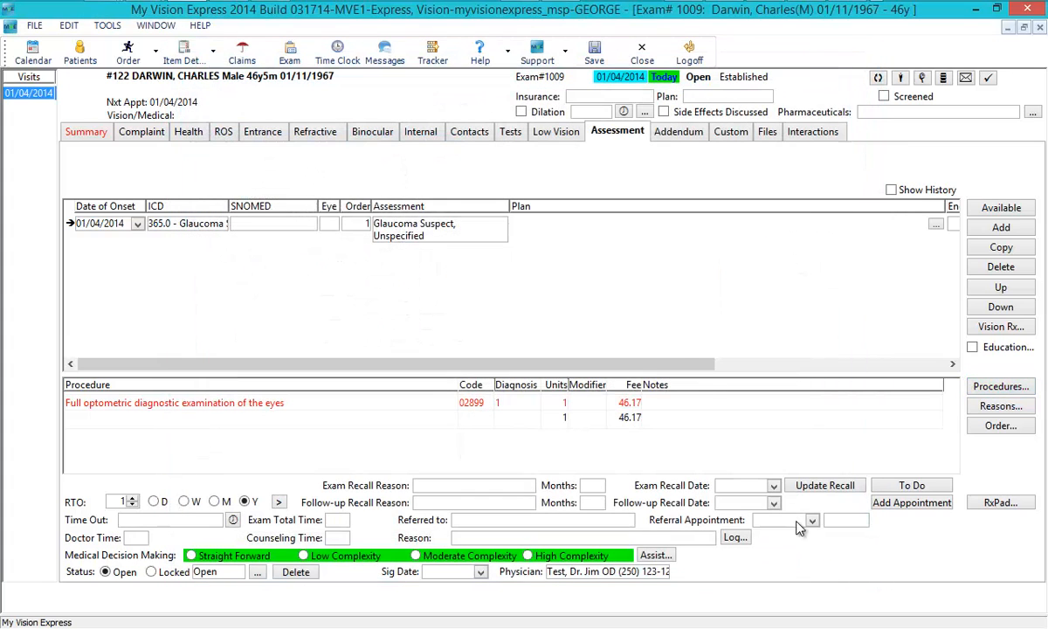
{"action": "left_click", "coordinate": [594, 50]}
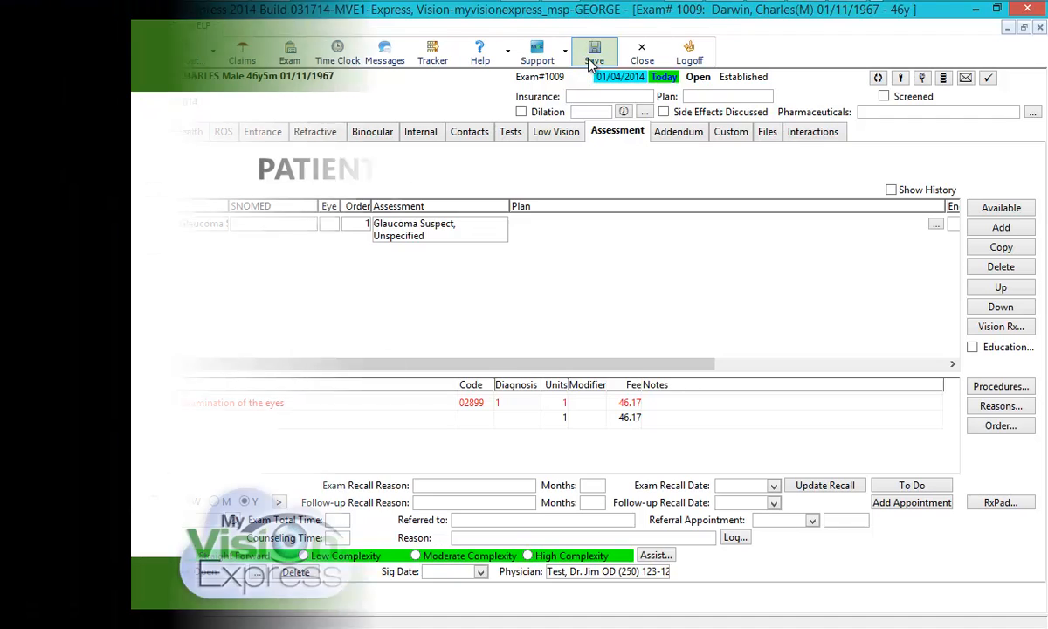
{"action": "left_click", "coordinate": [594, 50]}
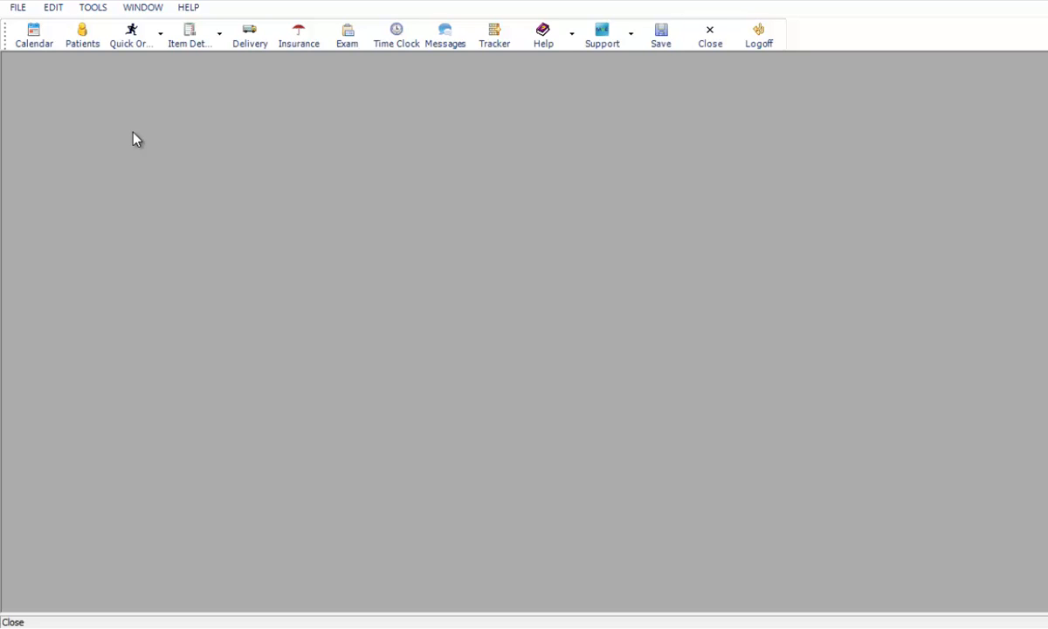
Import exam 1012's 365.0 diagnosis and 40.33 low-vision charge into a spectacle order, then close it.
{"action": "left_click", "coordinate": [129, 32]}
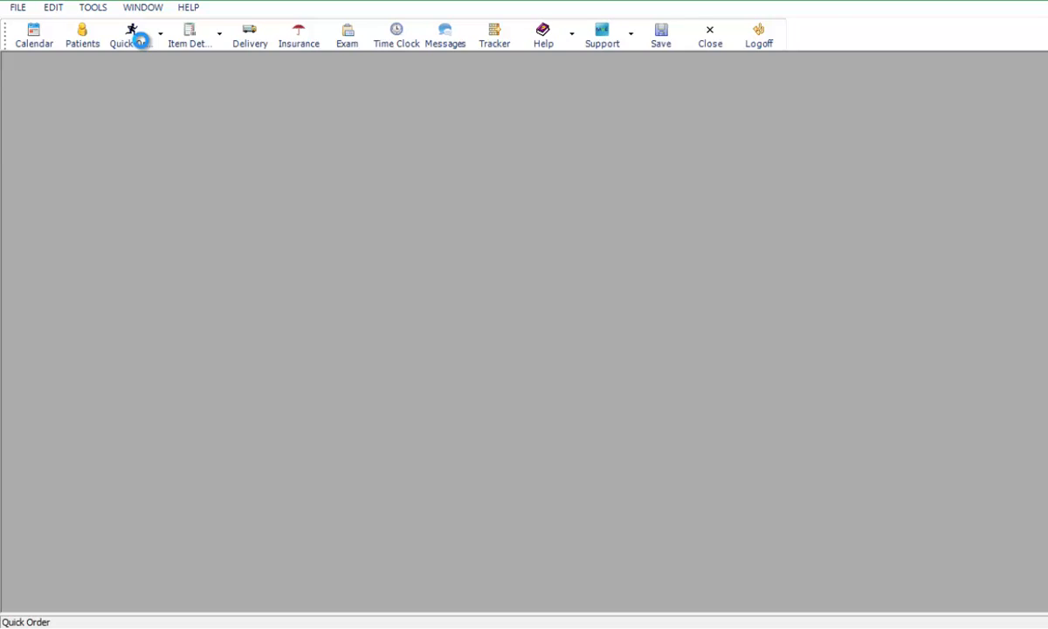
{"action": "left_click", "coordinate": [123, 35]}
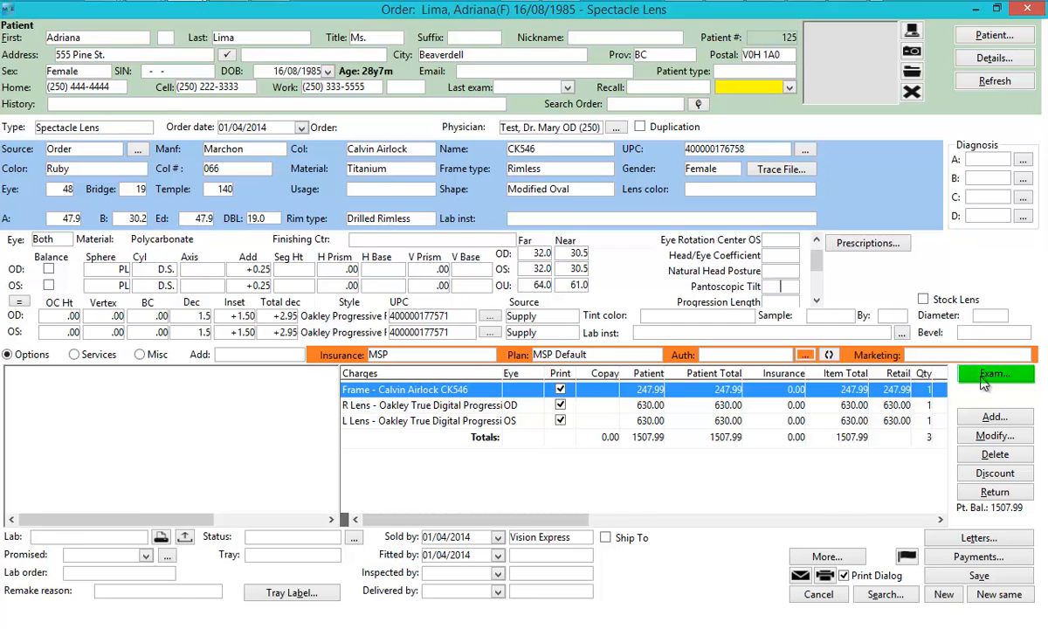
{"action": "left_click", "coordinate": [995, 374]}
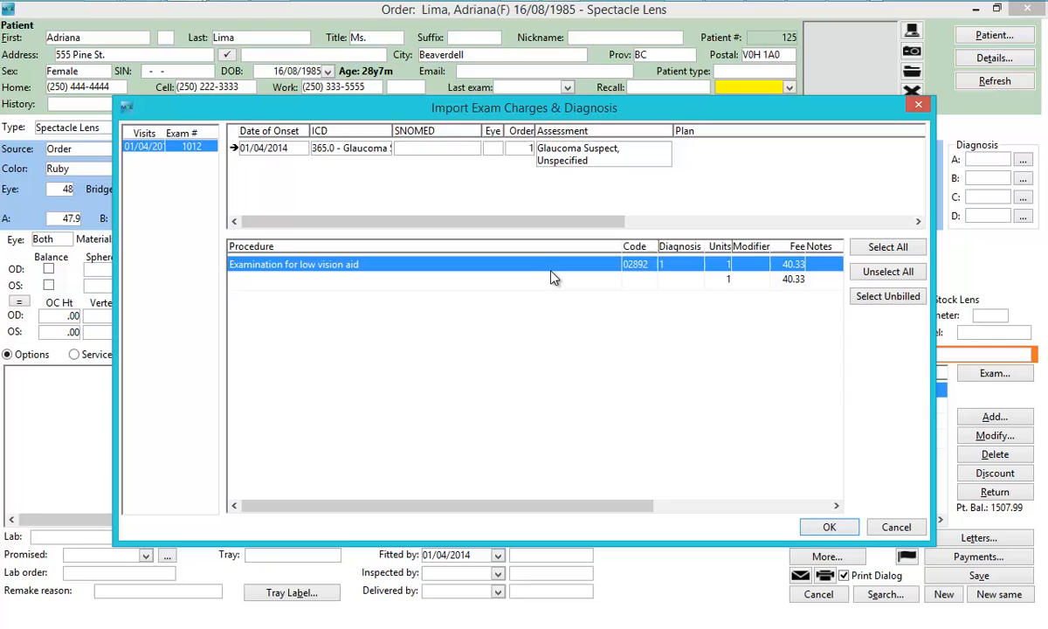
{"action": "left_click", "coordinate": [436, 264]}
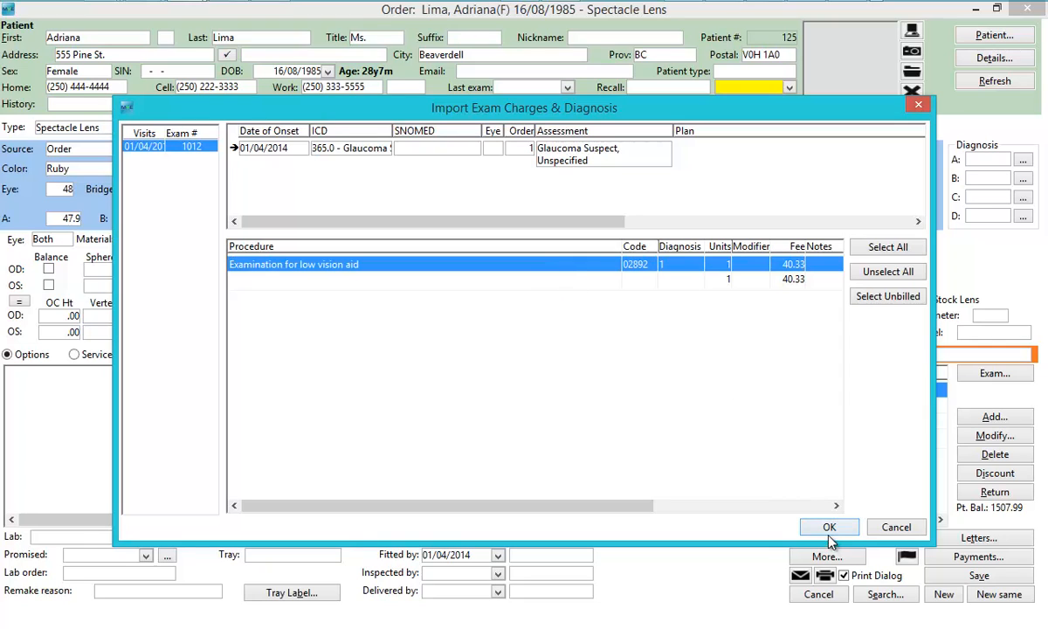
{"action": "left_click", "coordinate": [829, 527]}
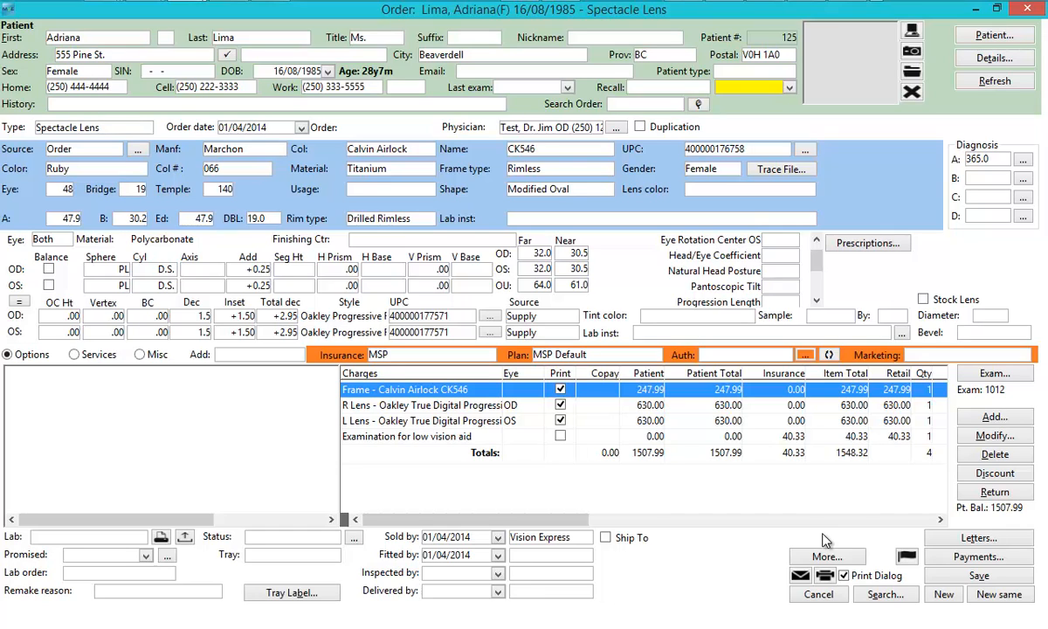
{"action": "mouse_move", "coordinate": [837, 542]}
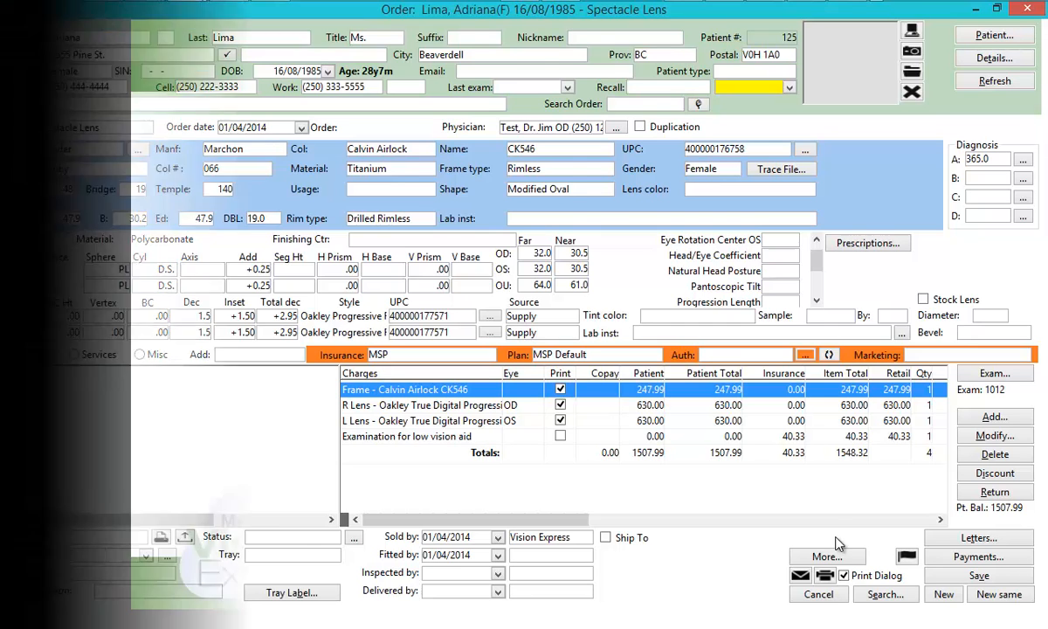
{"action": "left_click", "coordinate": [817, 594]}
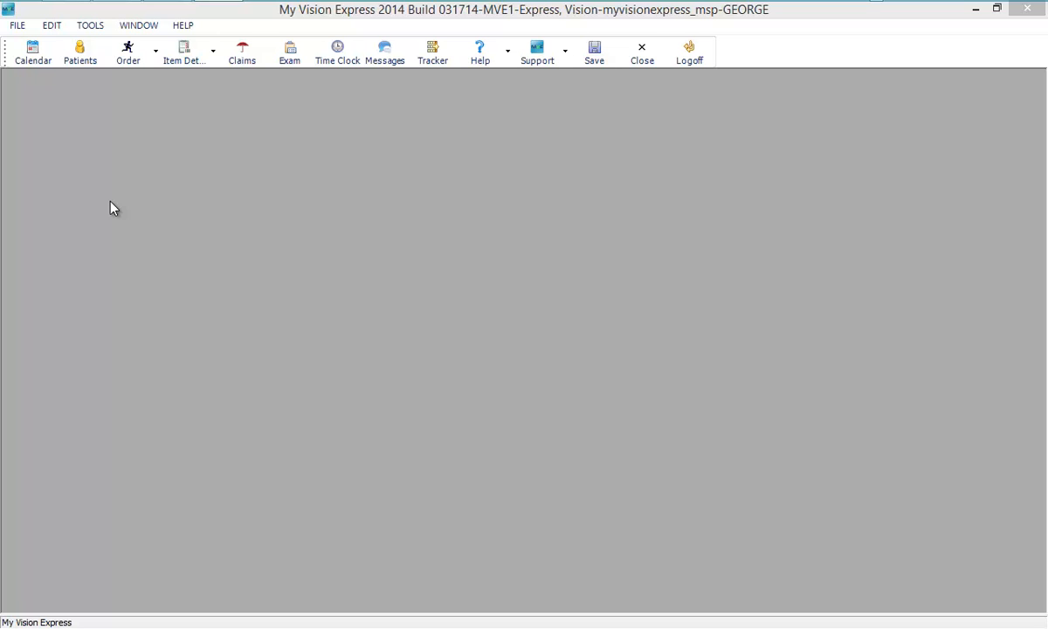
Create MSP claims for Dr. Jim Test: four claims totalling 126.25, one missing diagnosis.
{"action": "left_click", "coordinate": [16, 24]}
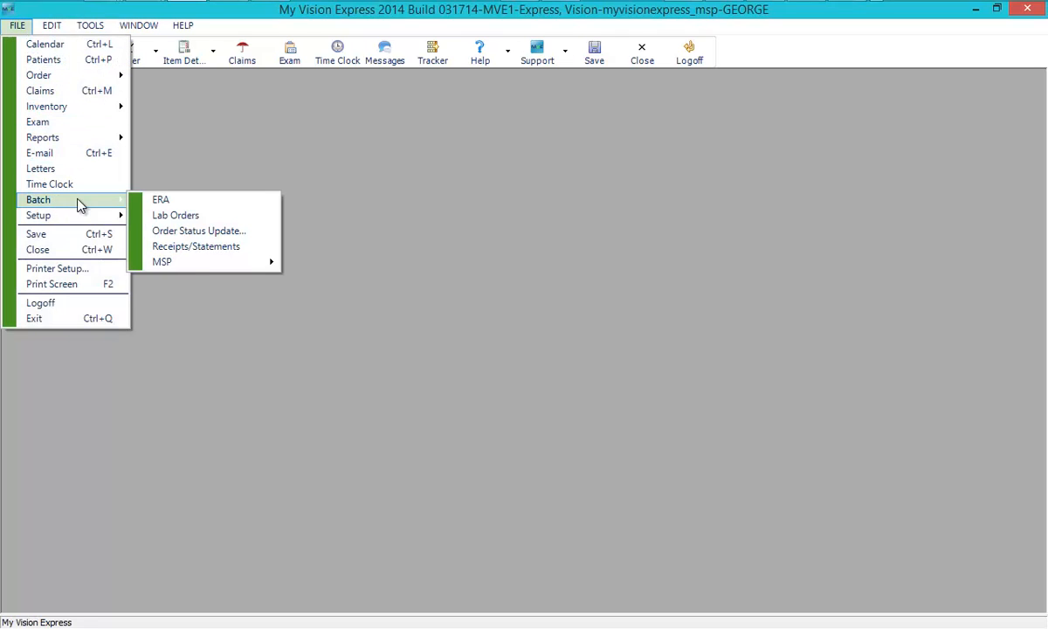
{"action": "mouse_move", "coordinate": [161, 261]}
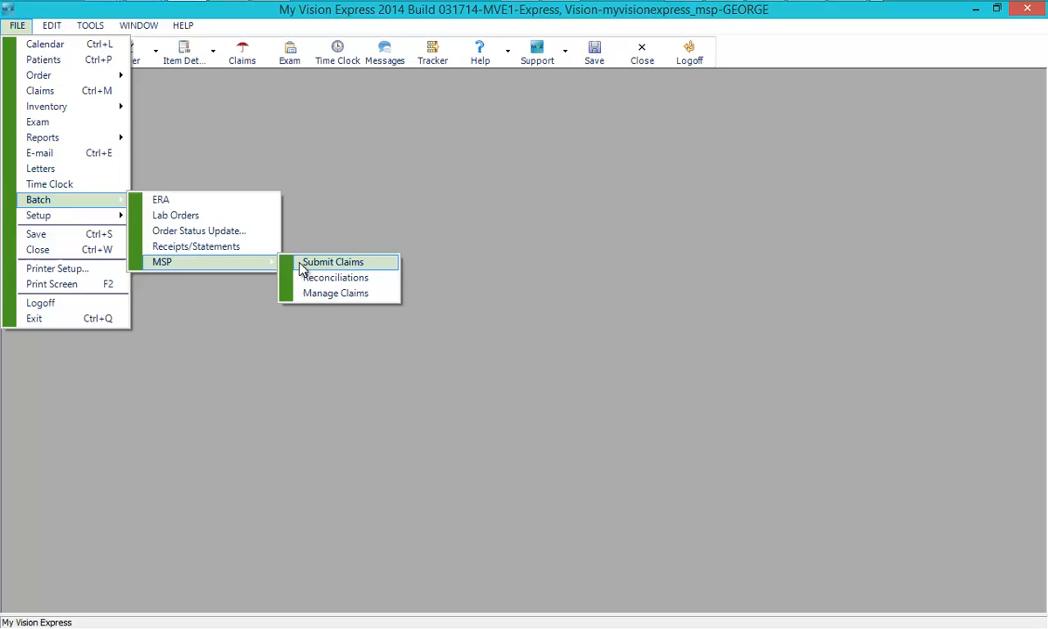
{"action": "left_click", "coordinate": [332, 261]}
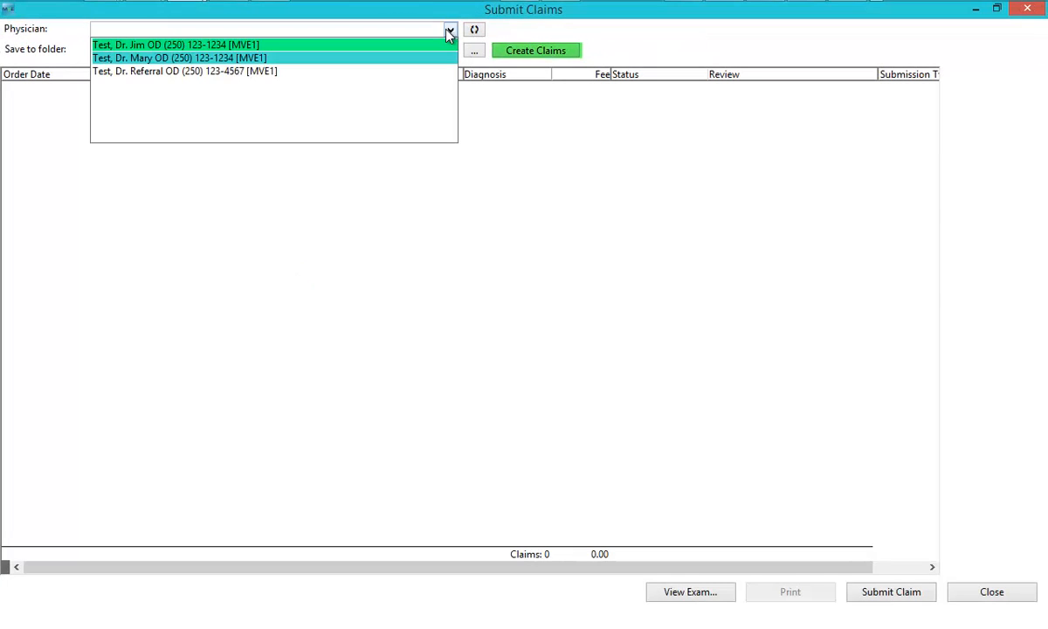
{"action": "left_click", "coordinate": [174, 45]}
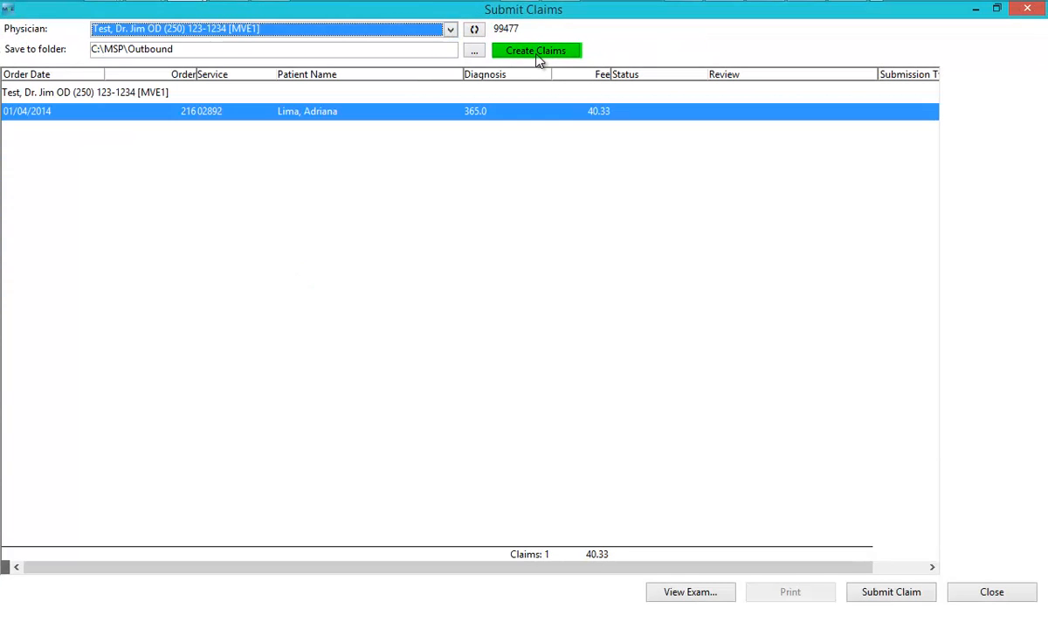
{"action": "left_click", "coordinate": [535, 50]}
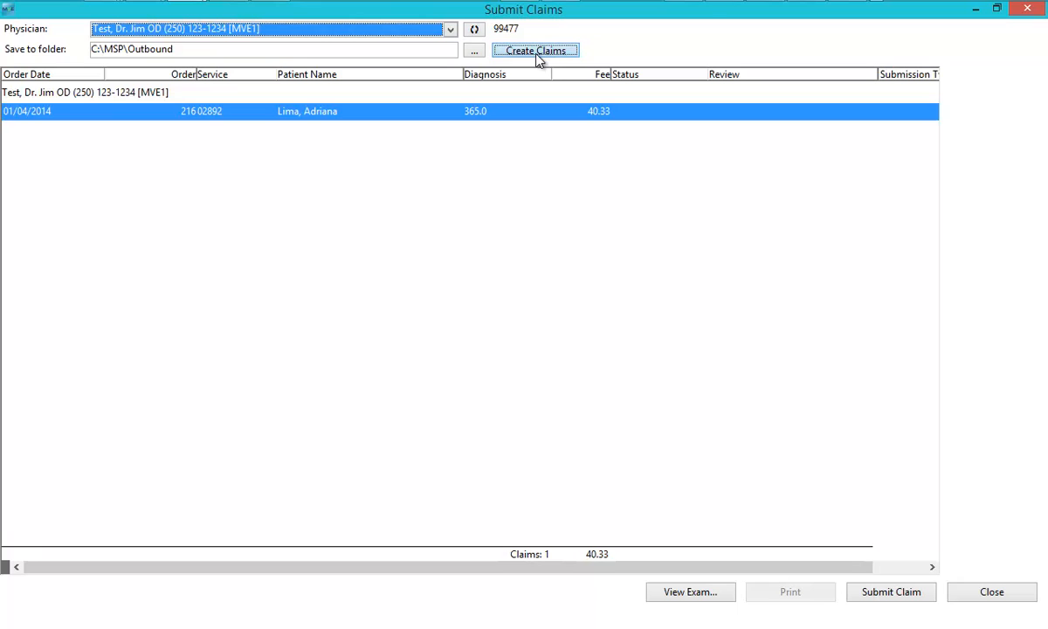
{"action": "left_click", "coordinate": [535, 50]}
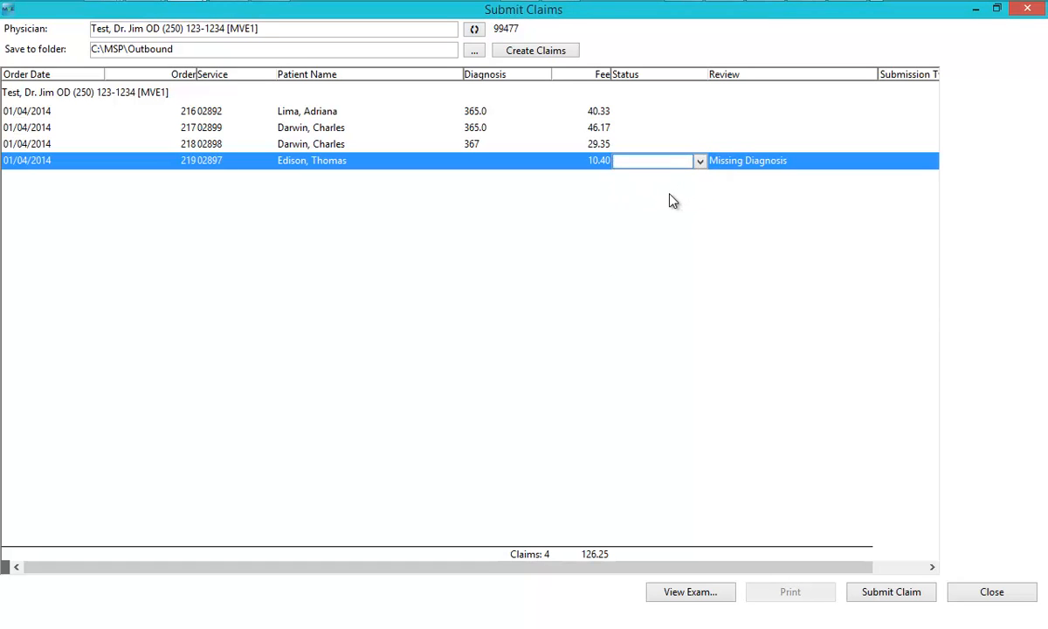
Put the missing-diagnosis claim On Hold and submit the remaining claims to Teleplan.
{"action": "left_click", "coordinate": [653, 161]}
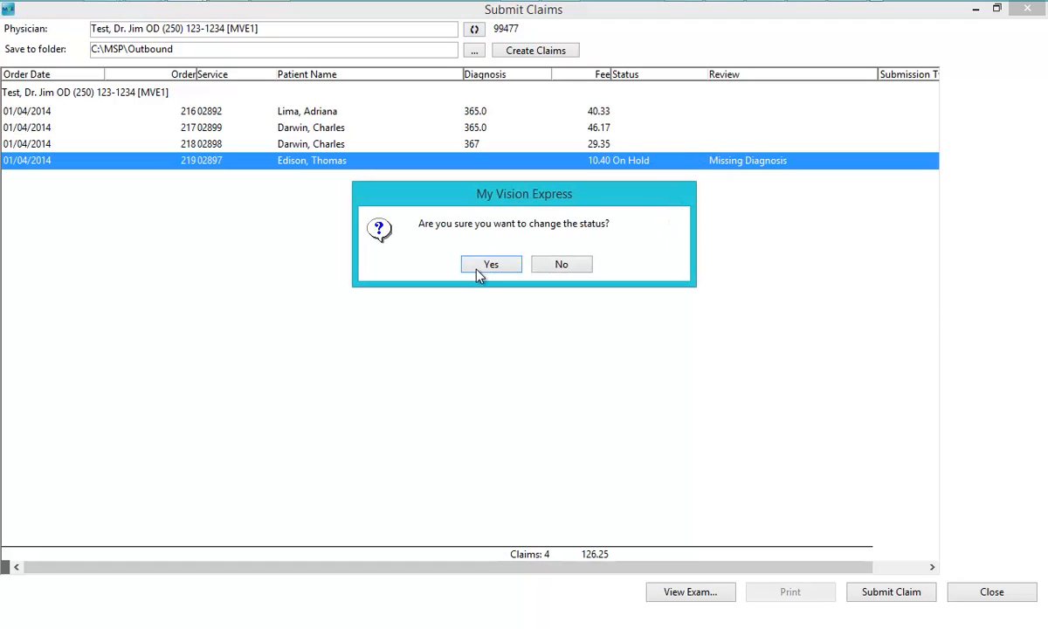
{"action": "left_click", "coordinate": [490, 264]}
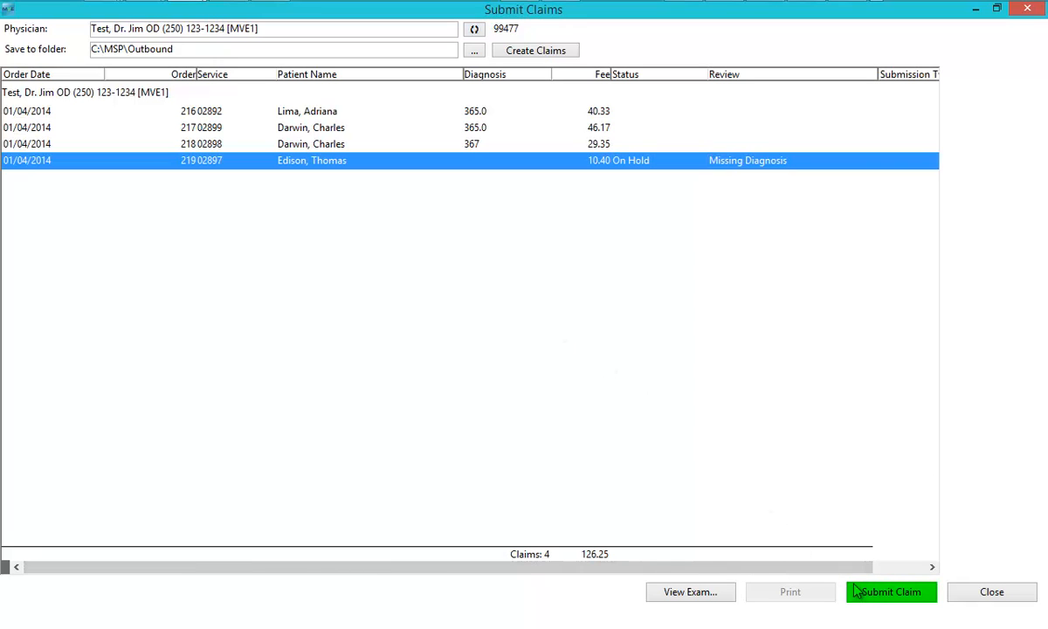
{"action": "left_click", "coordinate": [890, 591]}
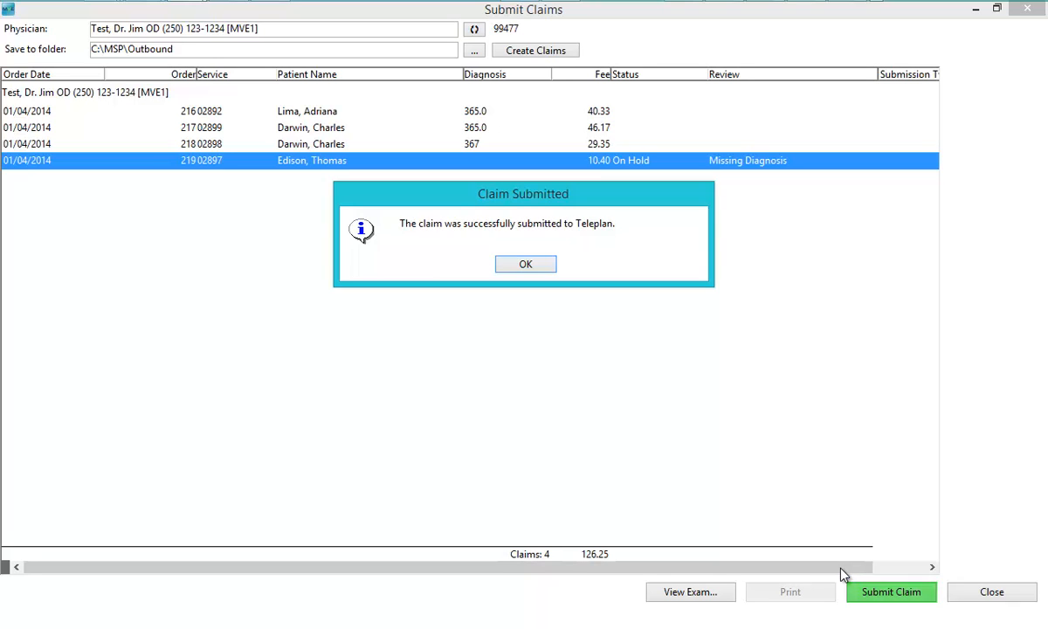
{"action": "mouse_move", "coordinate": [515, 299]}
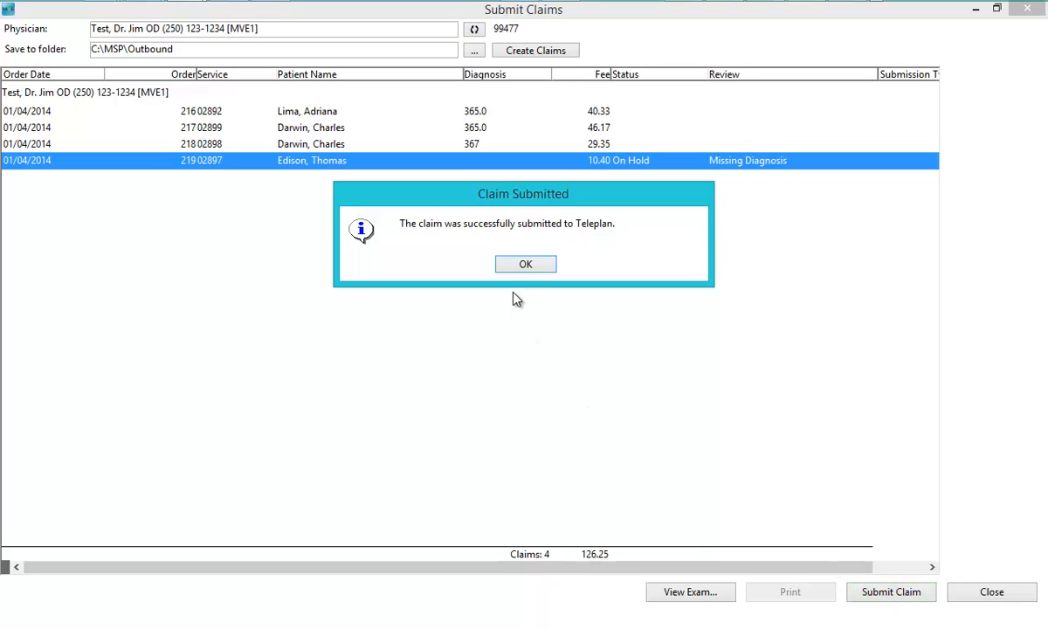
Confirm the success and submission-file messages for the three claims totalling $115.85.
{"action": "left_click", "coordinate": [525, 264]}
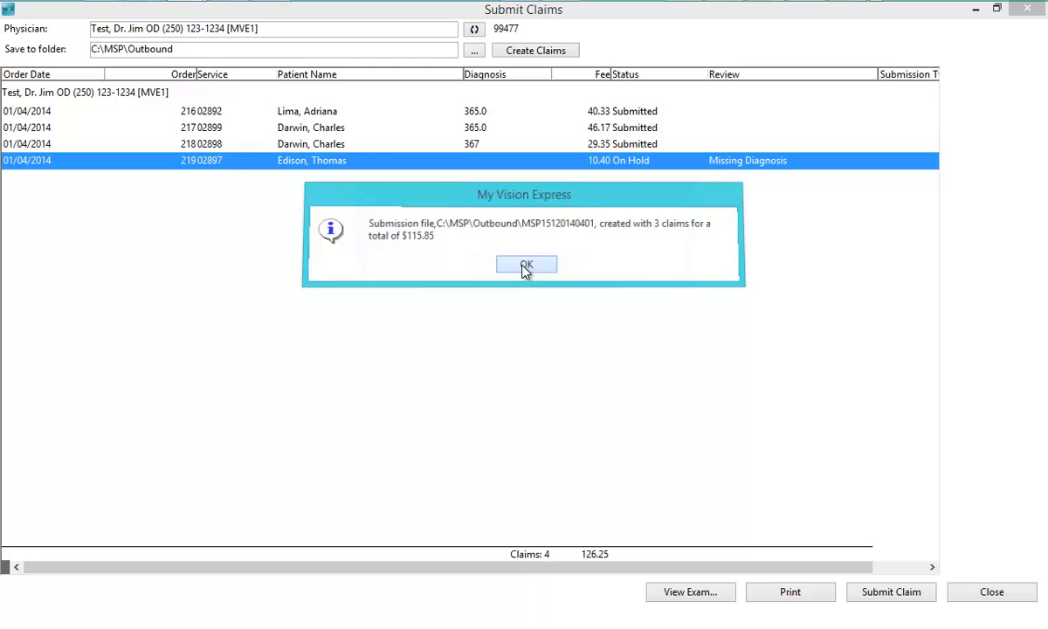
{"action": "left_click", "coordinate": [526, 265]}
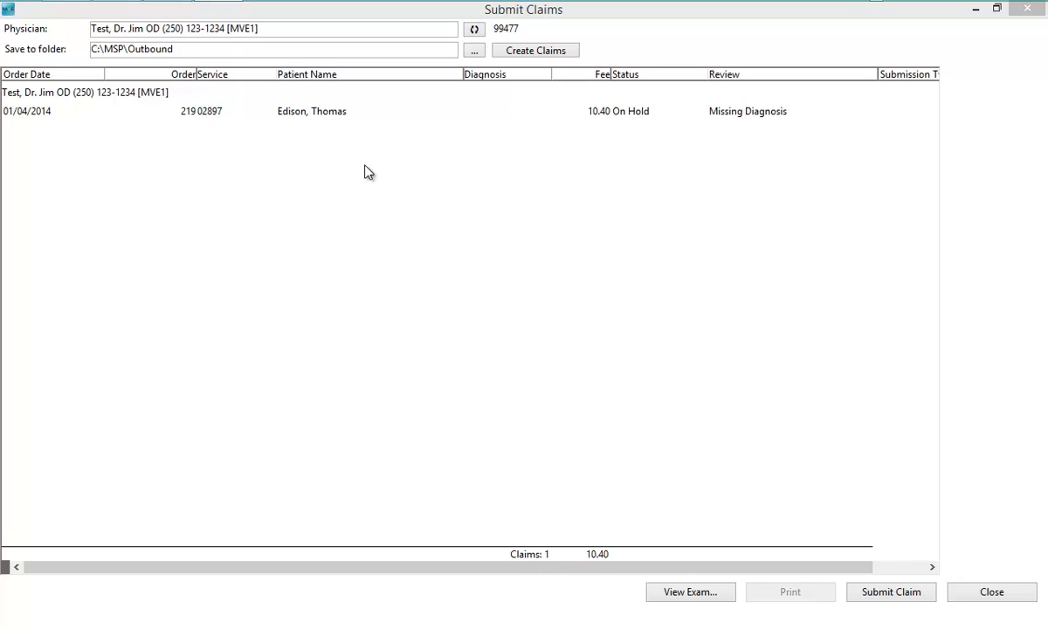
{"action": "mouse_move", "coordinate": [373, 168]}
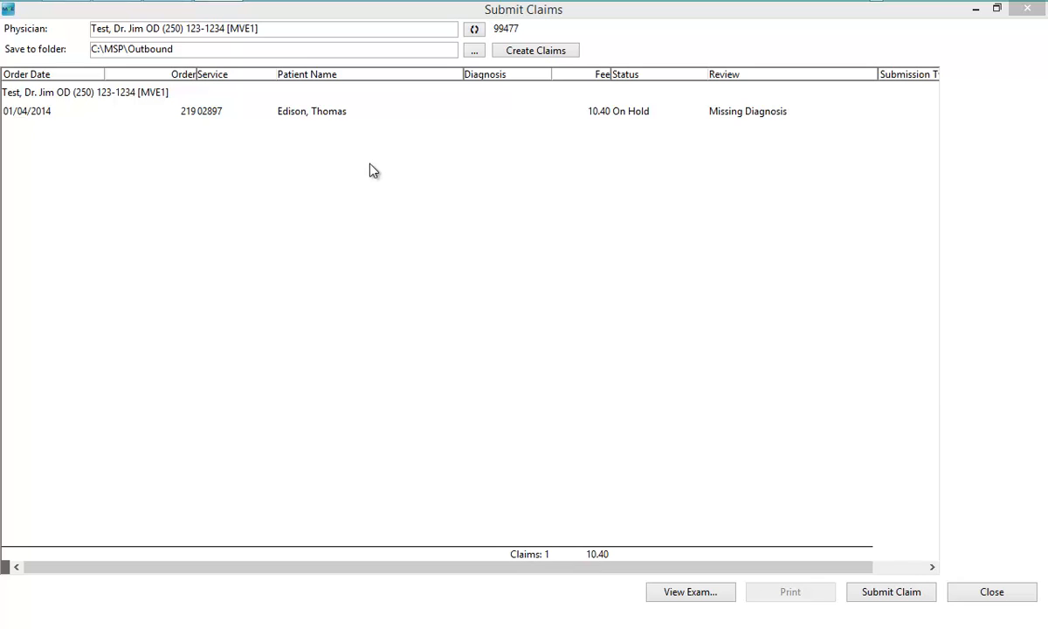
{"action": "mouse_move", "coordinate": [743, 122]}
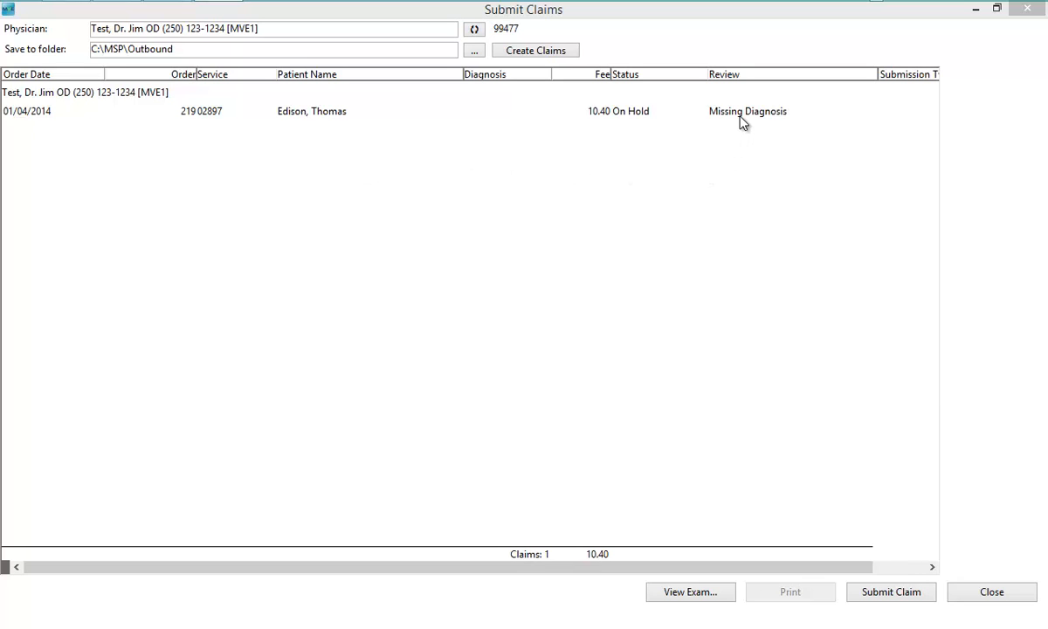
Add diagnosis 367 to Edison's held claim exam, update order 219, and set it Ready.
{"action": "left_click", "coordinate": [747, 111]}
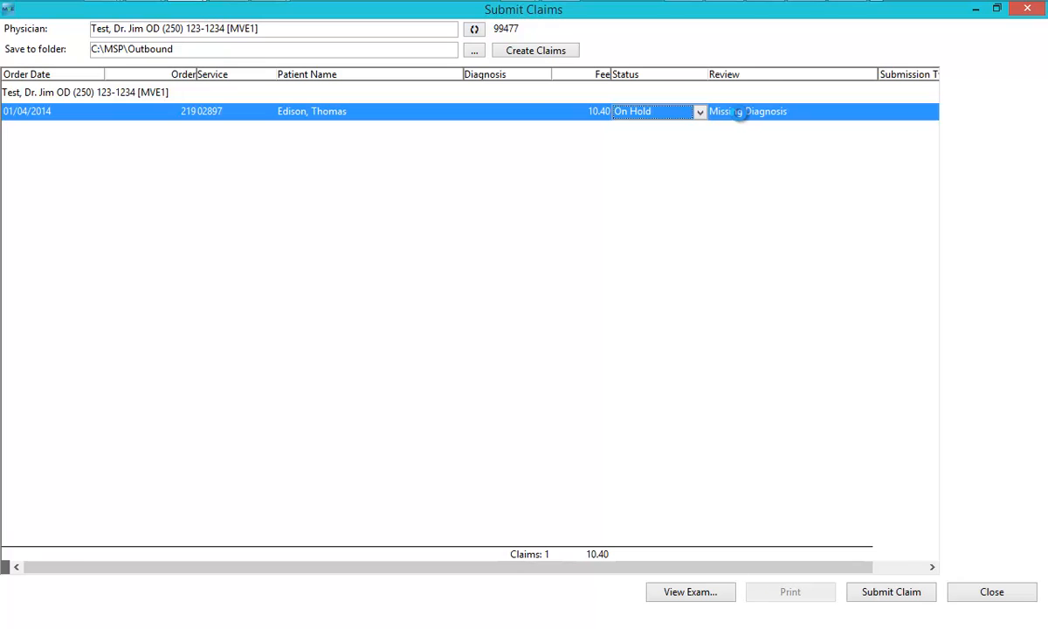
{"action": "left_click", "coordinate": [690, 591]}
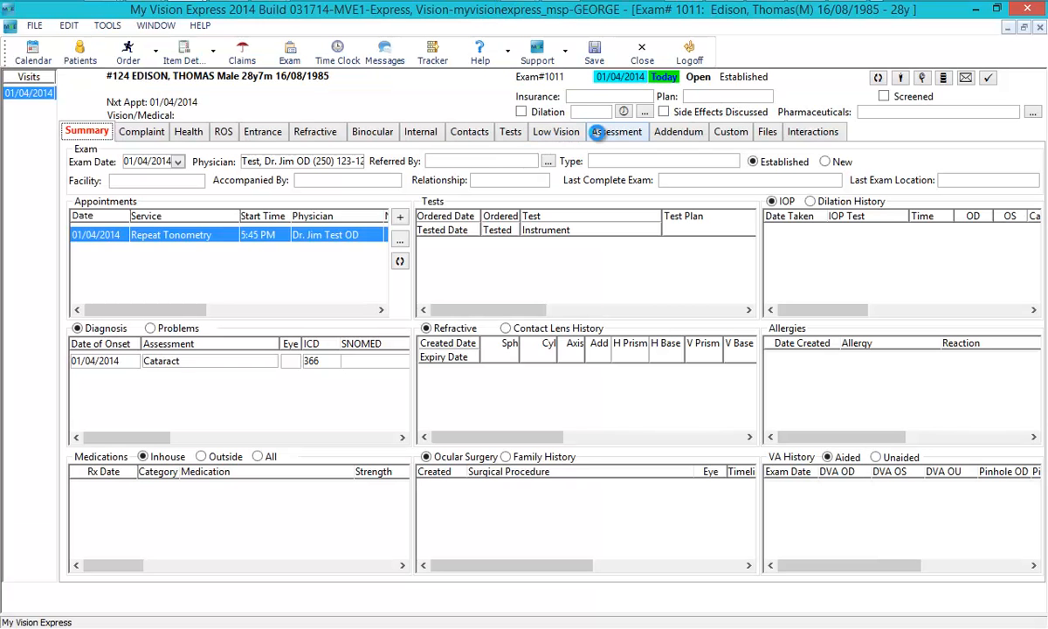
{"action": "left_click", "coordinate": [617, 131]}
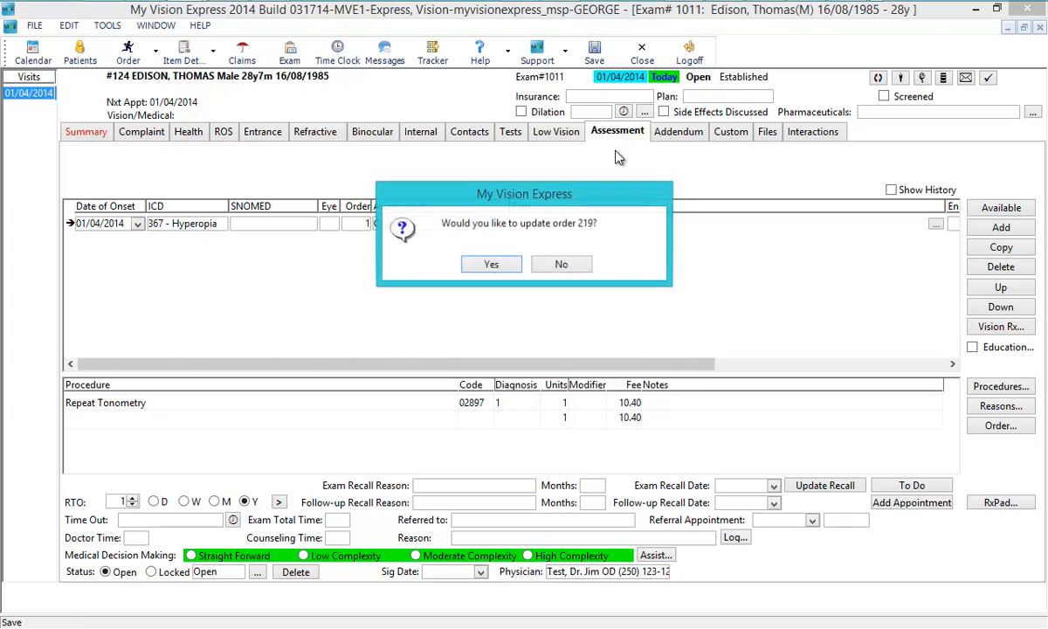
{"action": "left_click", "coordinate": [490, 264]}
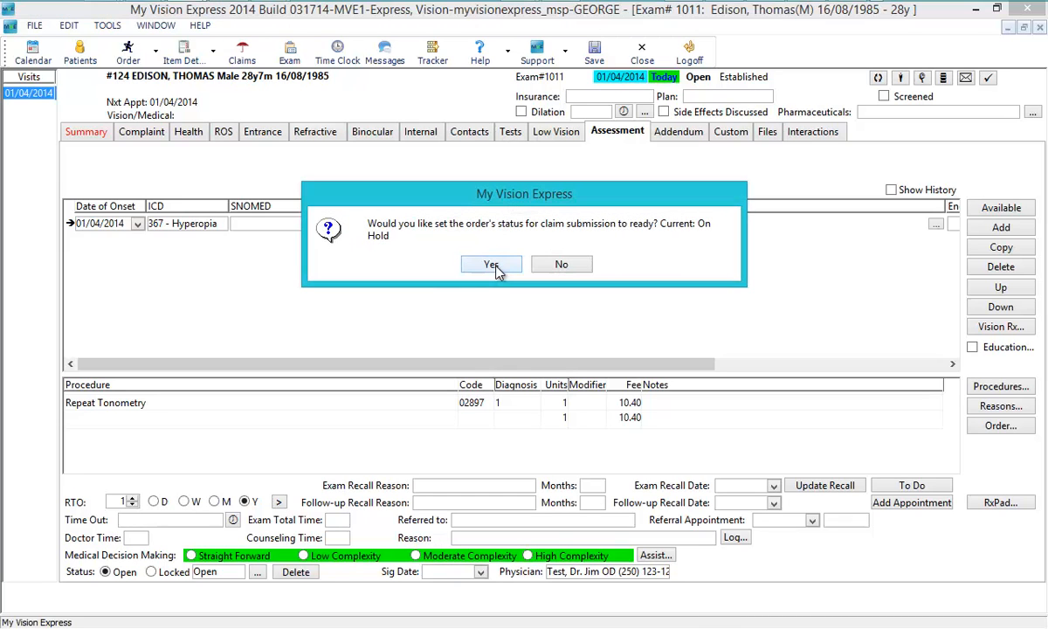
{"action": "left_click", "coordinate": [491, 264]}
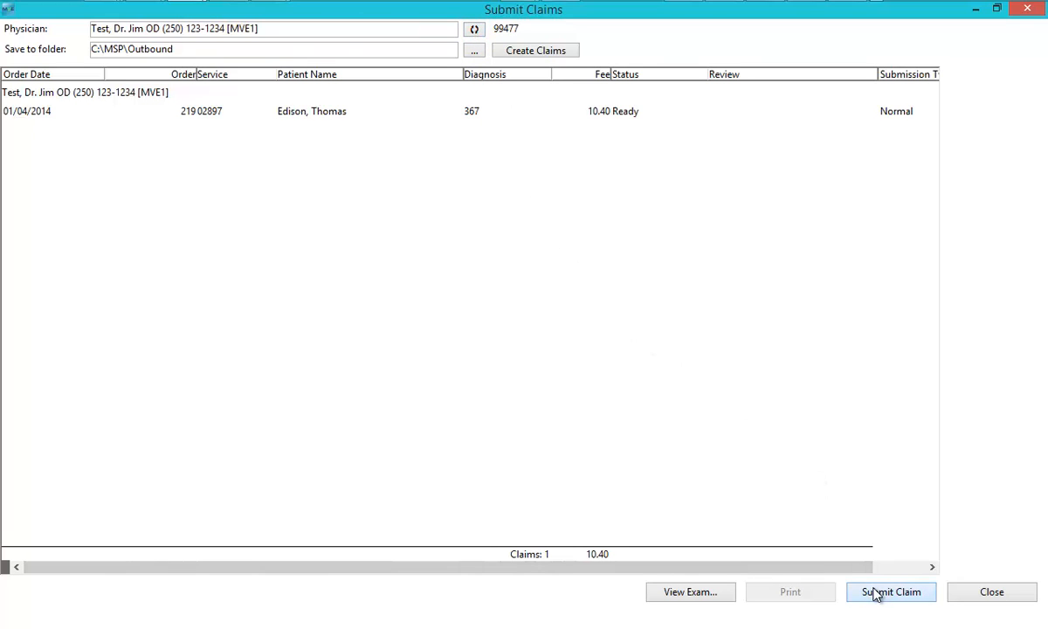
Submit Edison's corrected claim to Teleplan and confirm the $10.40 submission file.
{"action": "left_click", "coordinate": [891, 591]}
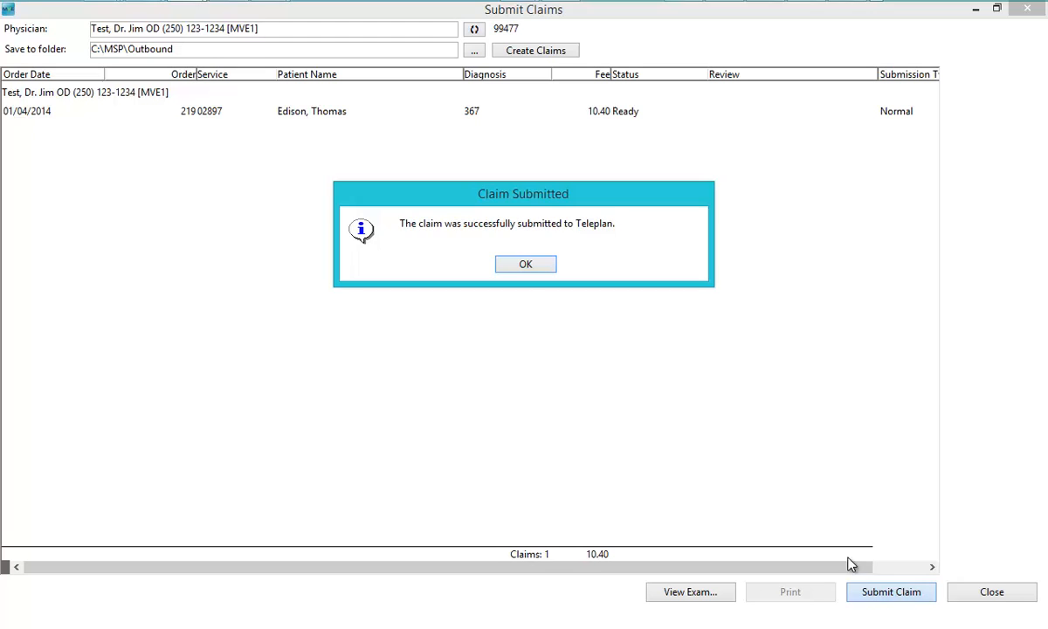
{"action": "left_click", "coordinate": [525, 264]}
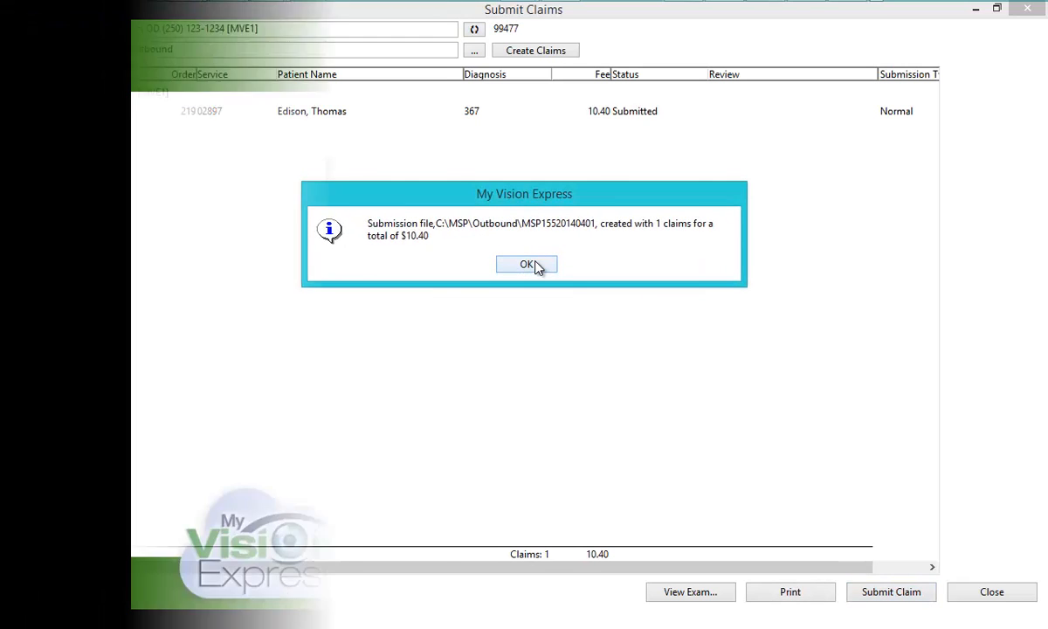
{"action": "left_click", "coordinate": [526, 264]}
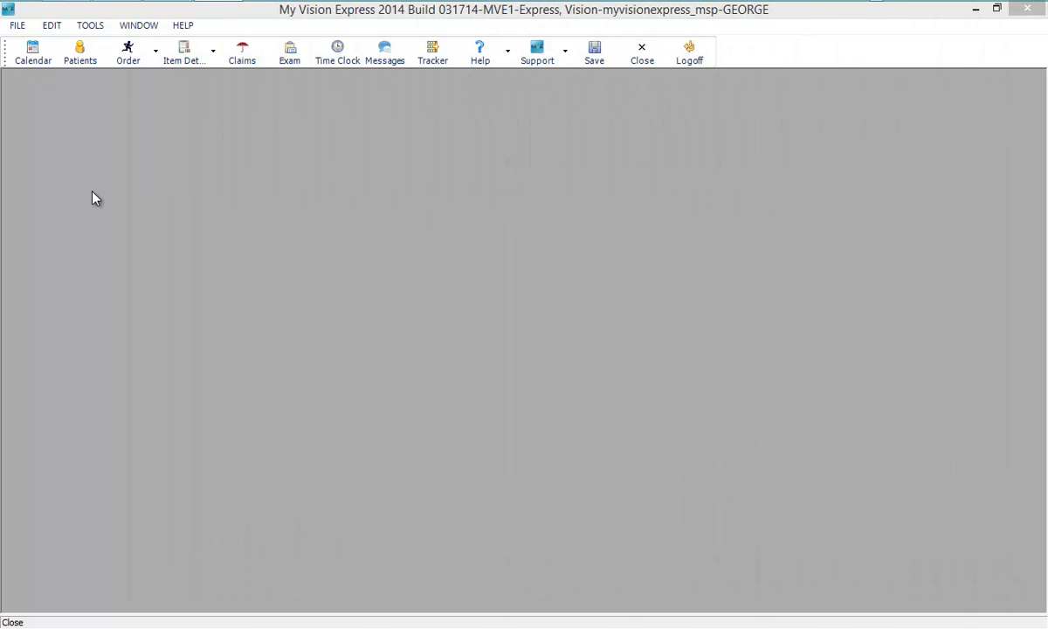
Download the latest Teleplan remittance, remit090406.txt, from MSP Reconciliations.
{"action": "left_click", "coordinate": [16, 24]}
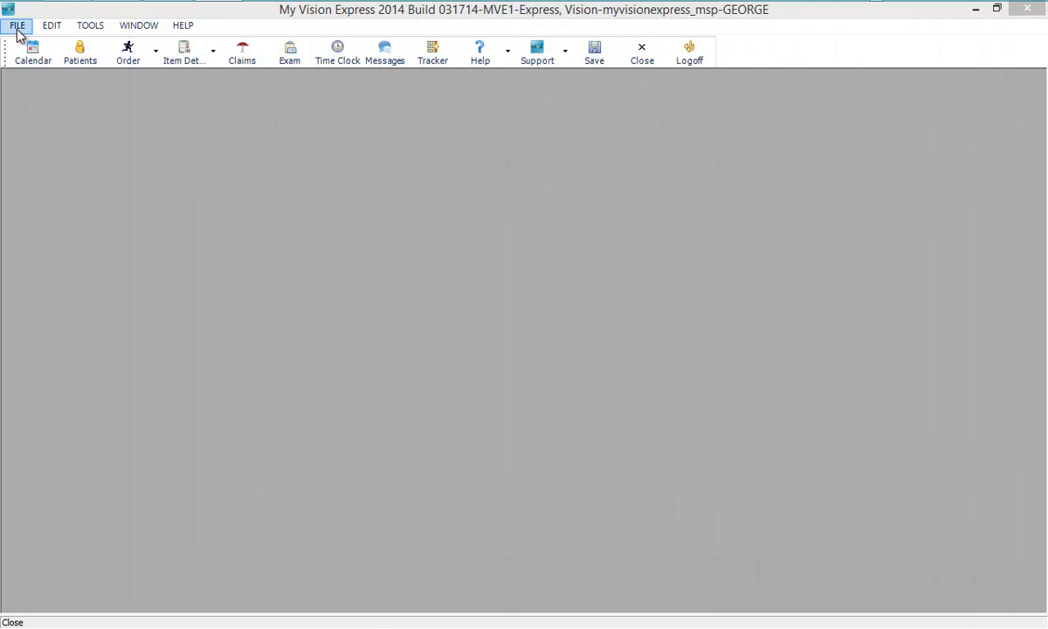
{"action": "left_click", "coordinate": [16, 25]}
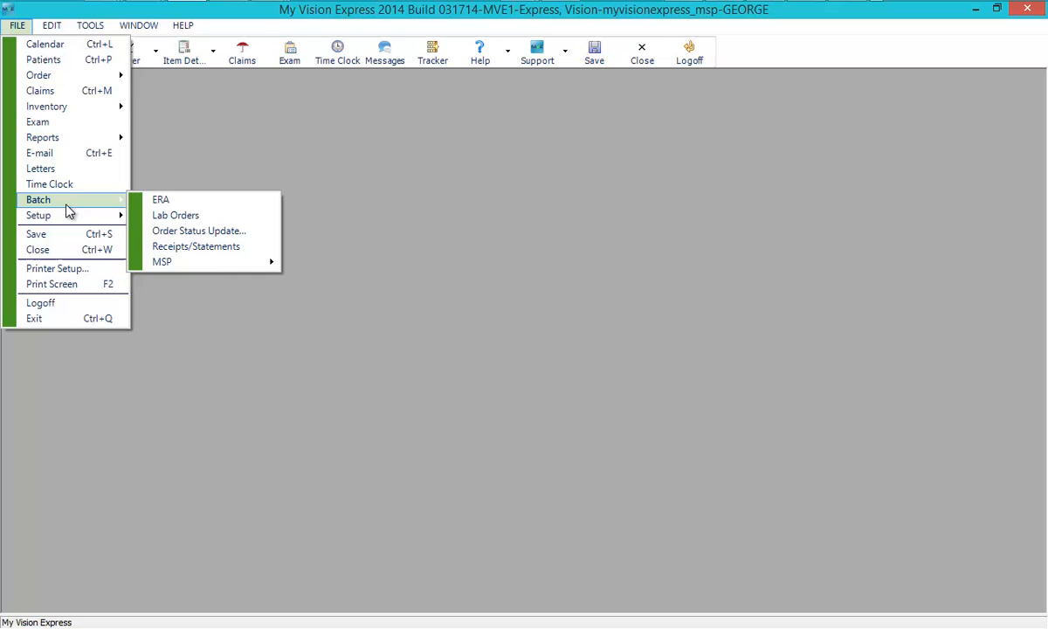
{"action": "mouse_move", "coordinate": [162, 261]}
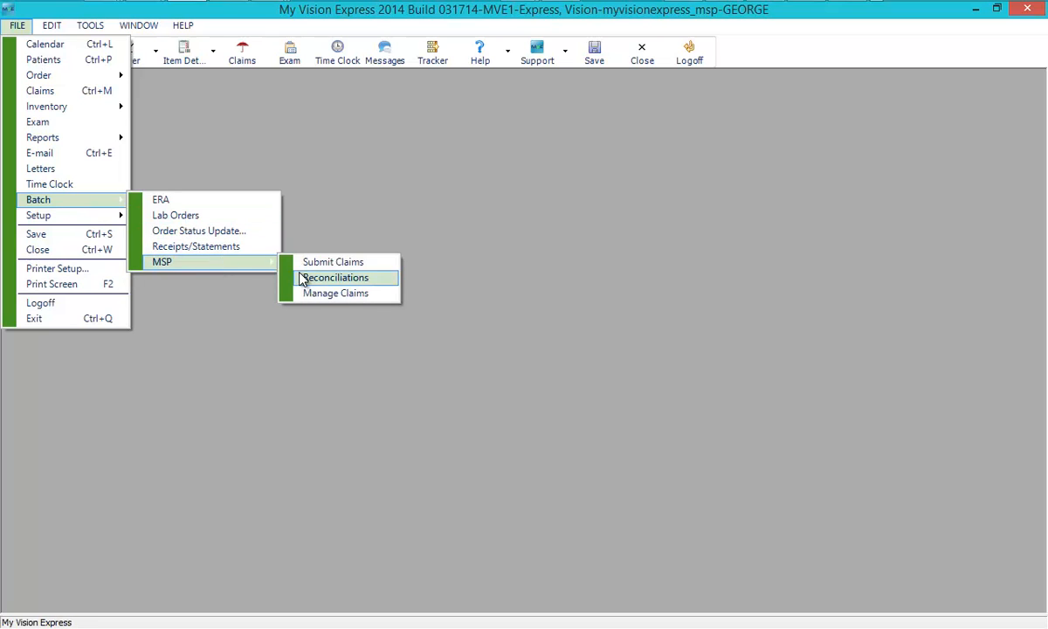
{"action": "left_click", "coordinate": [333, 277]}
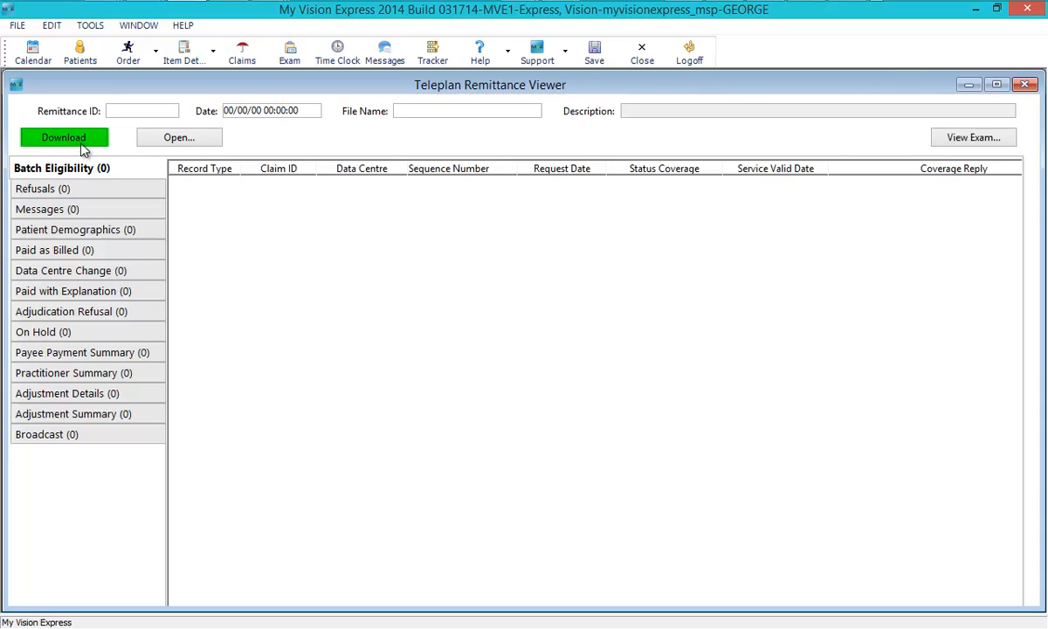
{"action": "left_click", "coordinate": [63, 137]}
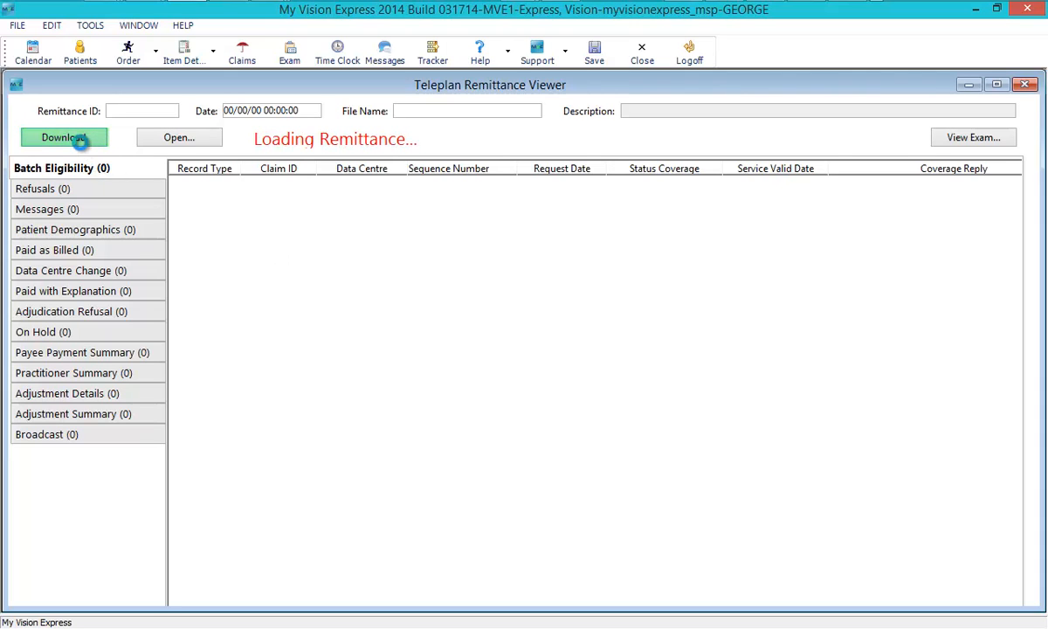
{"action": "left_click", "coordinate": [61, 137]}
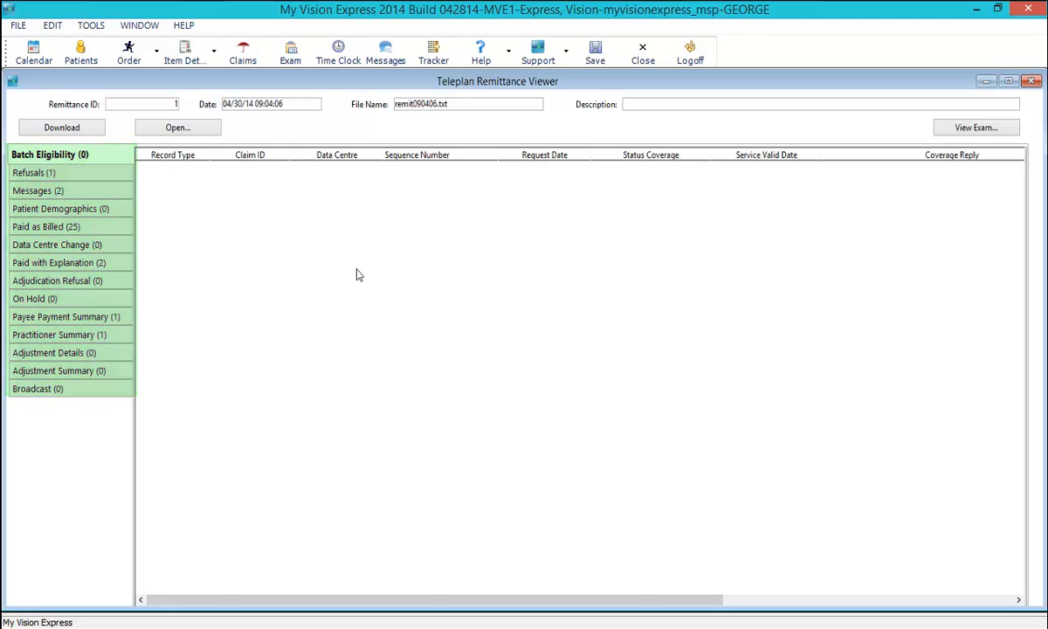
Review Paid as Billed and Refusals, then open exam #1012 behind the refused claim.
{"action": "left_click", "coordinate": [47, 226]}
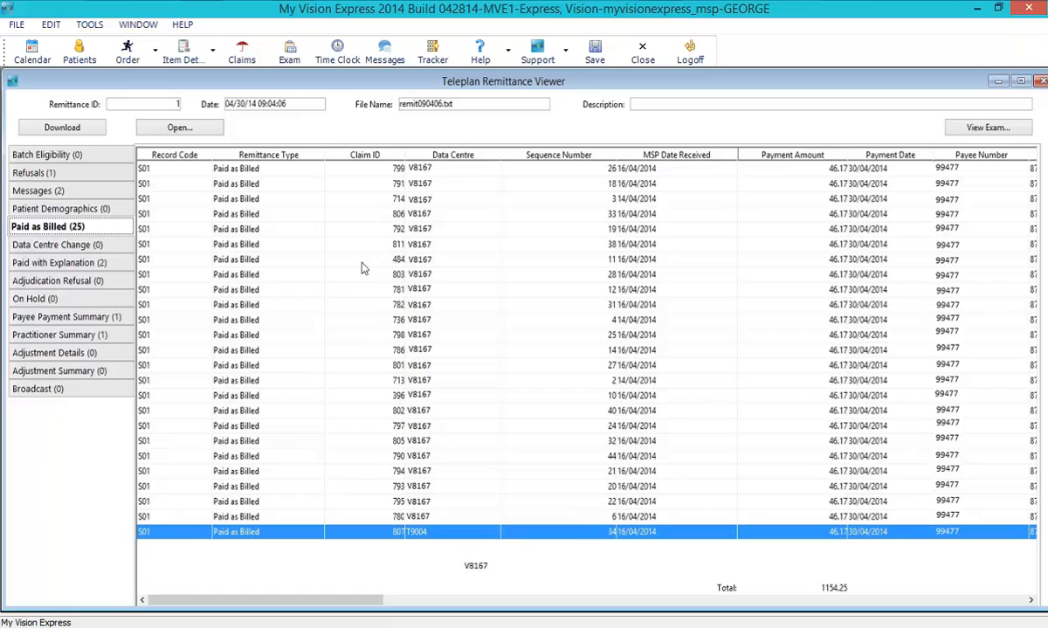
{"action": "left_click", "coordinate": [33, 172]}
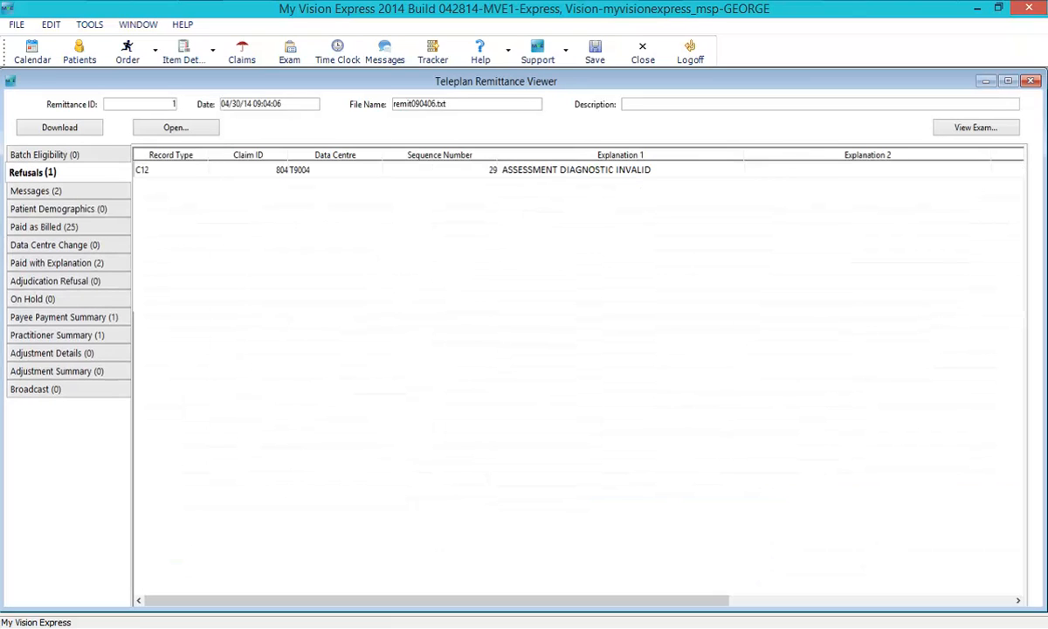
{"action": "left_click", "coordinate": [349, 169]}
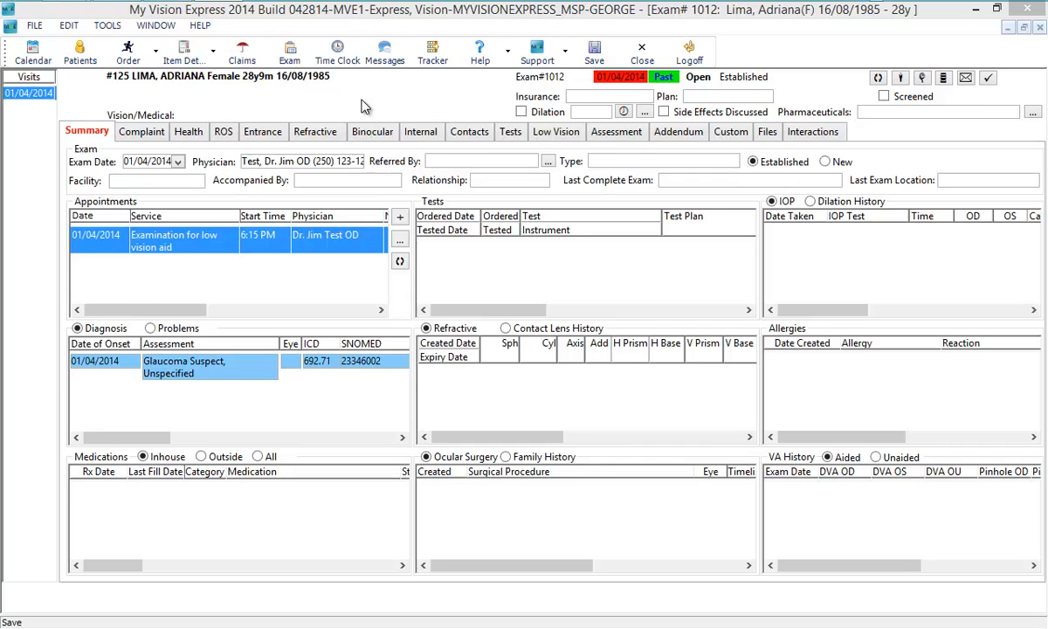
Change exam 1012's diagnosis to ICD 365.0, save, and set its claim Ready as Normal.
{"action": "left_click", "coordinate": [616, 131]}
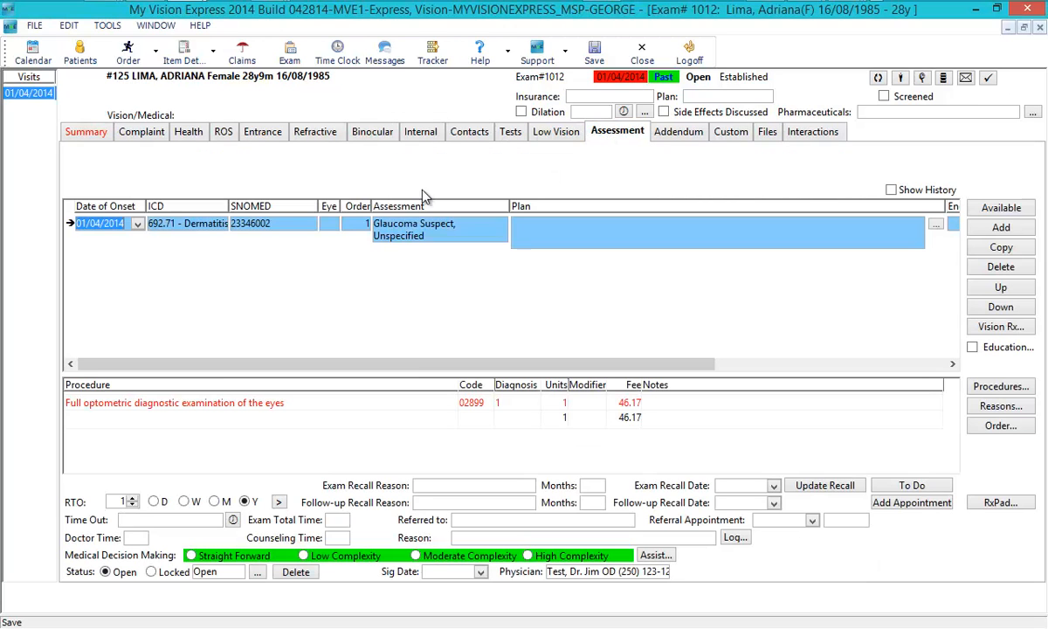
{"action": "left_click", "coordinate": [218, 224]}
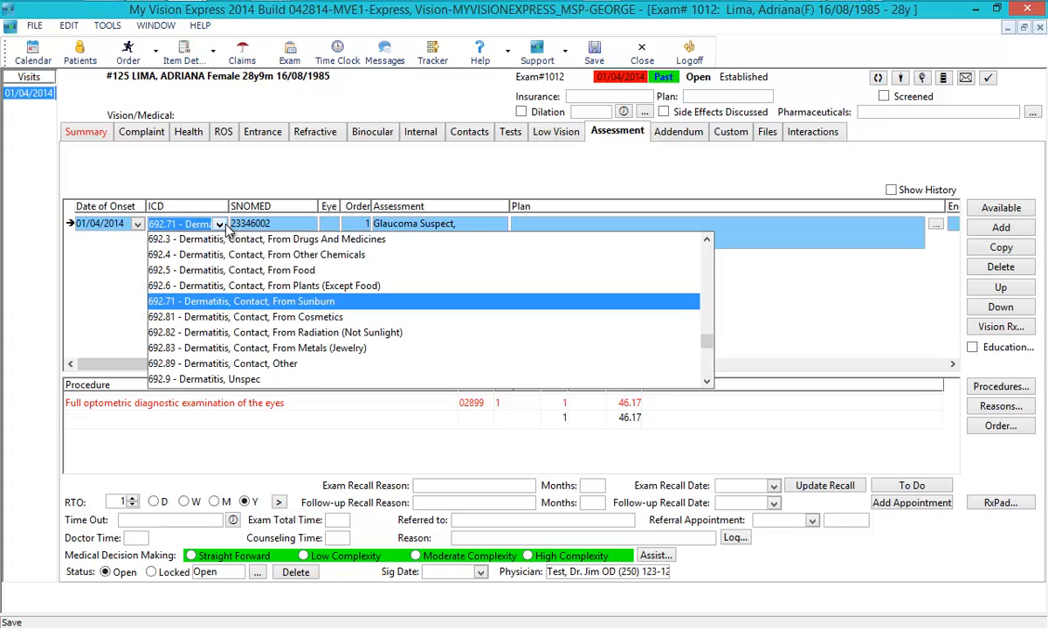
{"action": "left_click", "coordinate": [244, 223]}
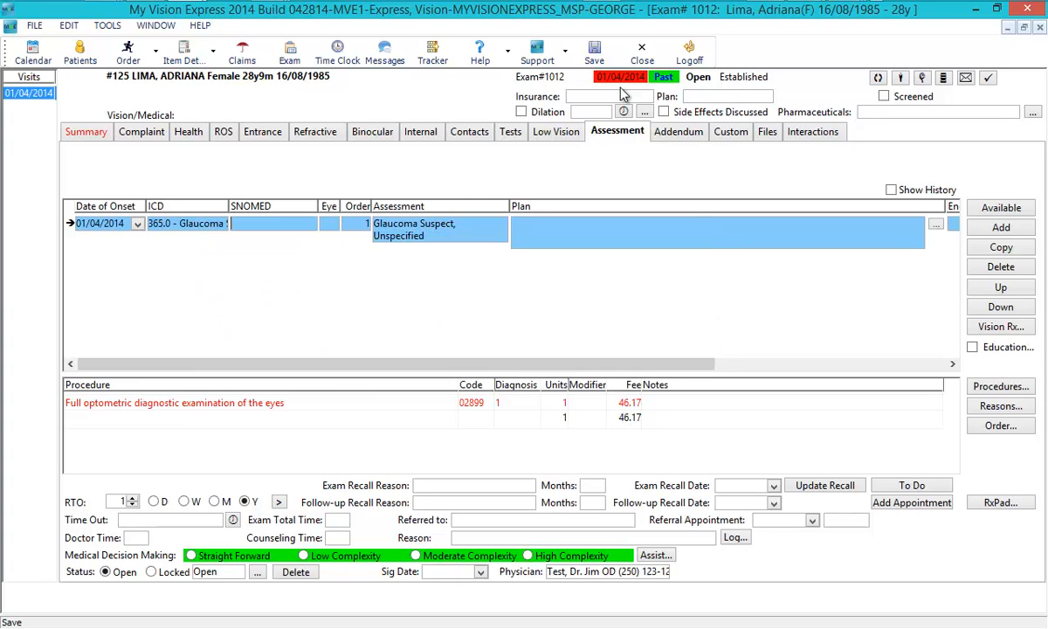
{"action": "left_click", "coordinate": [593, 48]}
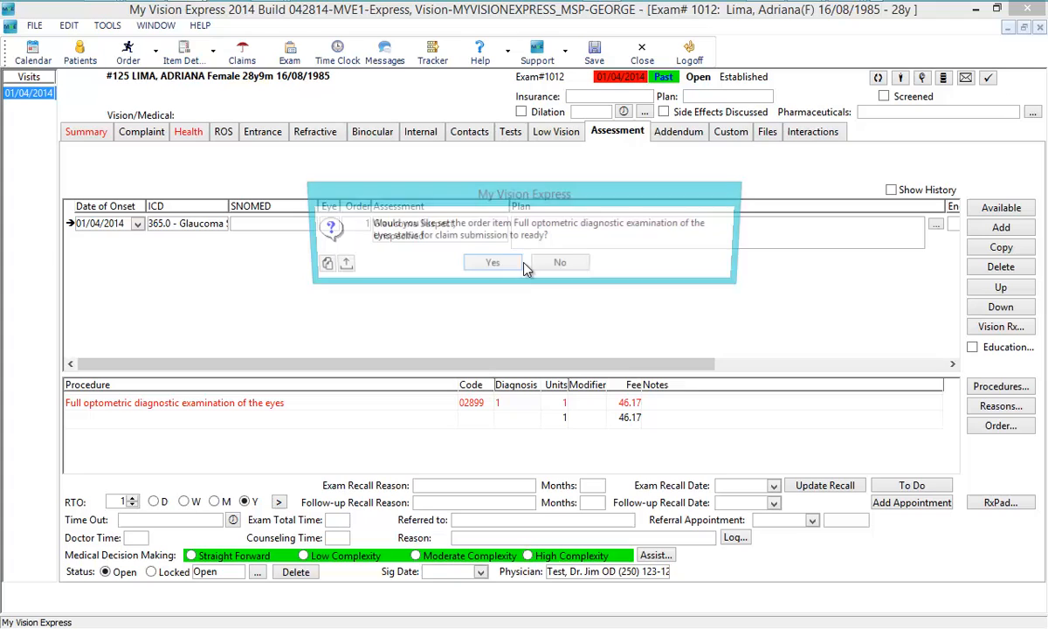
{"action": "left_click", "coordinate": [493, 262]}
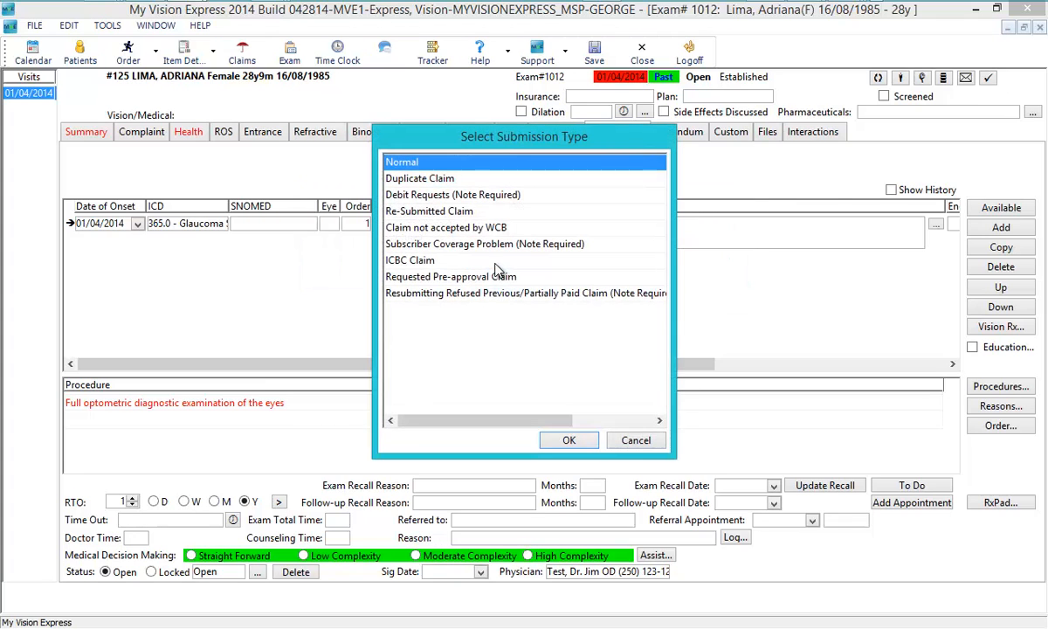
{"action": "left_click", "coordinate": [429, 210]}
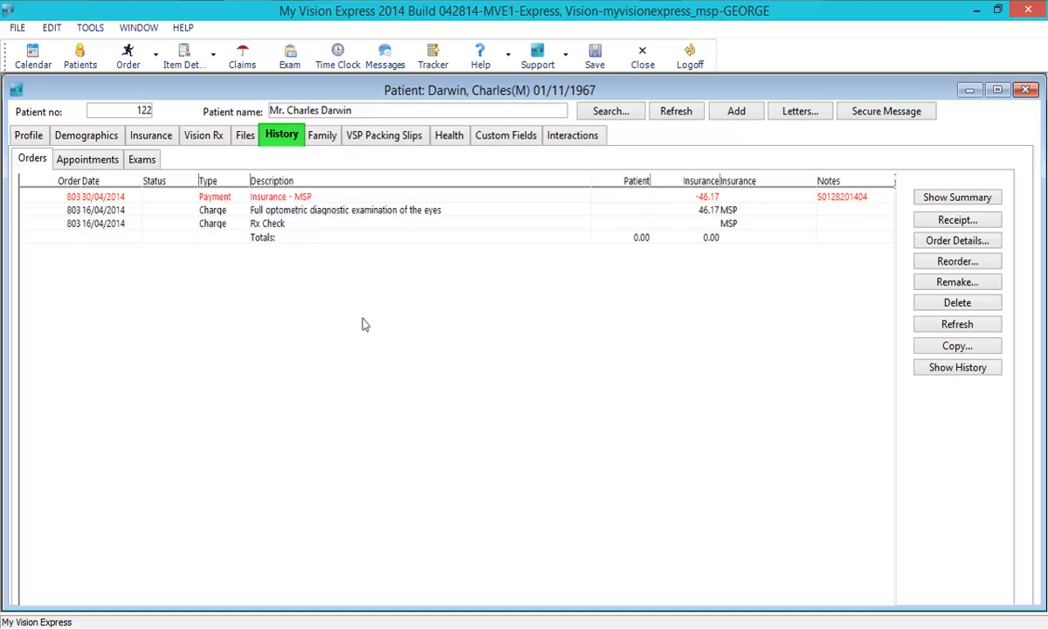
Review the order summary showing the 46.17 MSP payment with zero balance, then close the patient.
{"action": "left_click", "coordinate": [281, 135]}
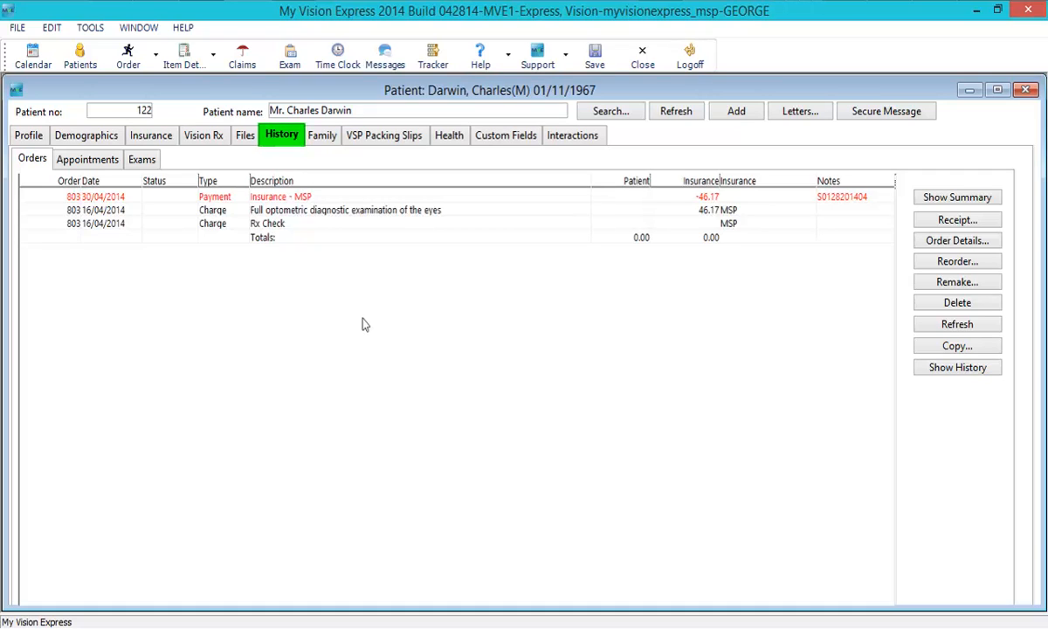
{"action": "left_click", "coordinate": [33, 158]}
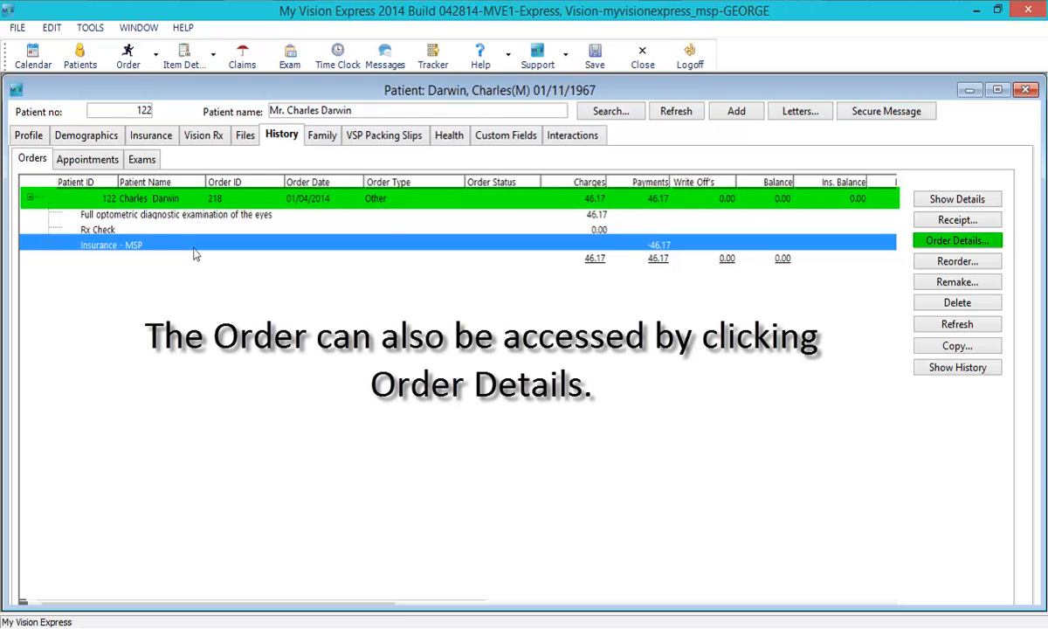
{"action": "left_click", "coordinate": [957, 240]}
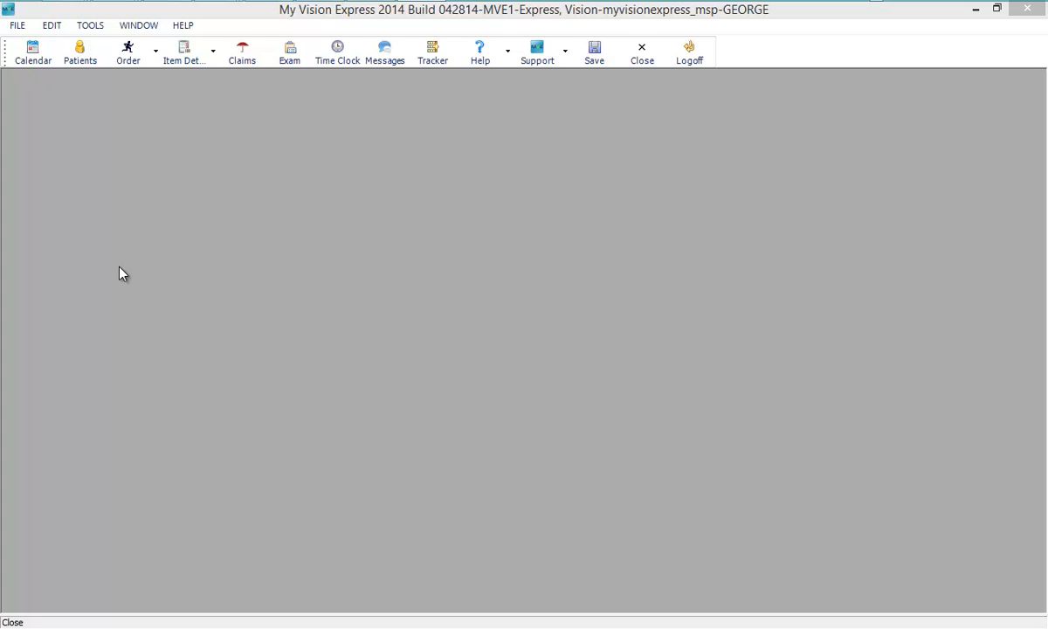
Search Dr. Jim Test's MSP claims with no status filter, listing four claims totalling 115.85.
{"action": "left_click", "coordinate": [16, 24]}
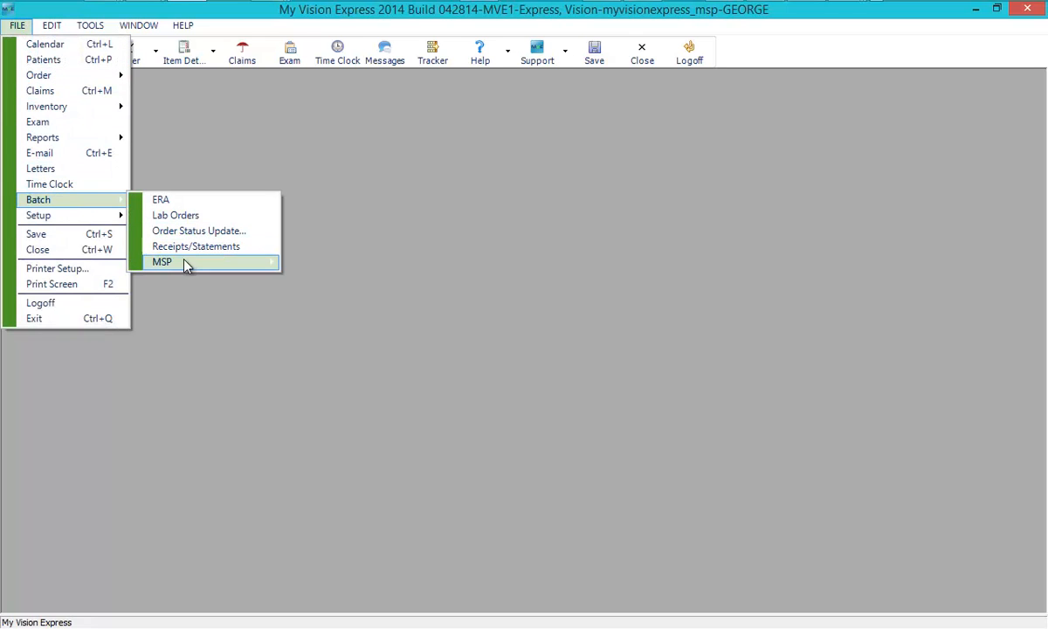
{"action": "mouse_move", "coordinate": [162, 261]}
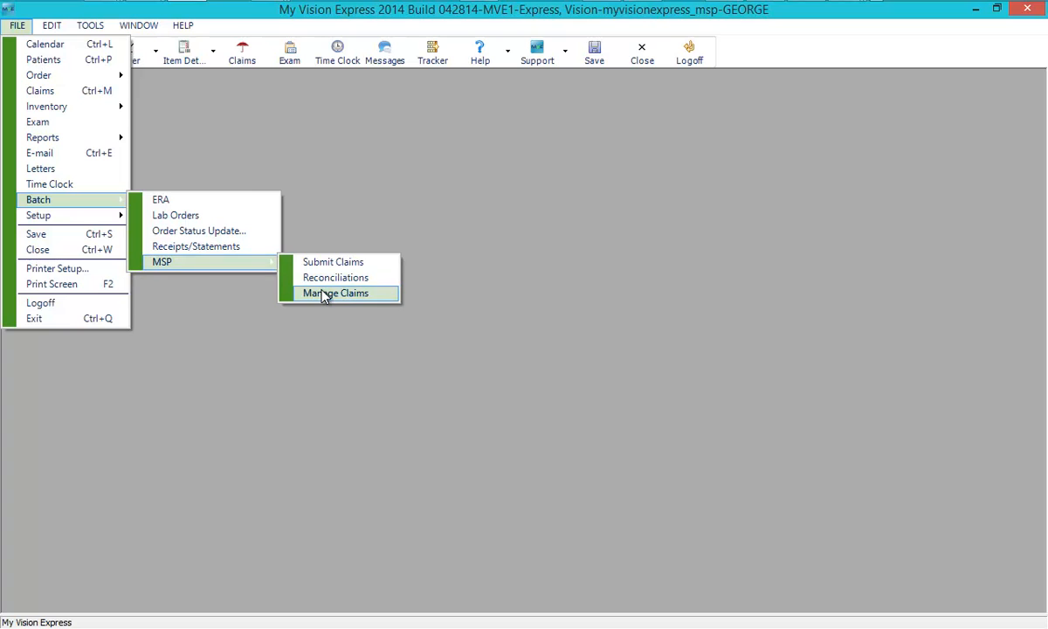
{"action": "left_click", "coordinate": [337, 292]}
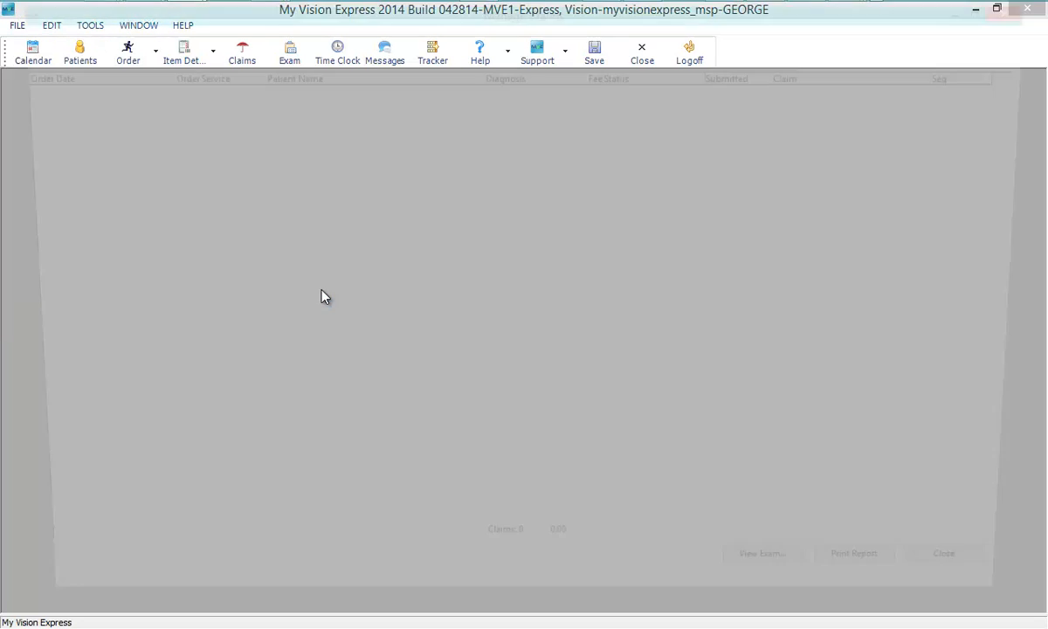
{"action": "left_click", "coordinate": [689, 30]}
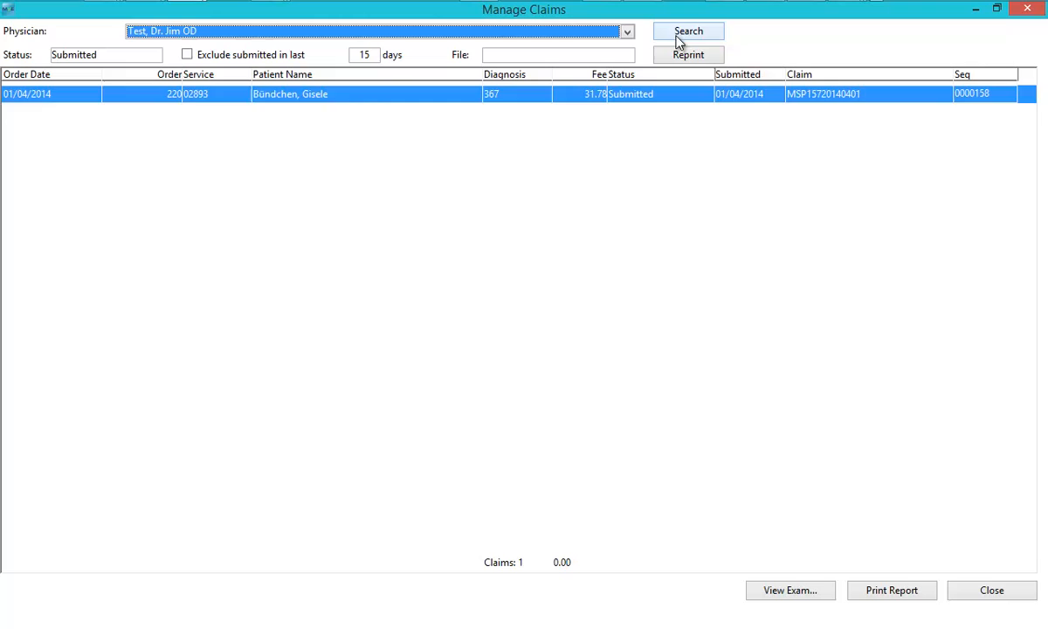
{"action": "left_click", "coordinate": [155, 54]}
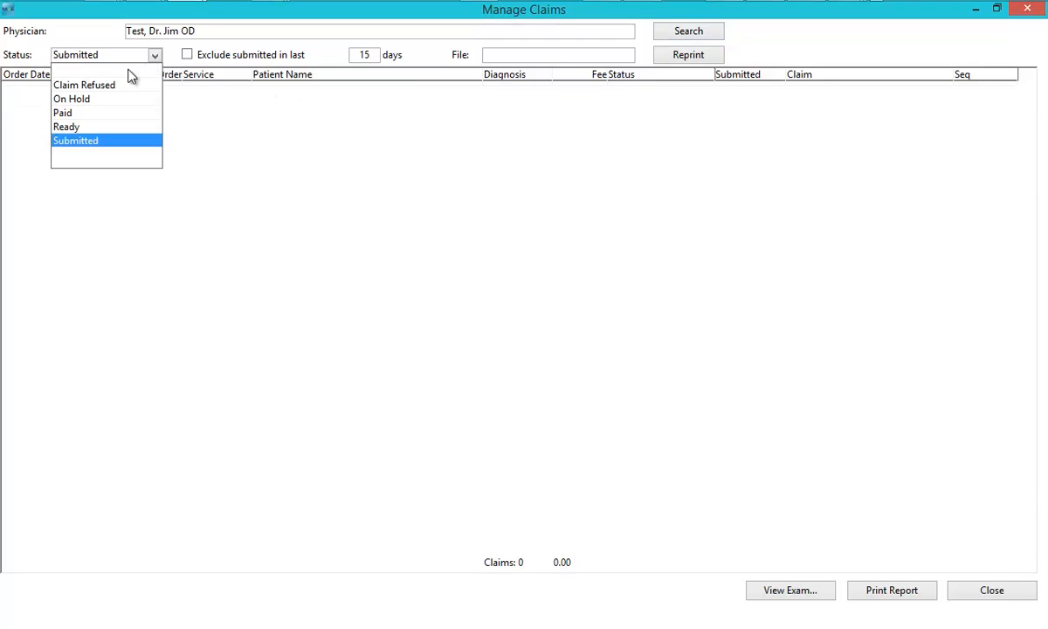
{"action": "left_click", "coordinate": [687, 30]}
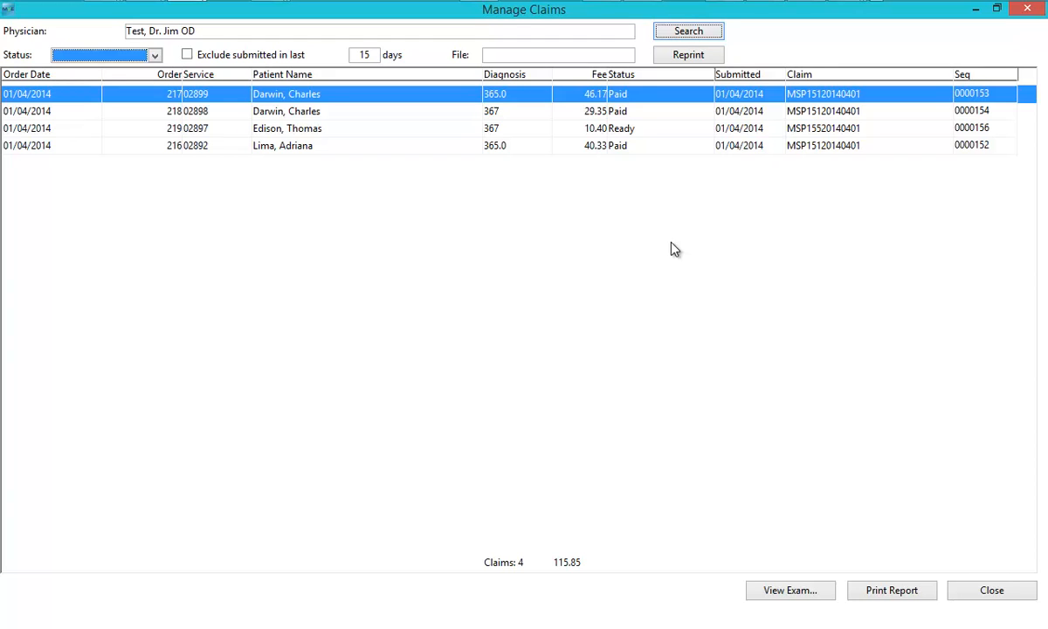
{"action": "left_click", "coordinate": [625, 54]}
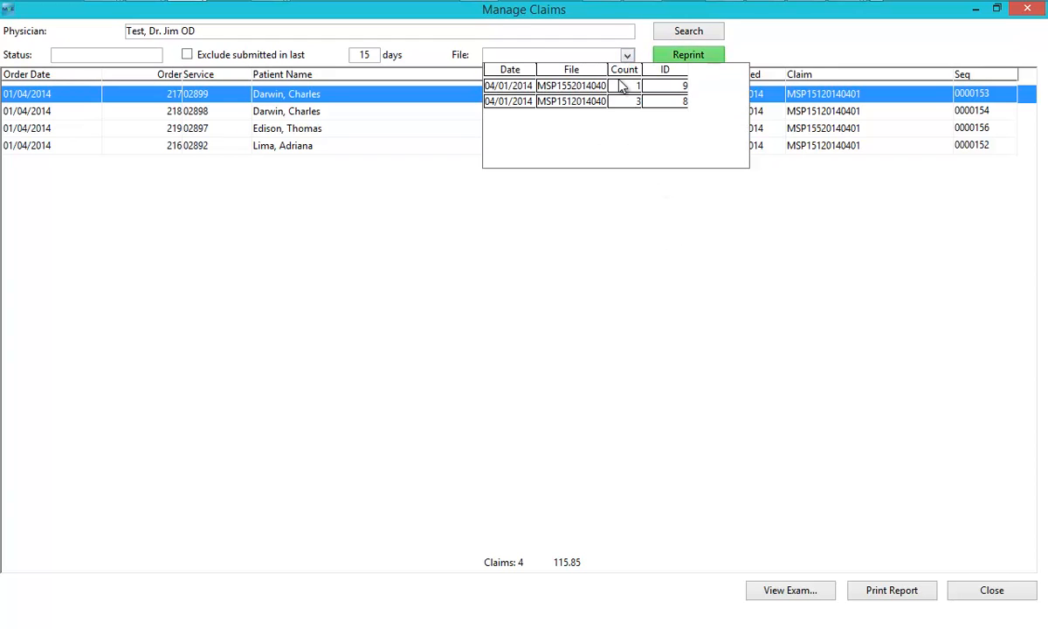